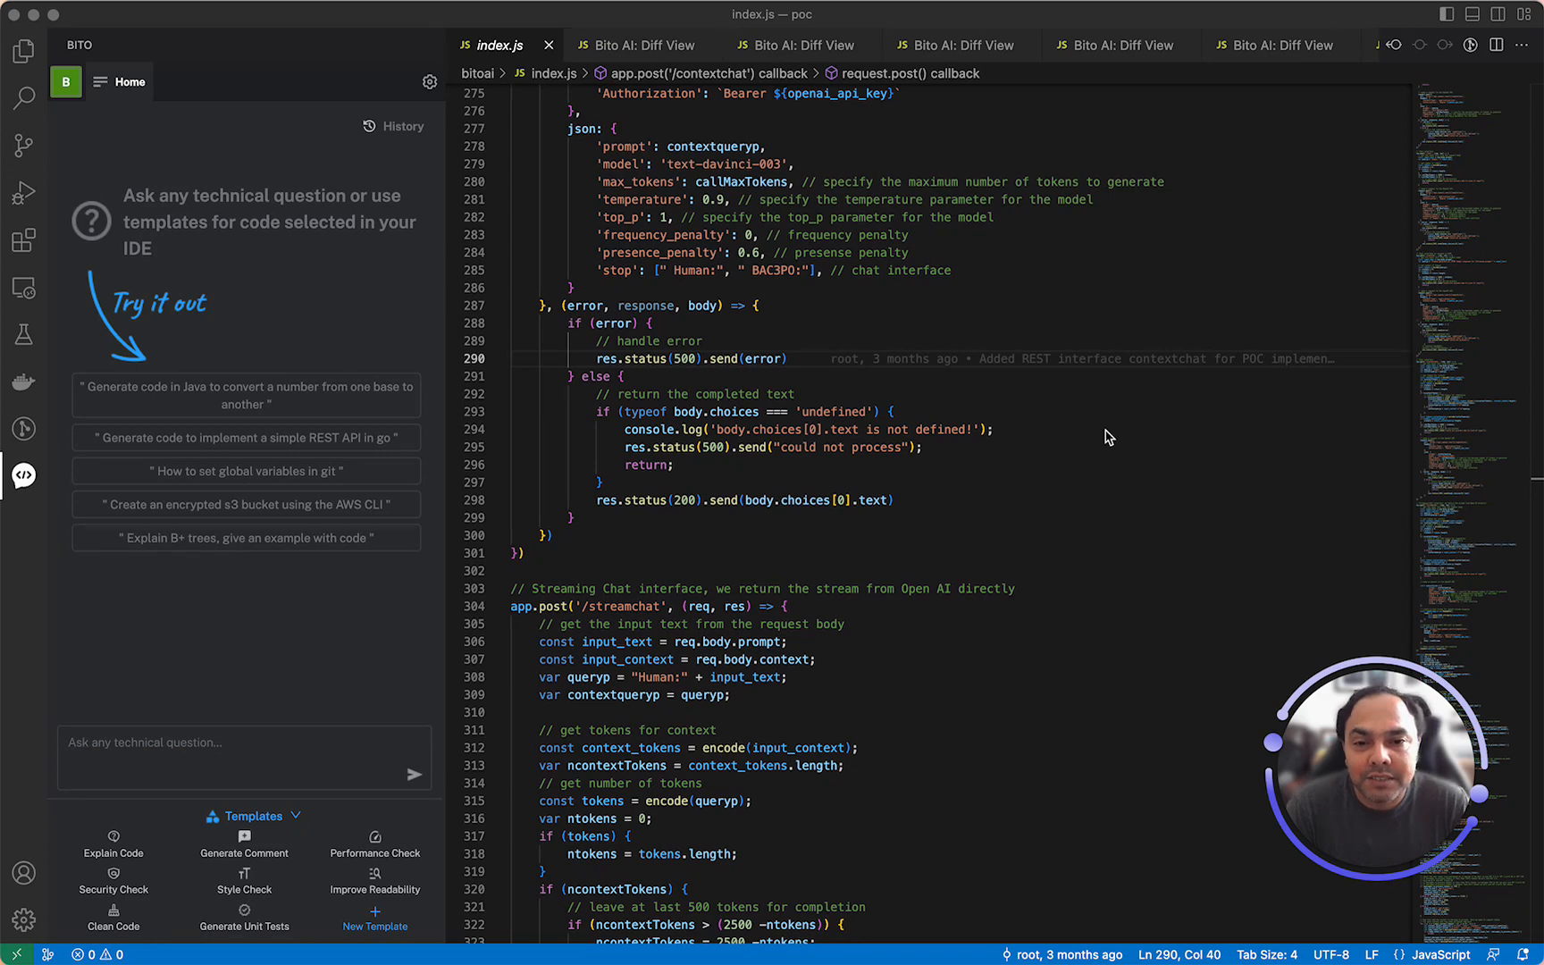
{"action": "mouse_move", "coordinate": [263, 719]}
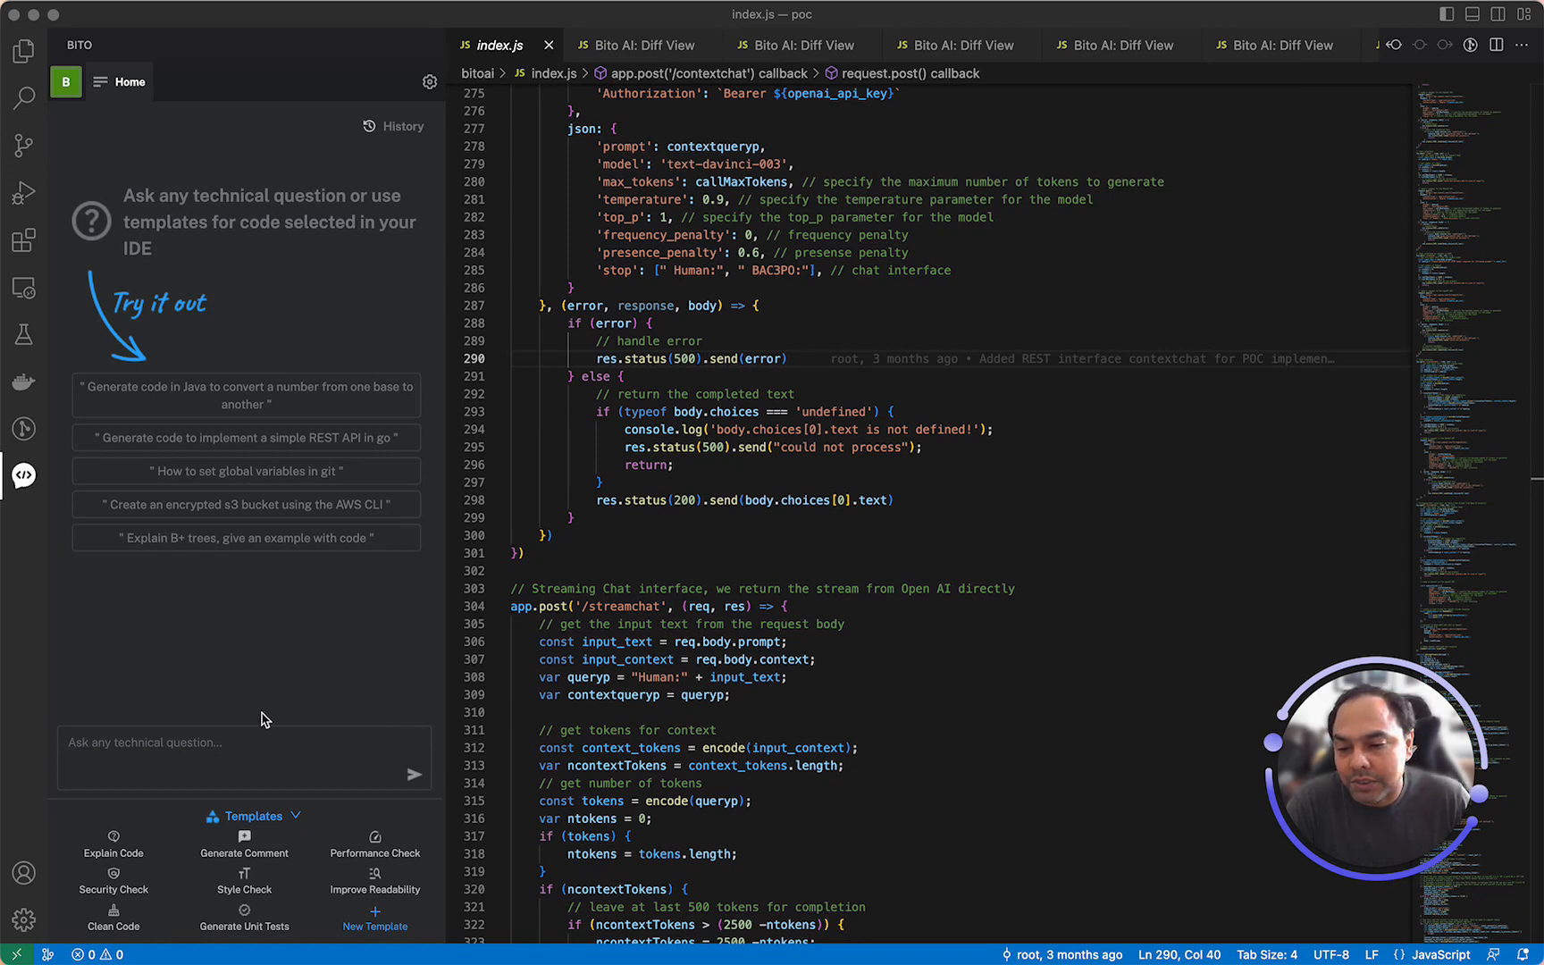
- Compose the Bito chat question 'generate code for bubble sort in golang' without sending it
{"action": "left_click", "coordinate": [245, 758]}
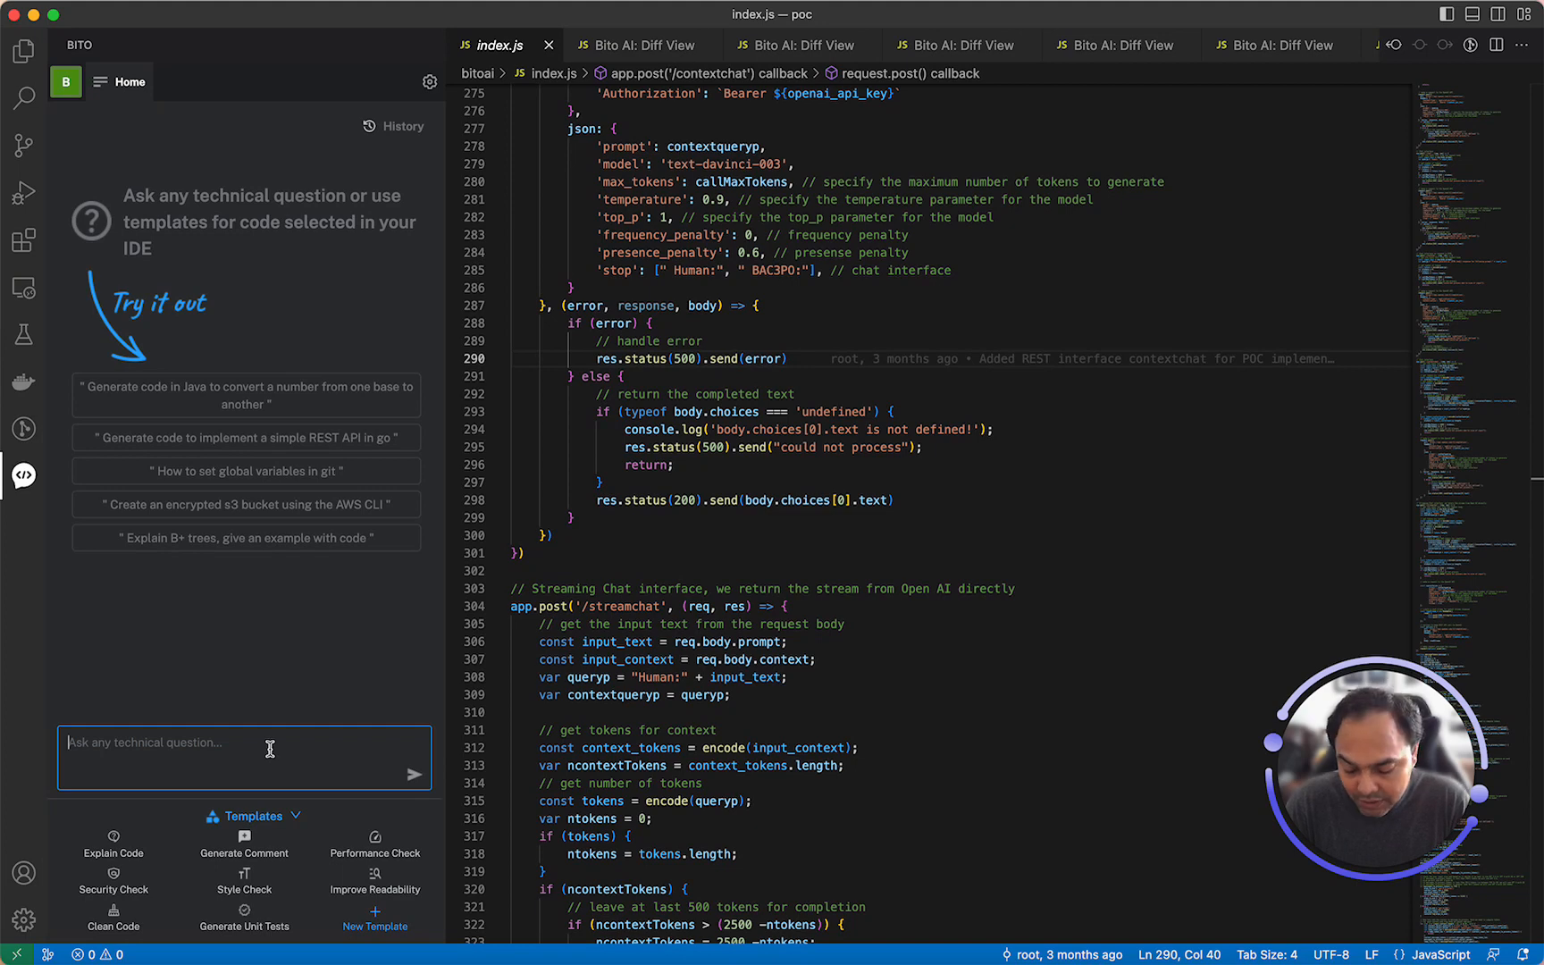
{"action": "type", "text": "generate code"}
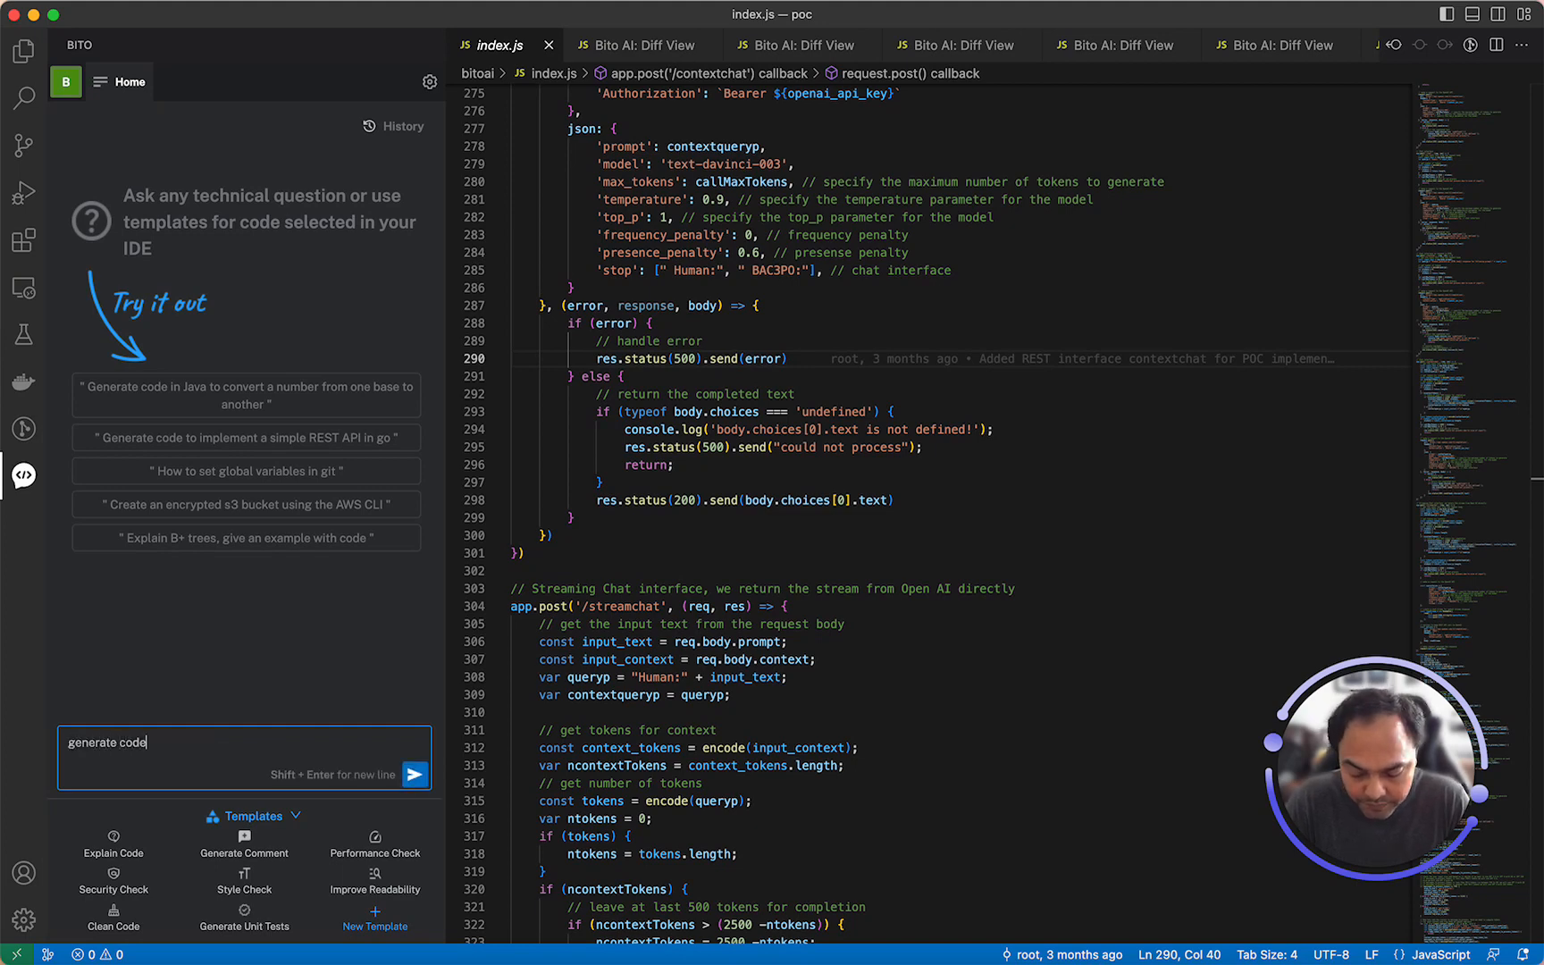
{"action": "type", "text": "for bubbl"}
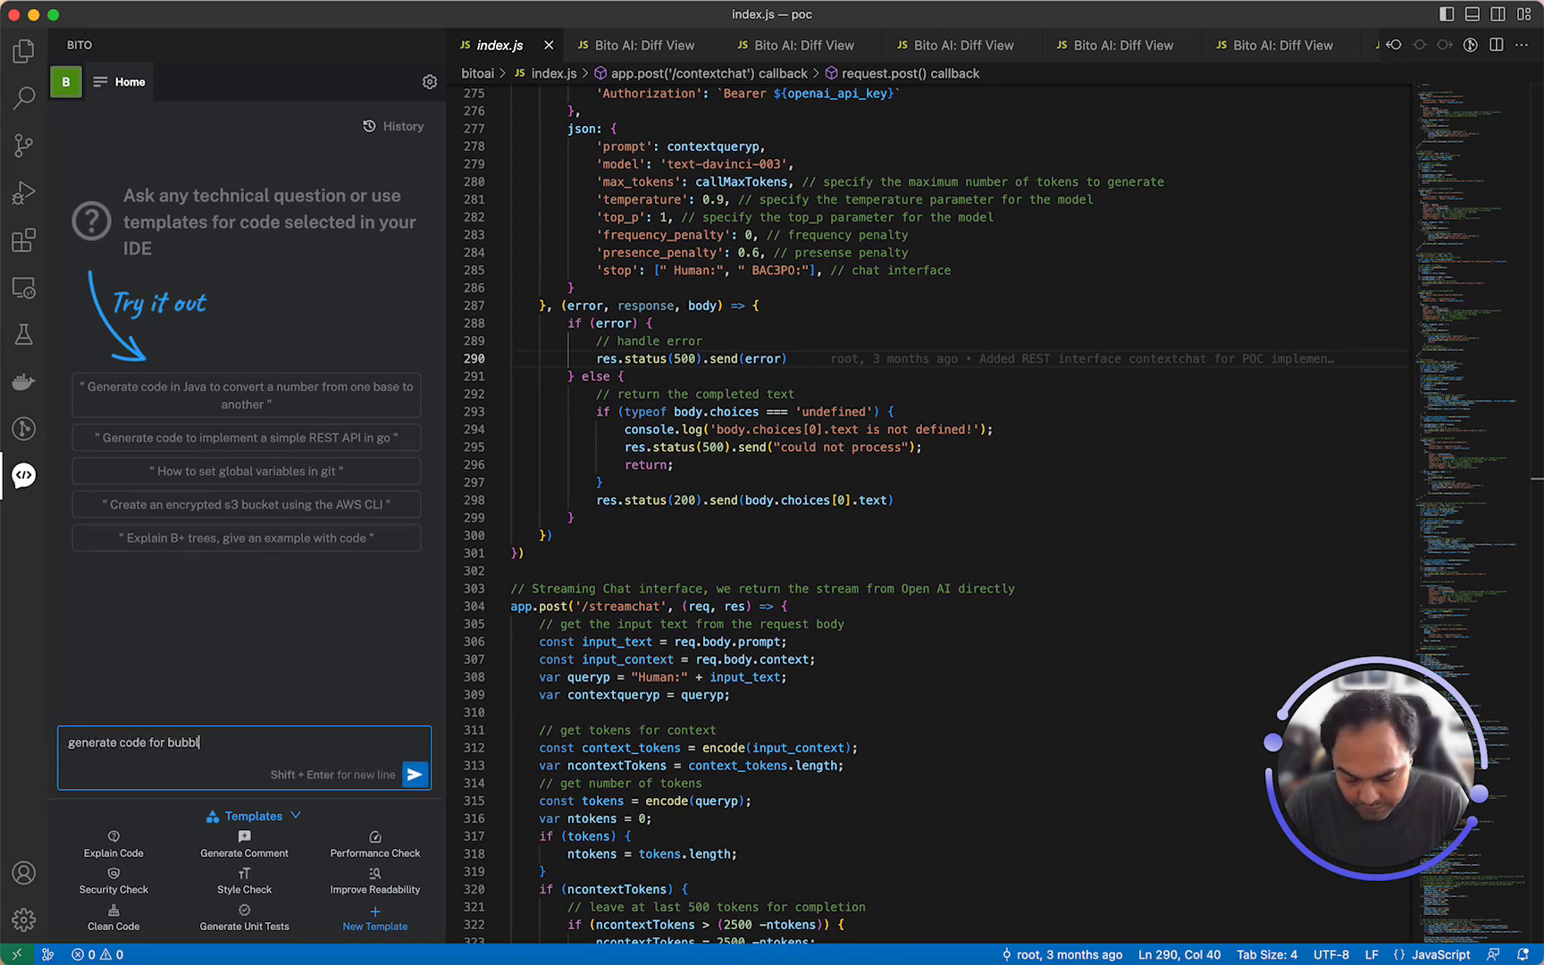
{"action": "type", "text": "e sort in"}
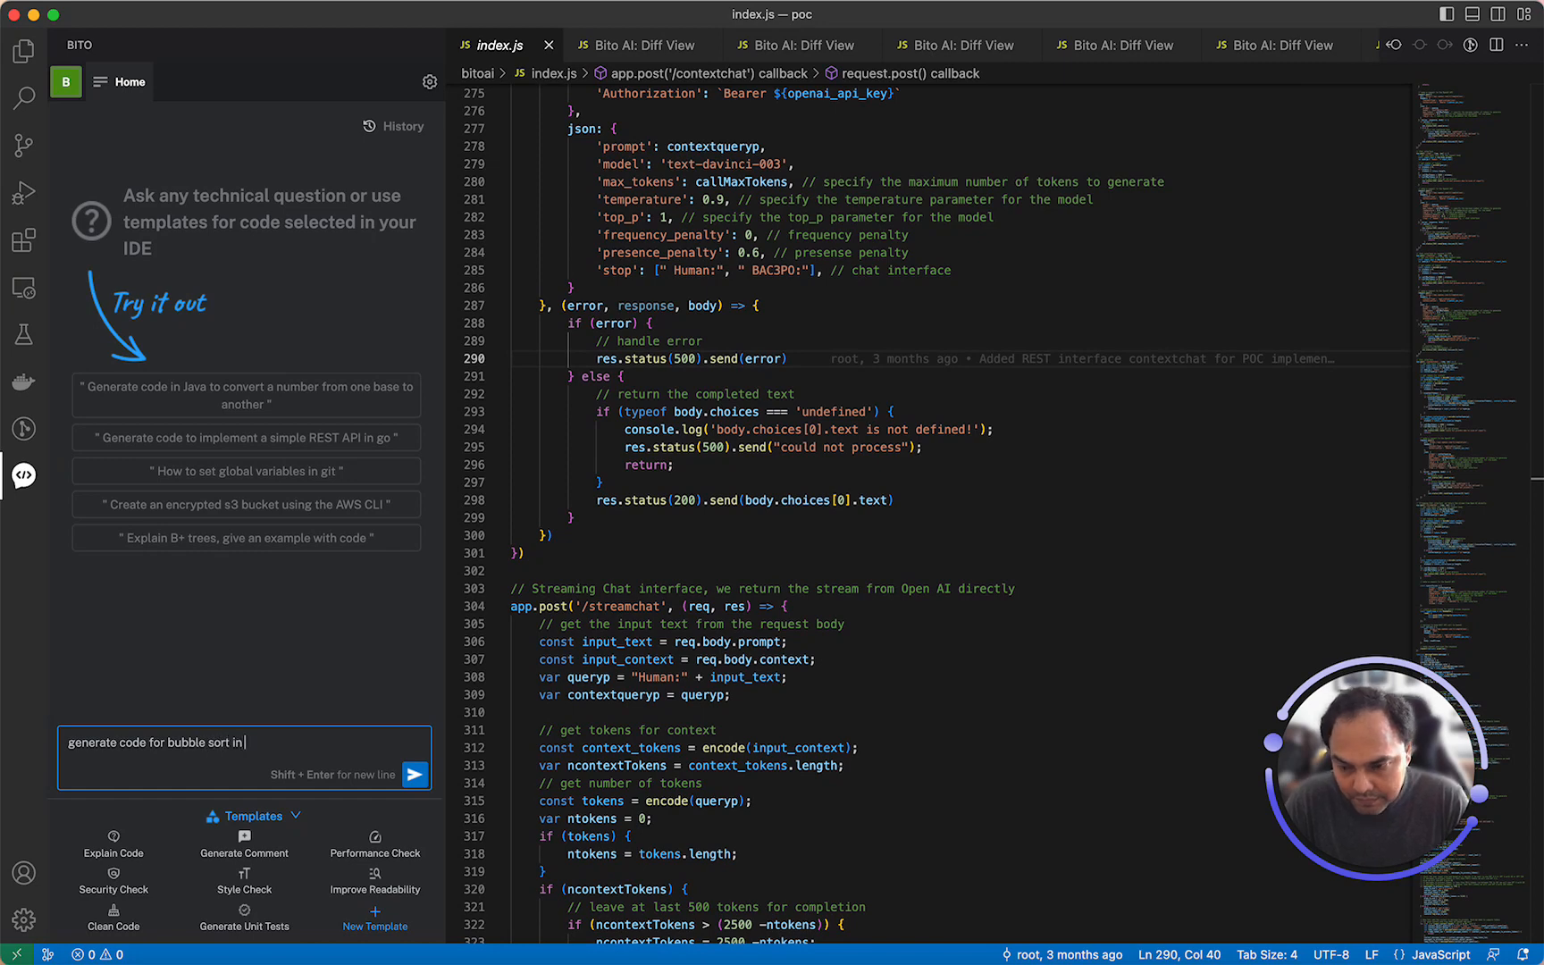
{"action": "type", "text": "golang"}
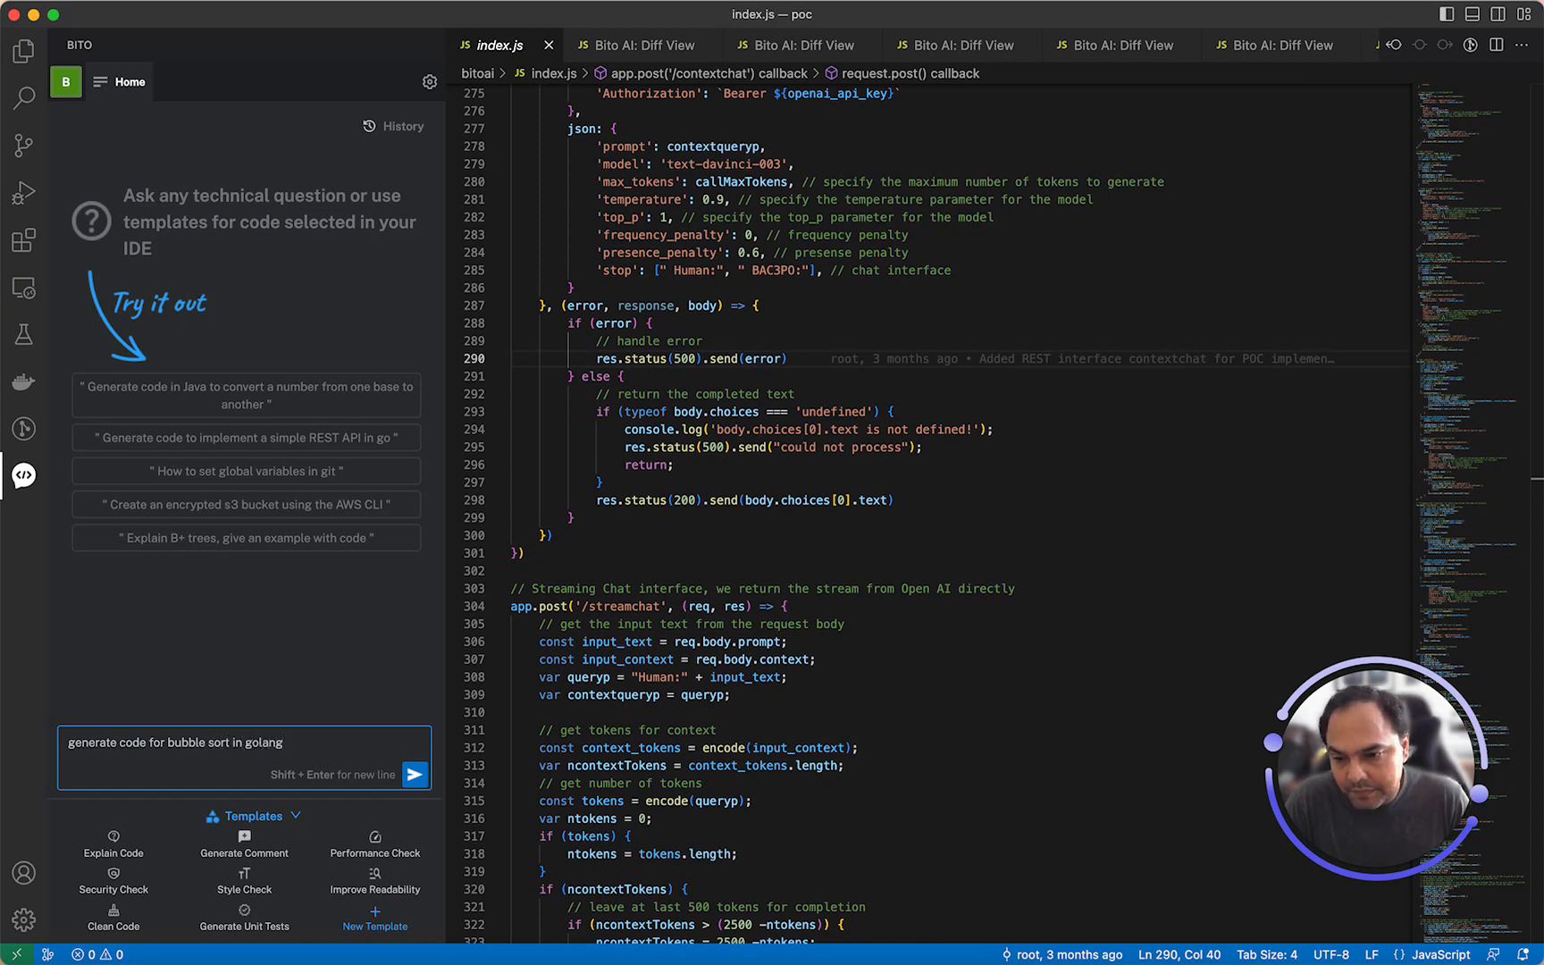
- Send the golang bubble sort question so Bito returns a bubbleSort function with a usage example
{"action": "left_click", "coordinate": [413, 765]}
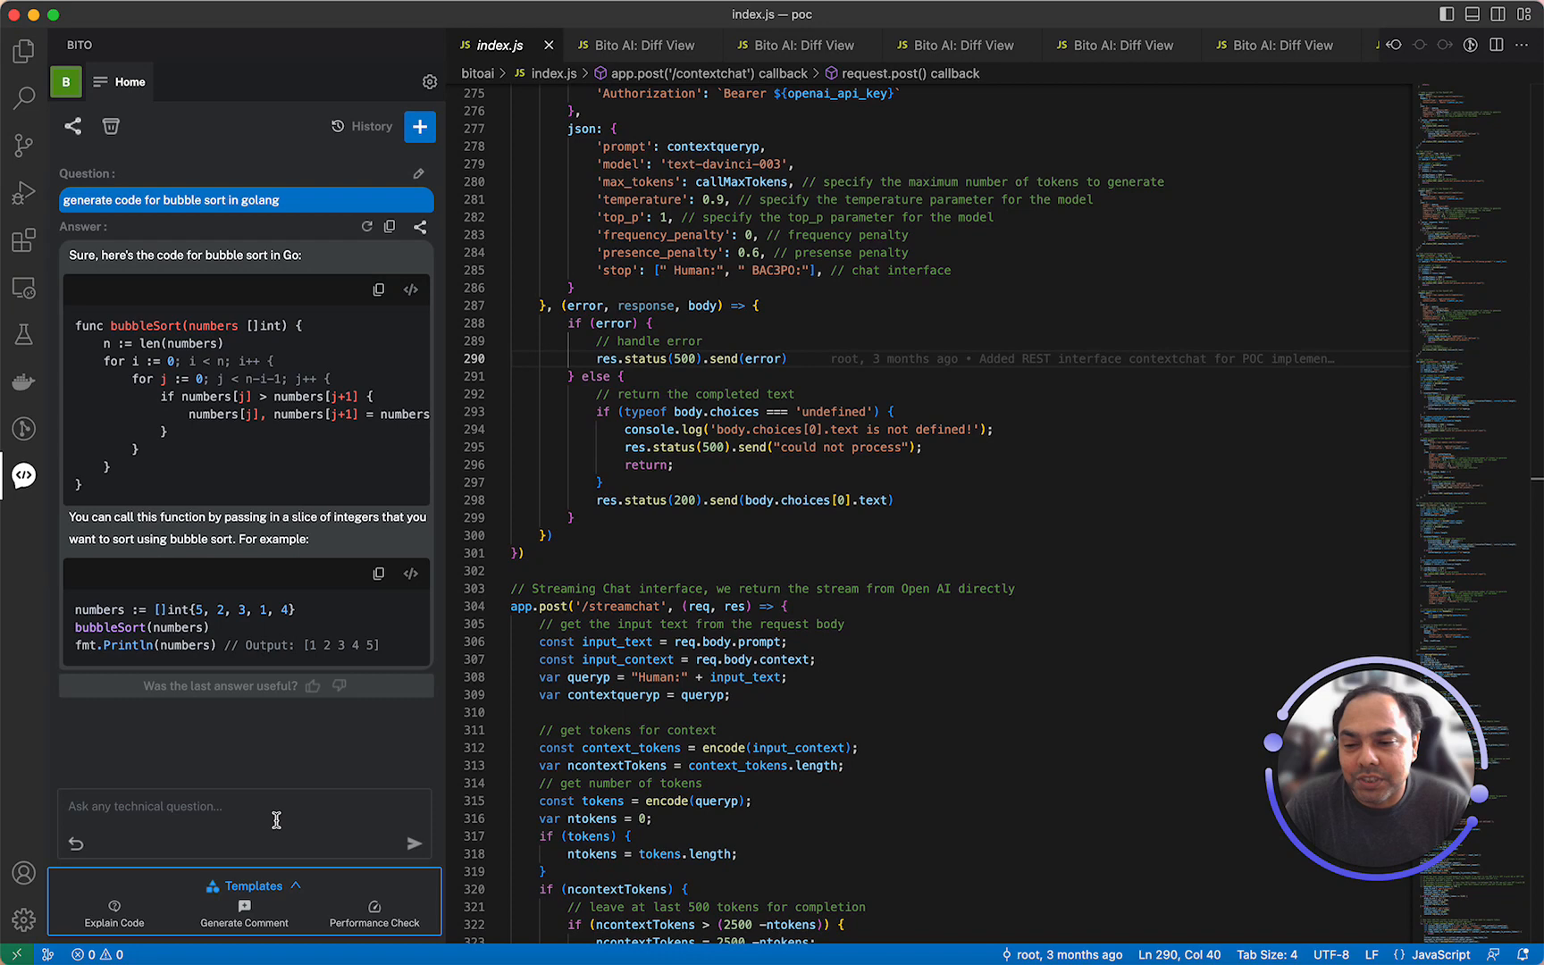
- Ask Bito to 'rewrite the code provided in nodejs', getting a Node.js bubbleSort with a console example
{"action": "type", "text": "re"}
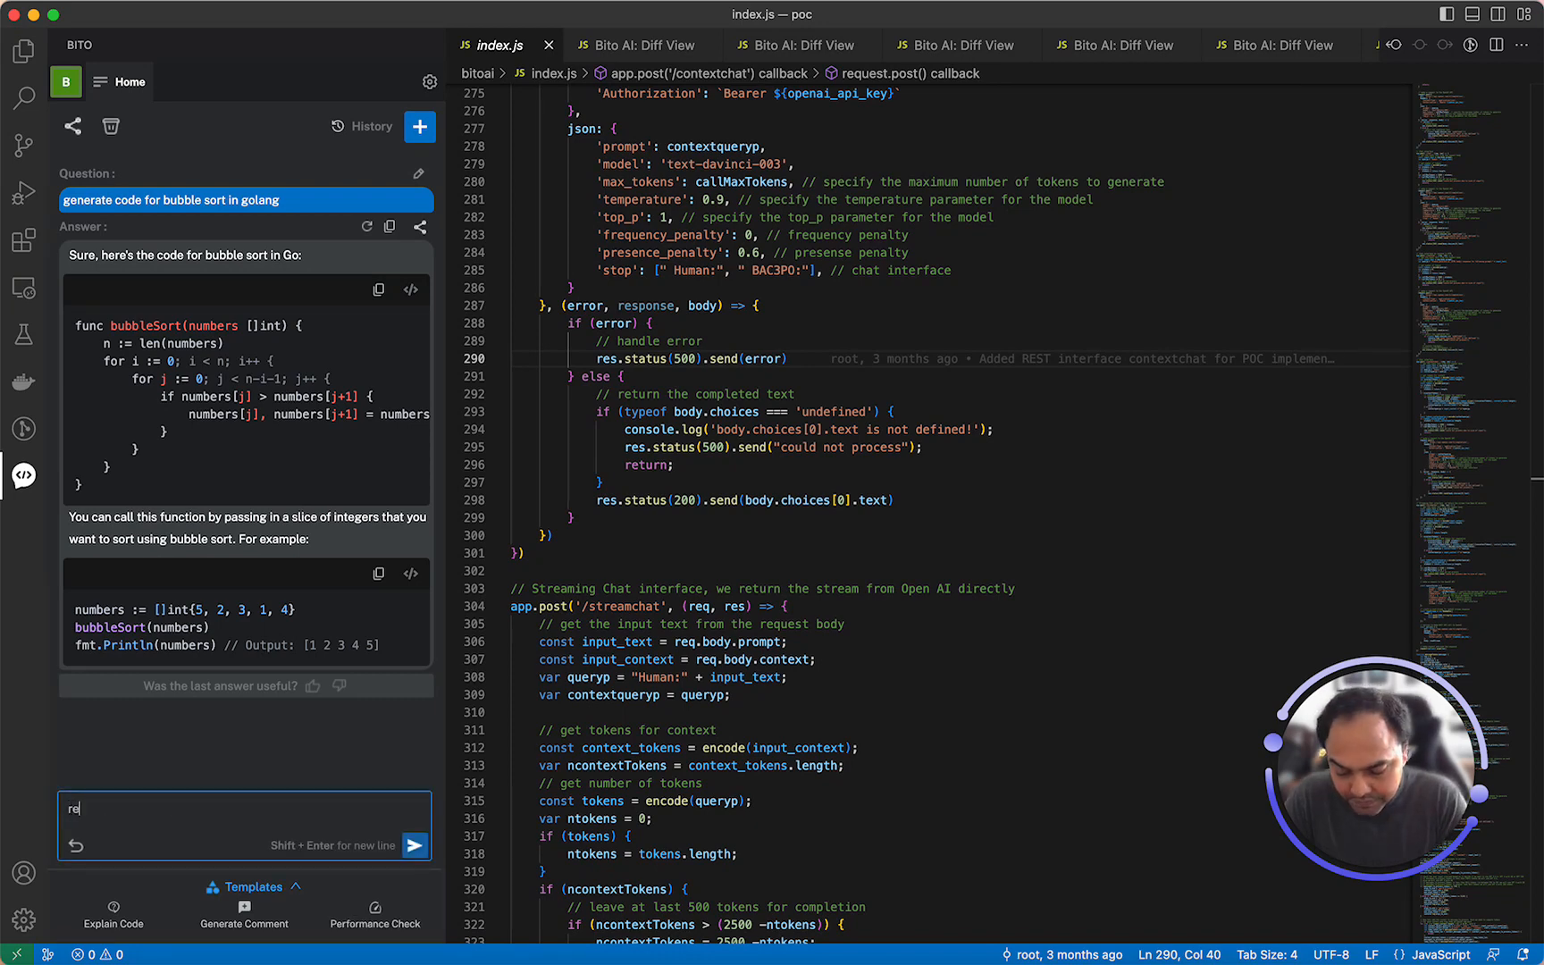
{"action": "type", "text": "rewrite the c"}
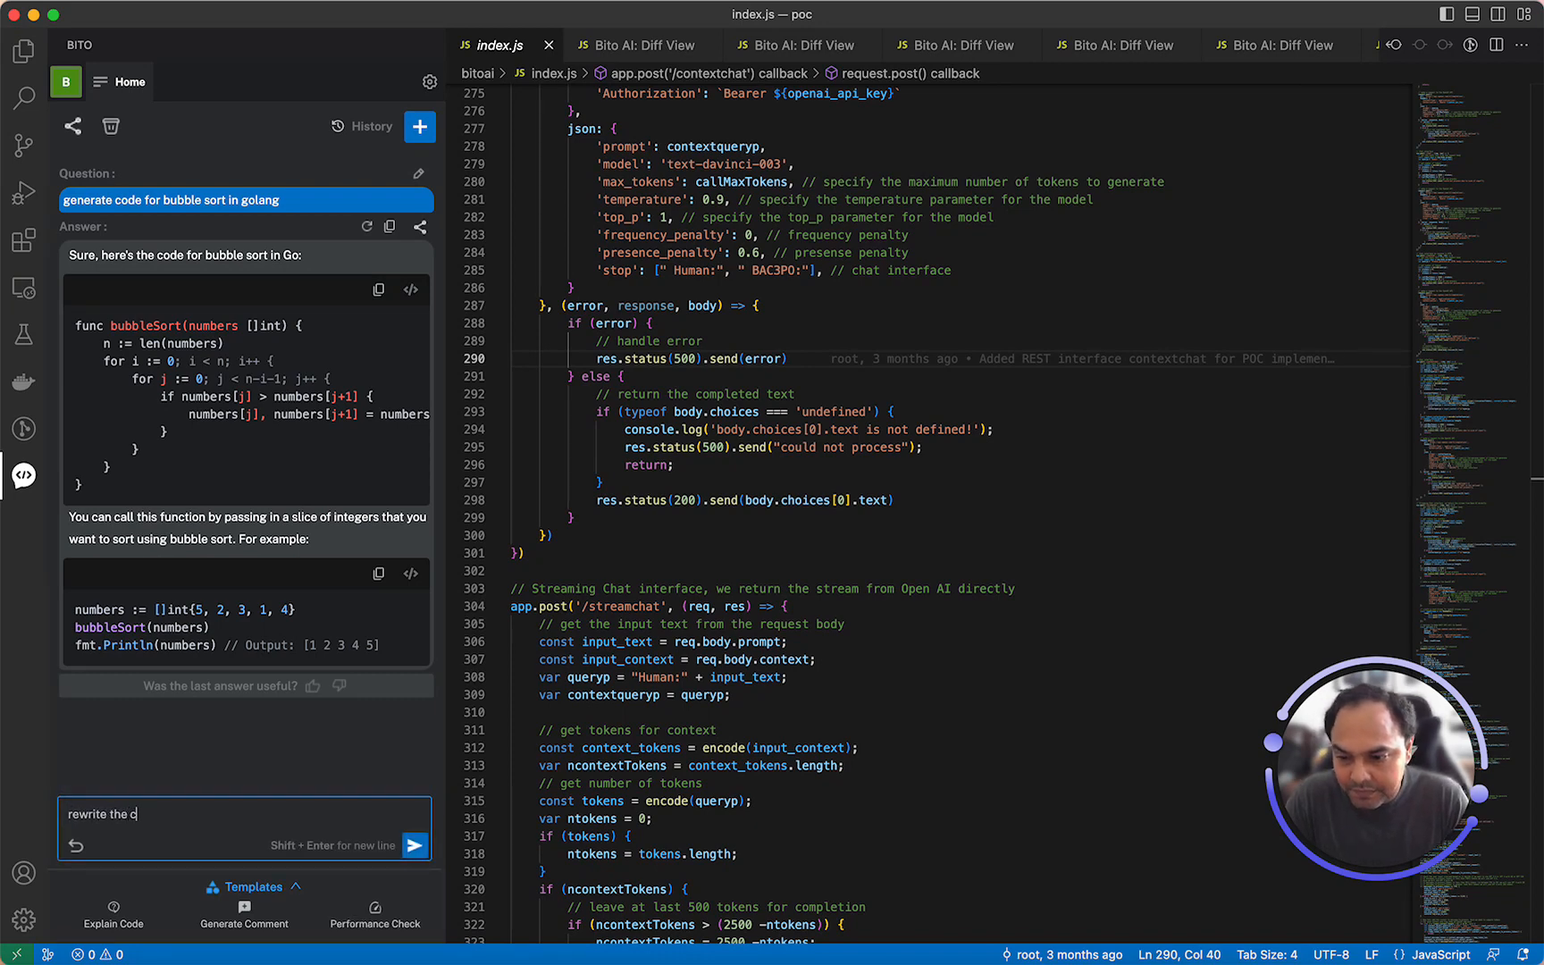
{"action": "type", "text": "ode provide"}
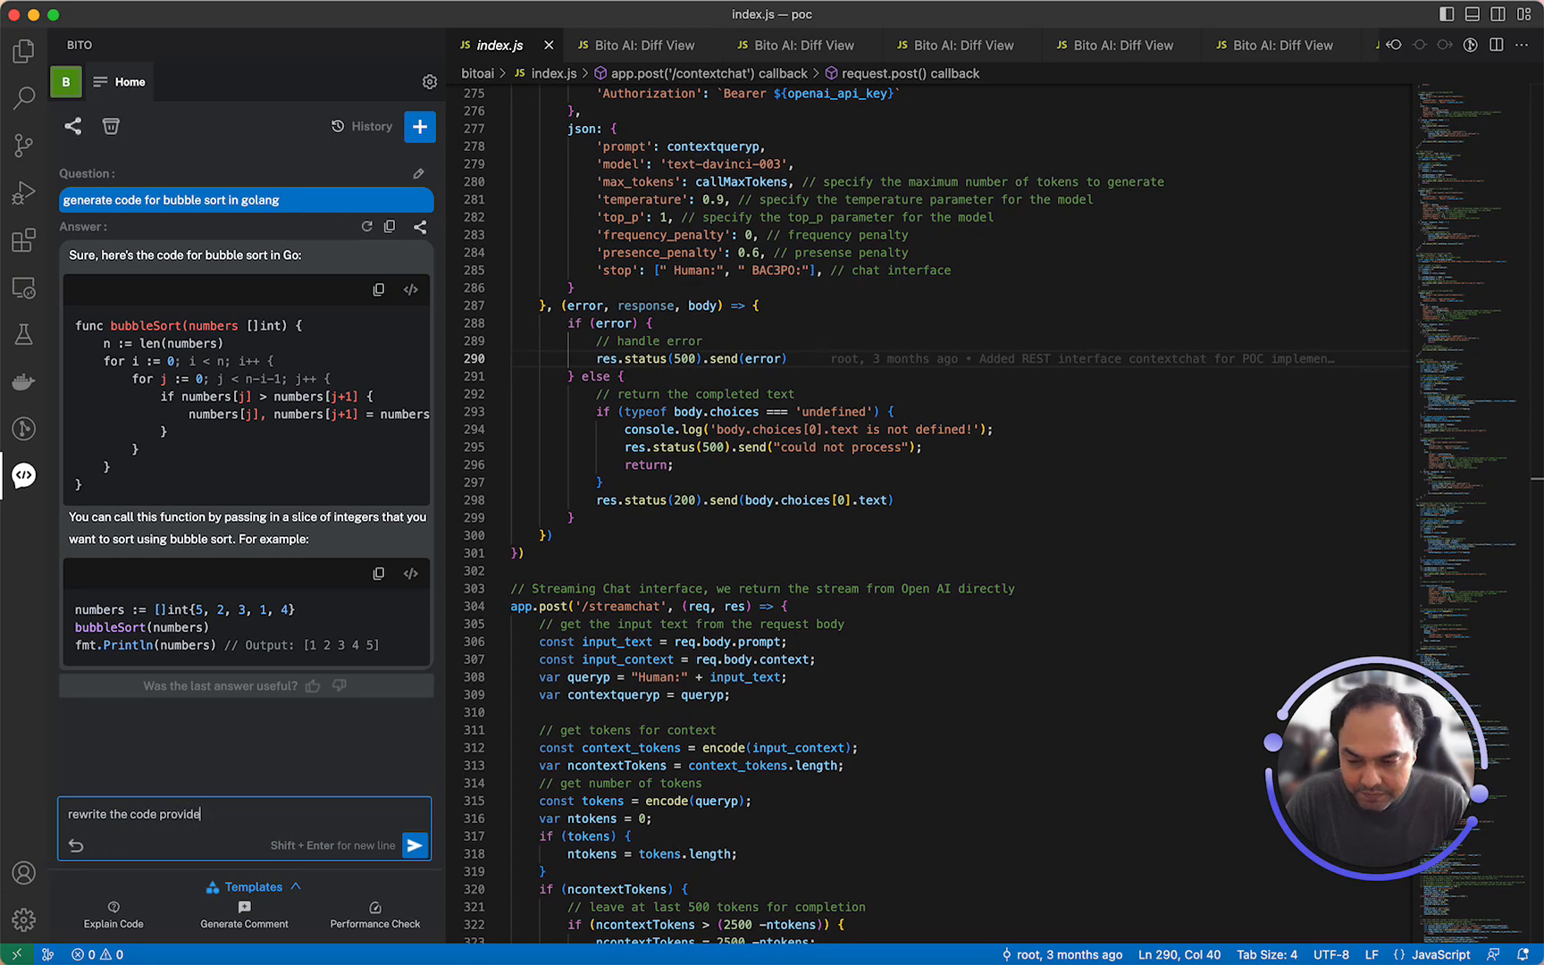
{"action": "type", "text": "d in node"}
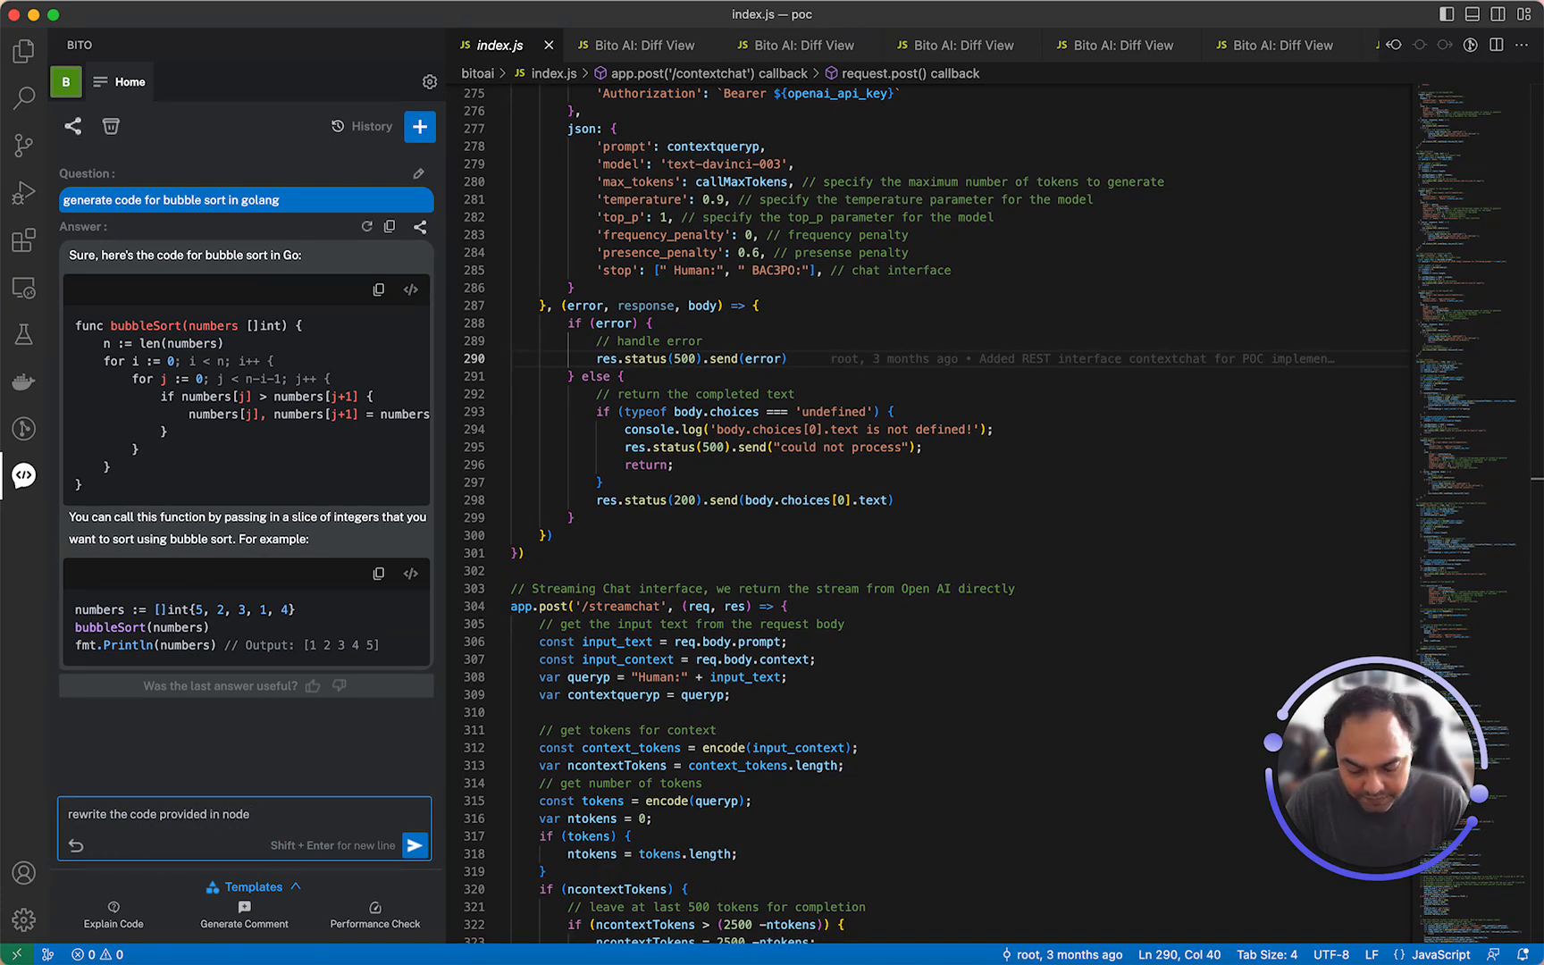
{"action": "left_click", "coordinate": [416, 845]}
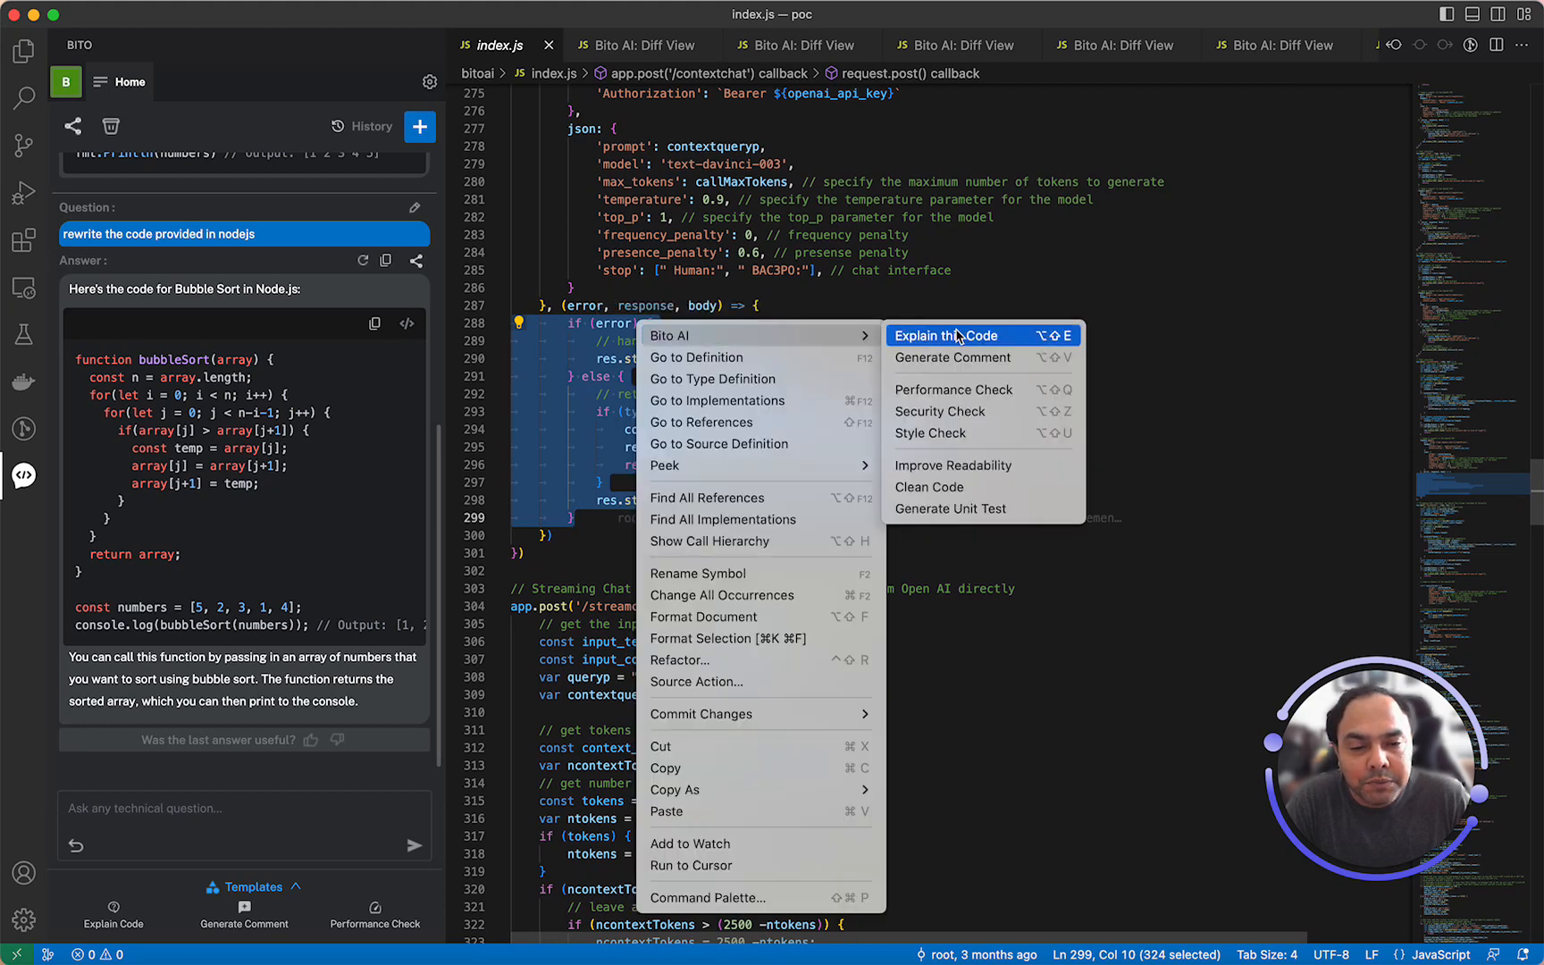
{"action": "mouse_move", "coordinate": [964, 493]}
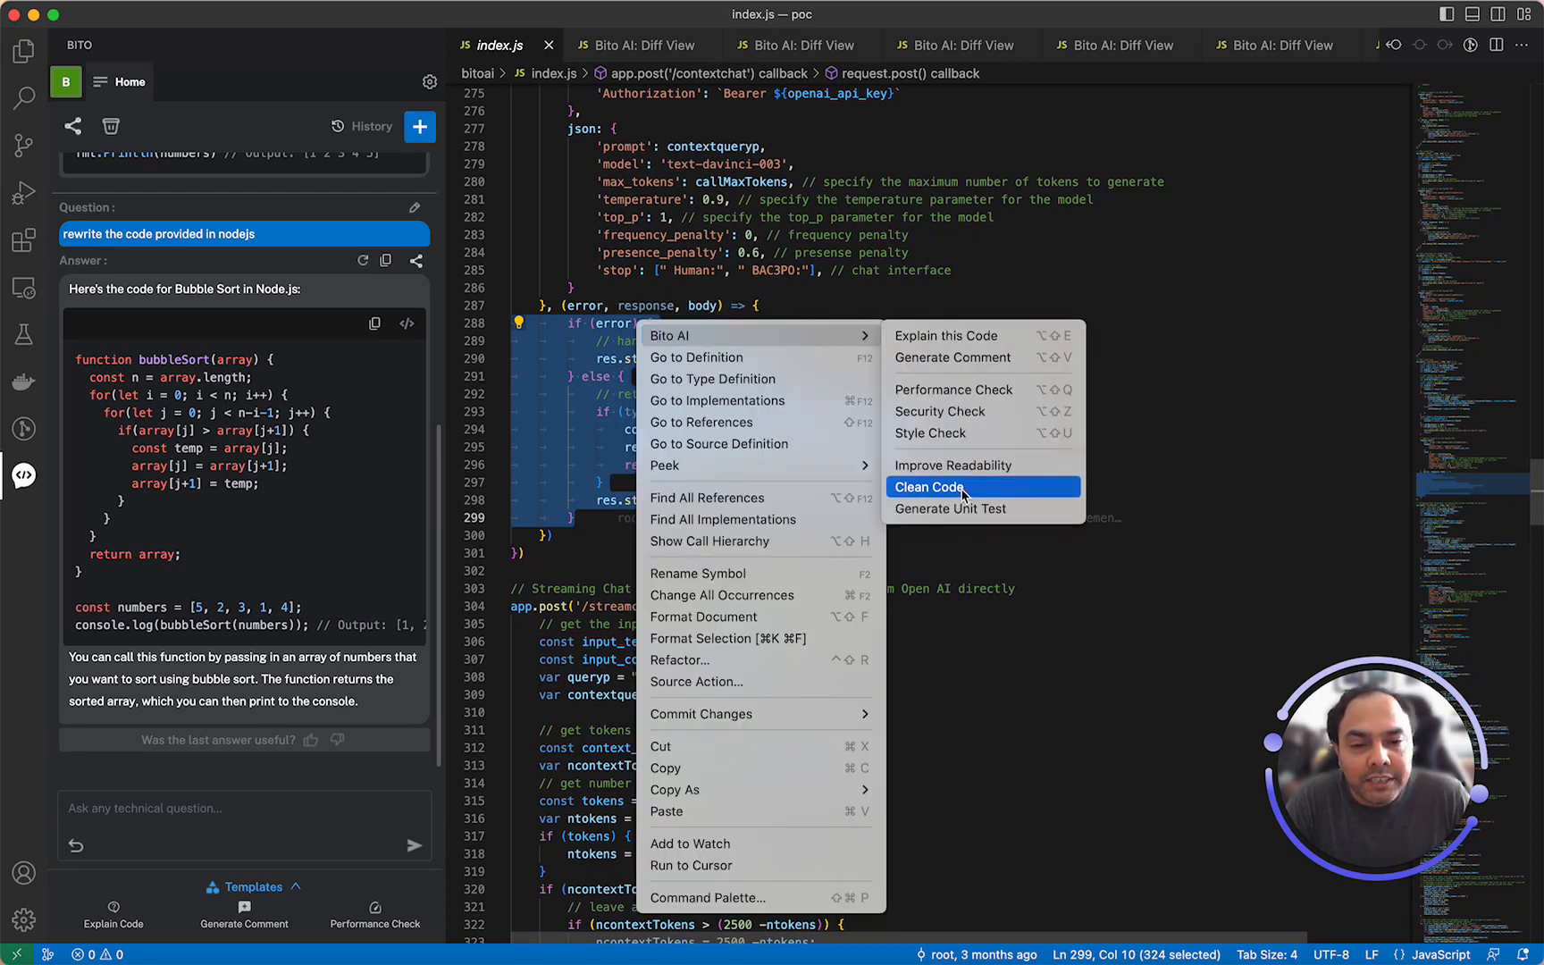
- Run Bito Clean Code on index.js lines 288–299, review the stripped-down diff, and return to index.js
{"action": "left_click", "coordinate": [927, 486]}
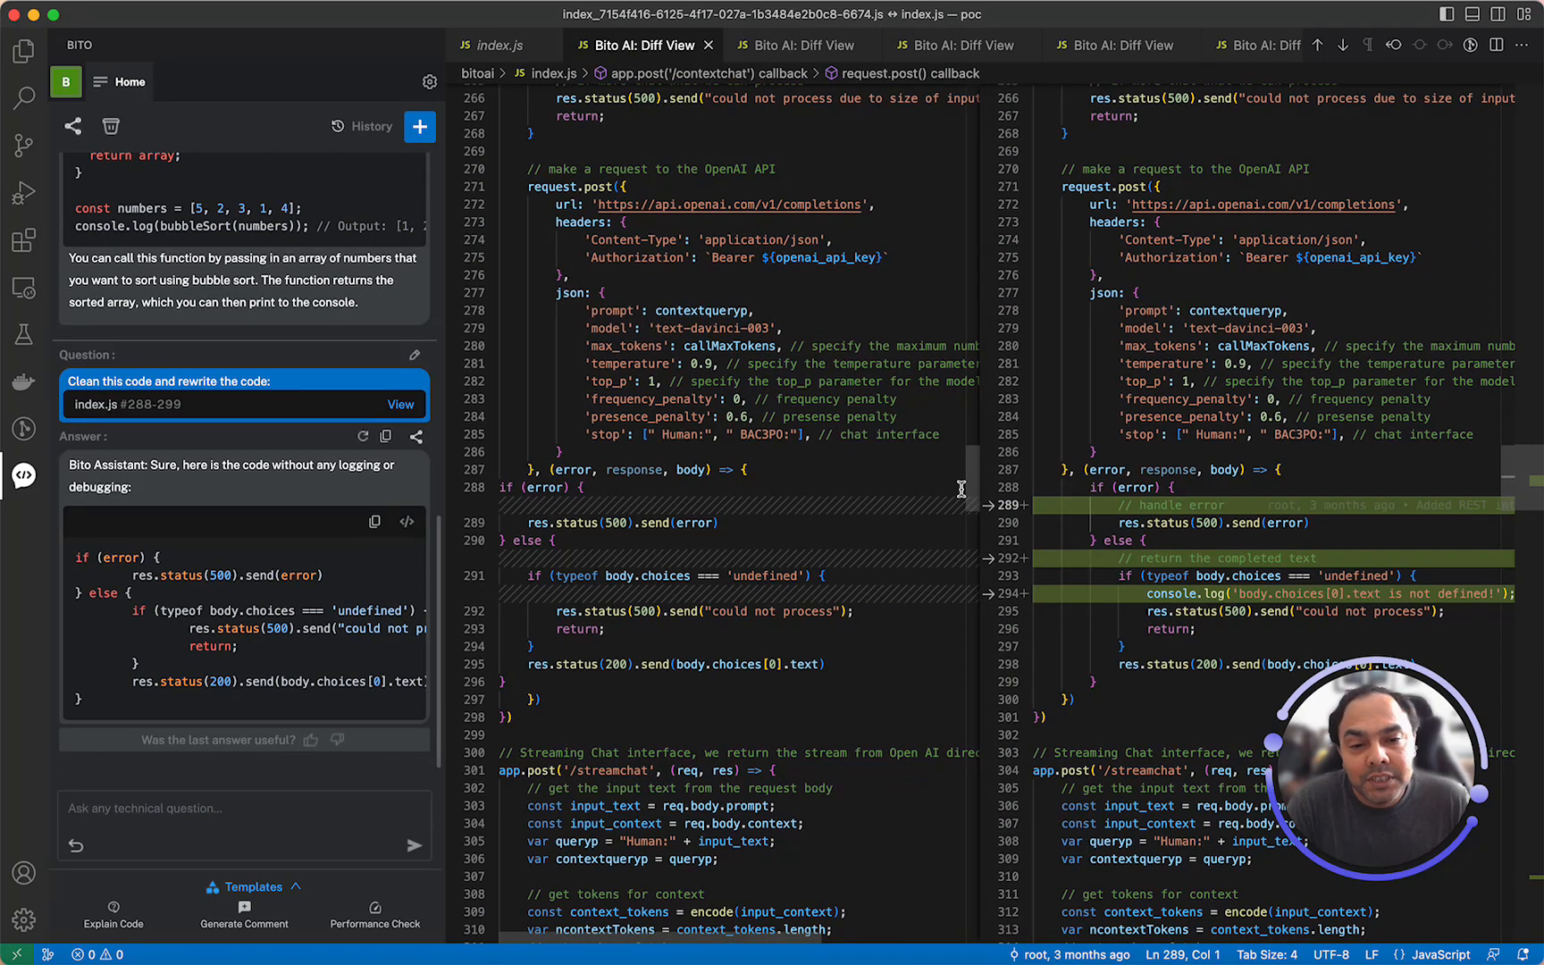
{"action": "mouse_move", "coordinate": [1074, 469]}
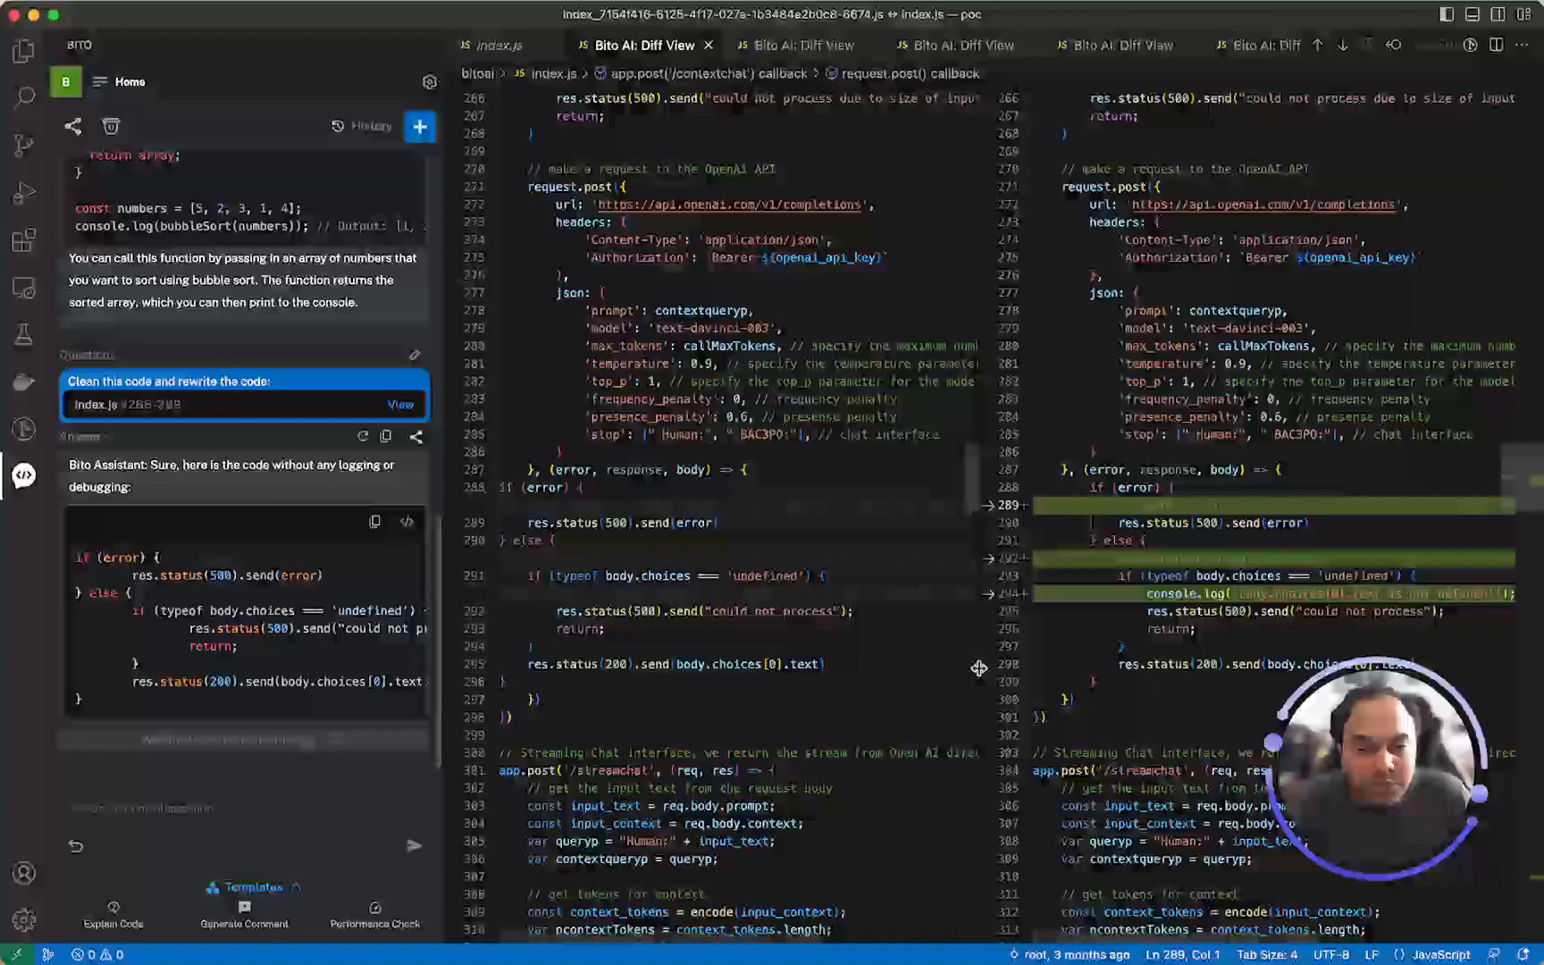
{"action": "left_click", "coordinate": [500, 44]}
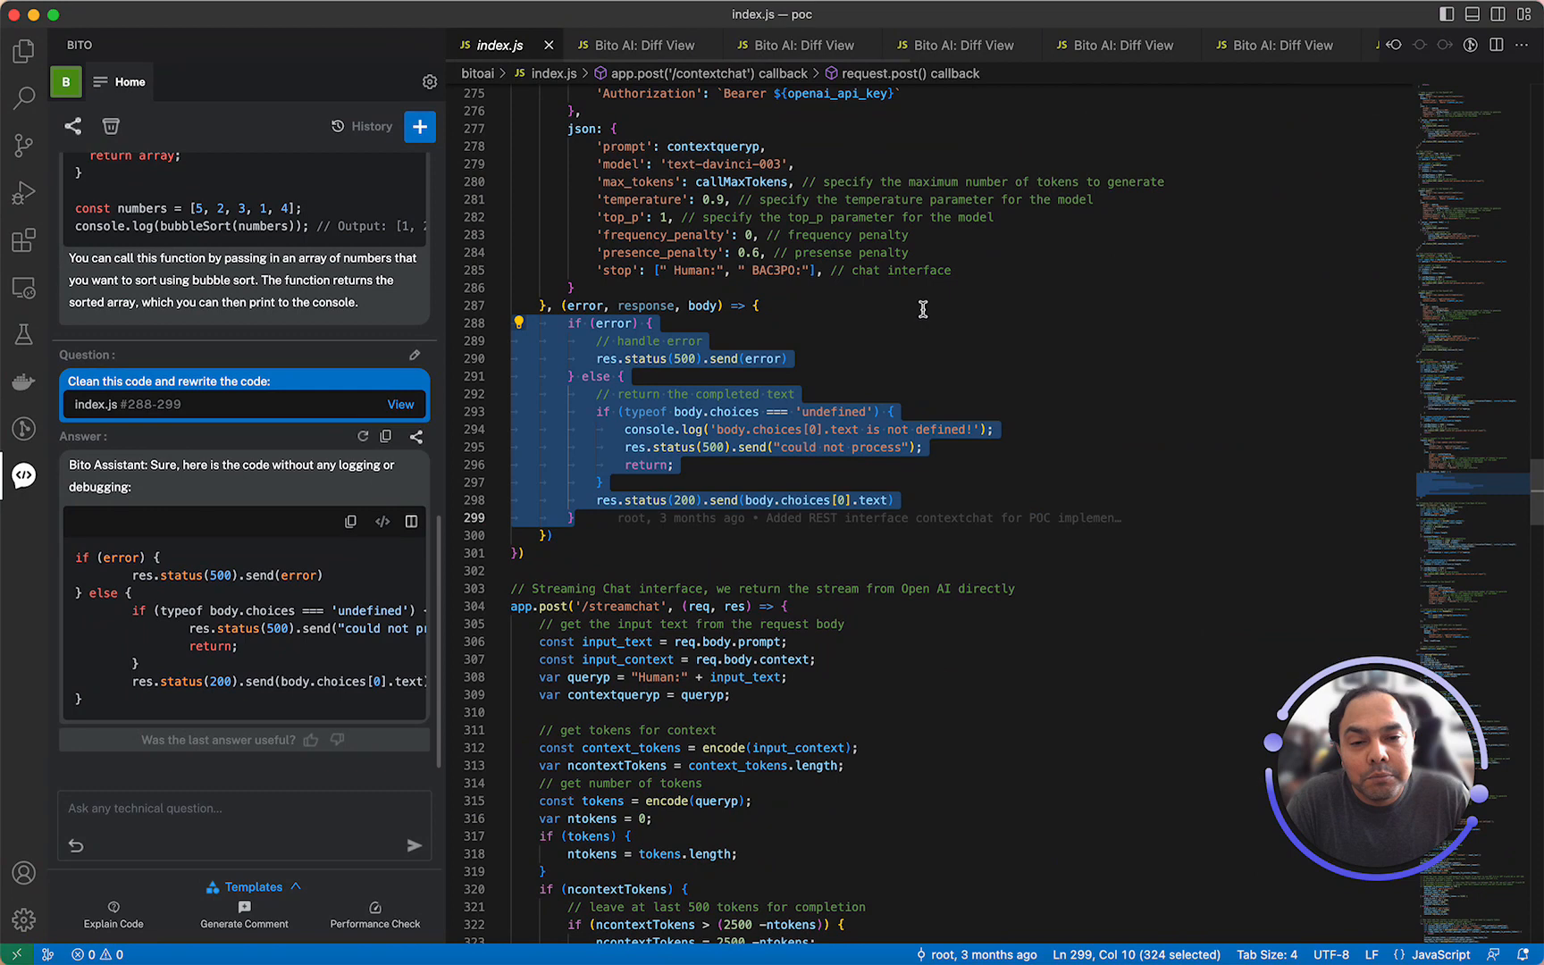
- Bring up the editor's code actions menu for the callback code in index.js
{"action": "right_click", "coordinate": [756, 306]}
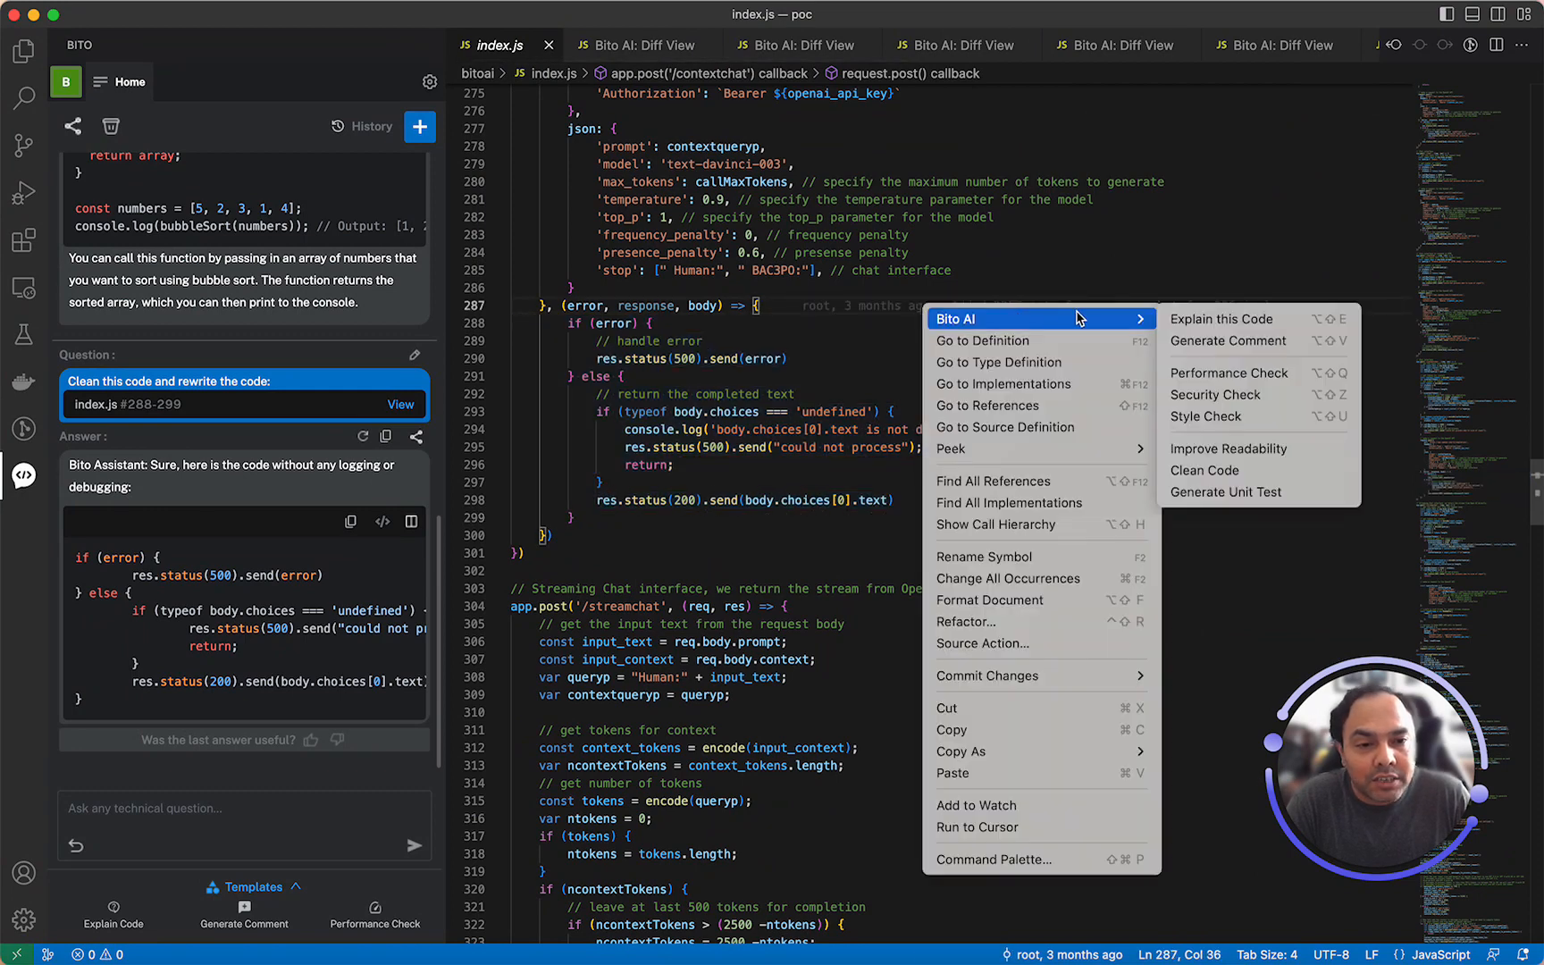
{"action": "mouse_move", "coordinate": [1220, 318]}
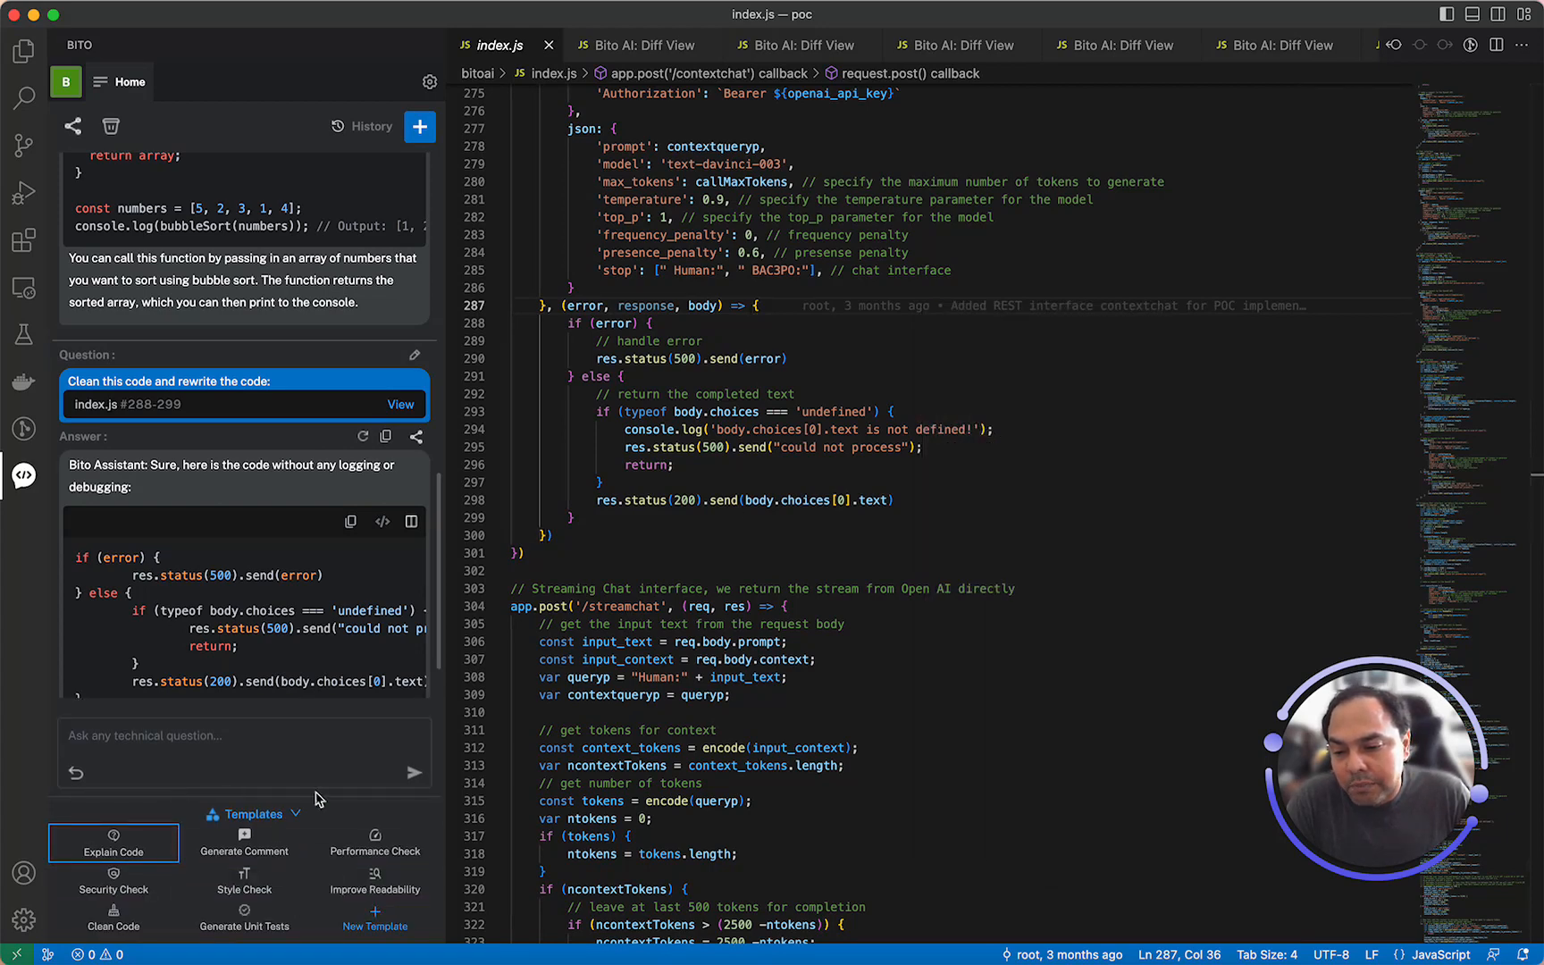
{"action": "mouse_move", "coordinate": [440, 870]}
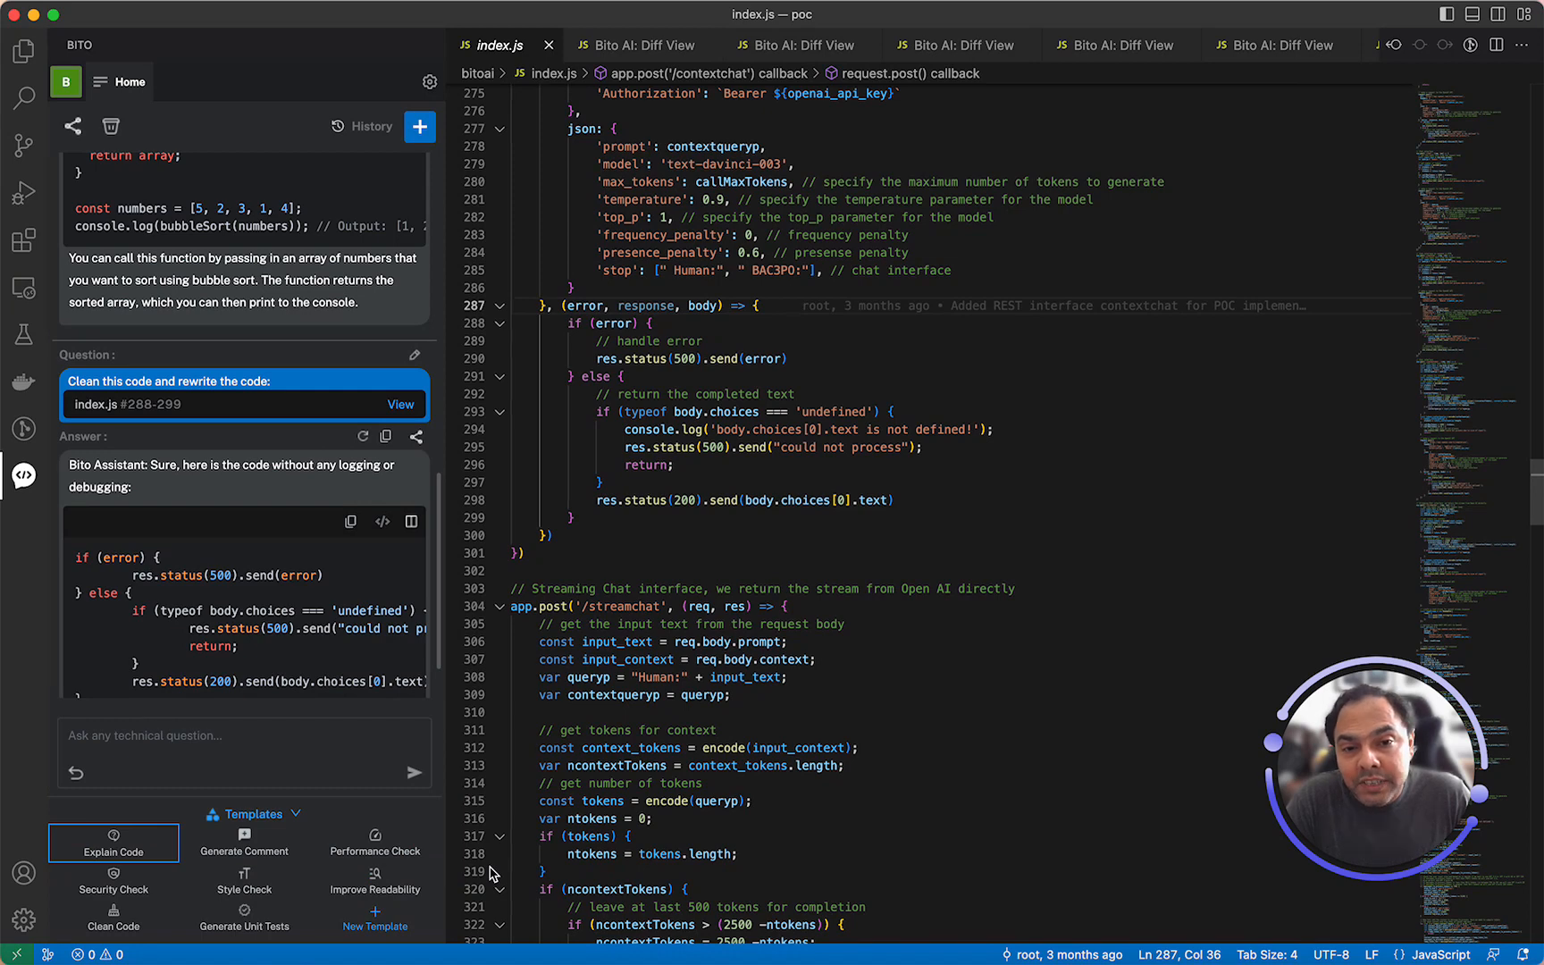
{"action": "mouse_move", "coordinate": [374, 926]}
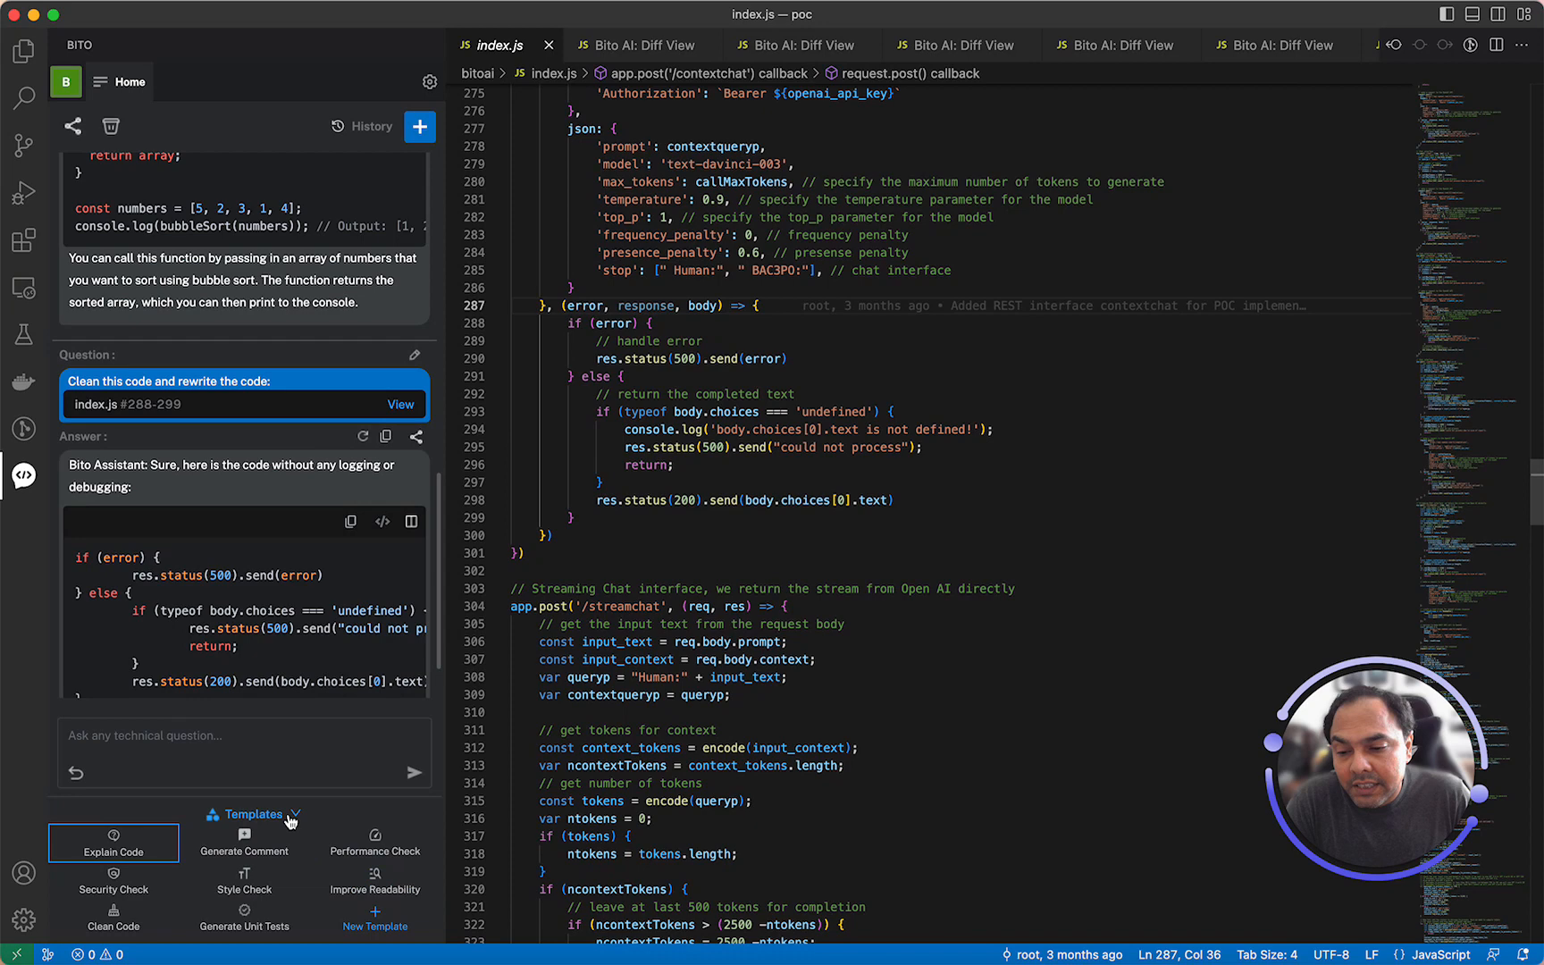
{"action": "mouse_move", "coordinate": [376, 926]}
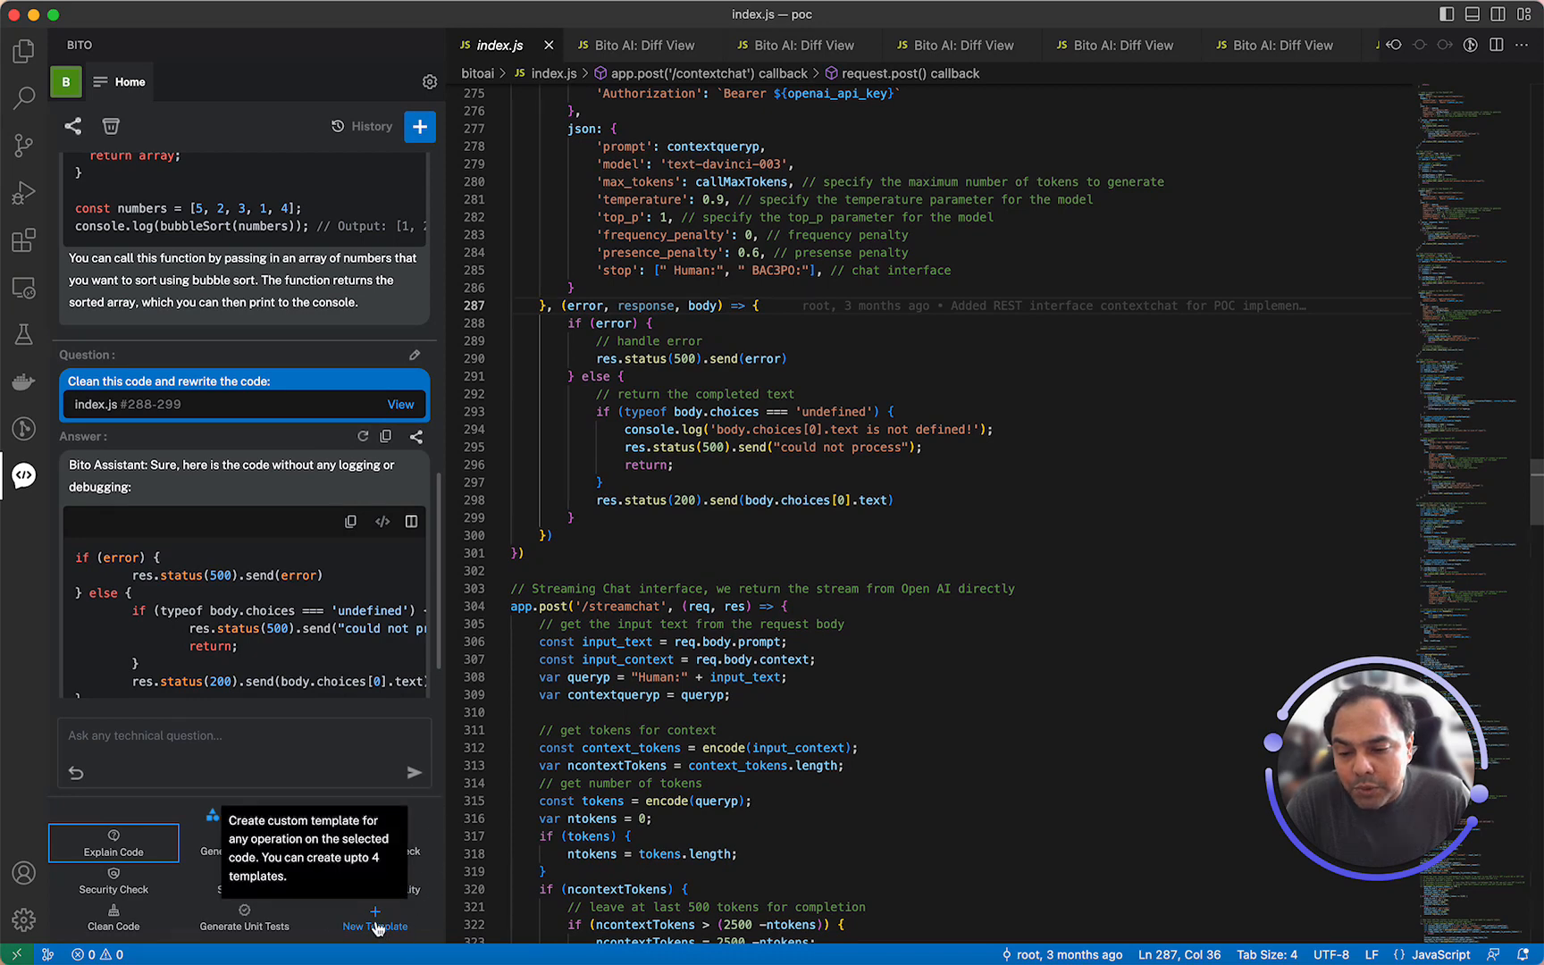
- Create a prompt template 'Explain code in Chinese' with instructions 'Language is Chinese / Explain code in brief'
{"action": "left_click", "coordinate": [374, 918]}
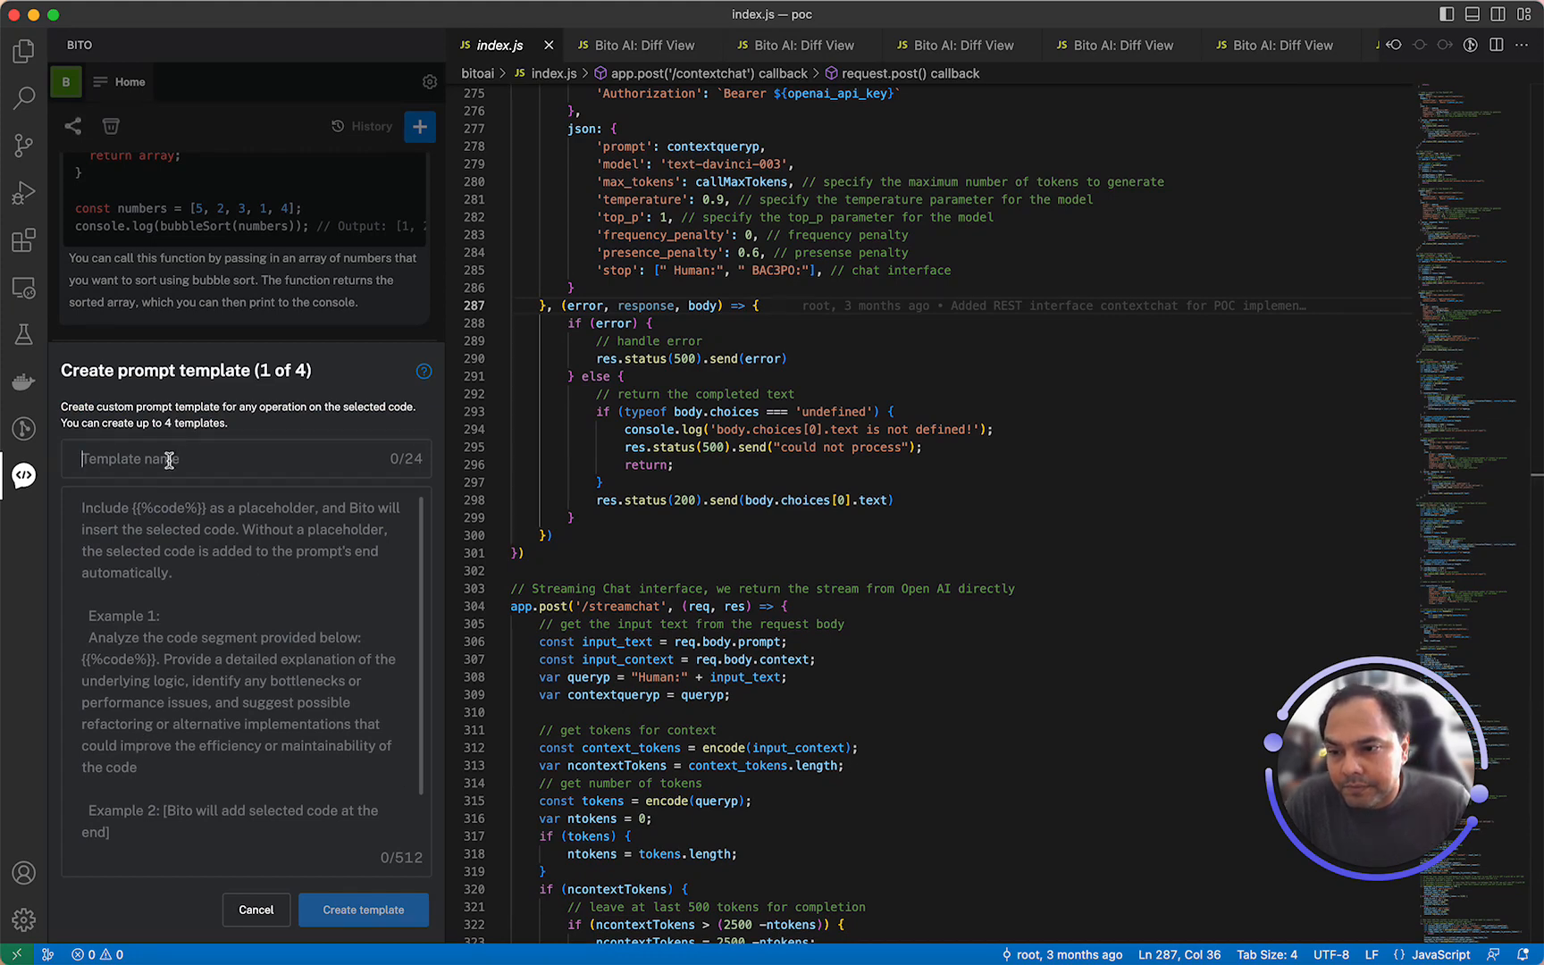
{"action": "type", "text": "Explain code in"}
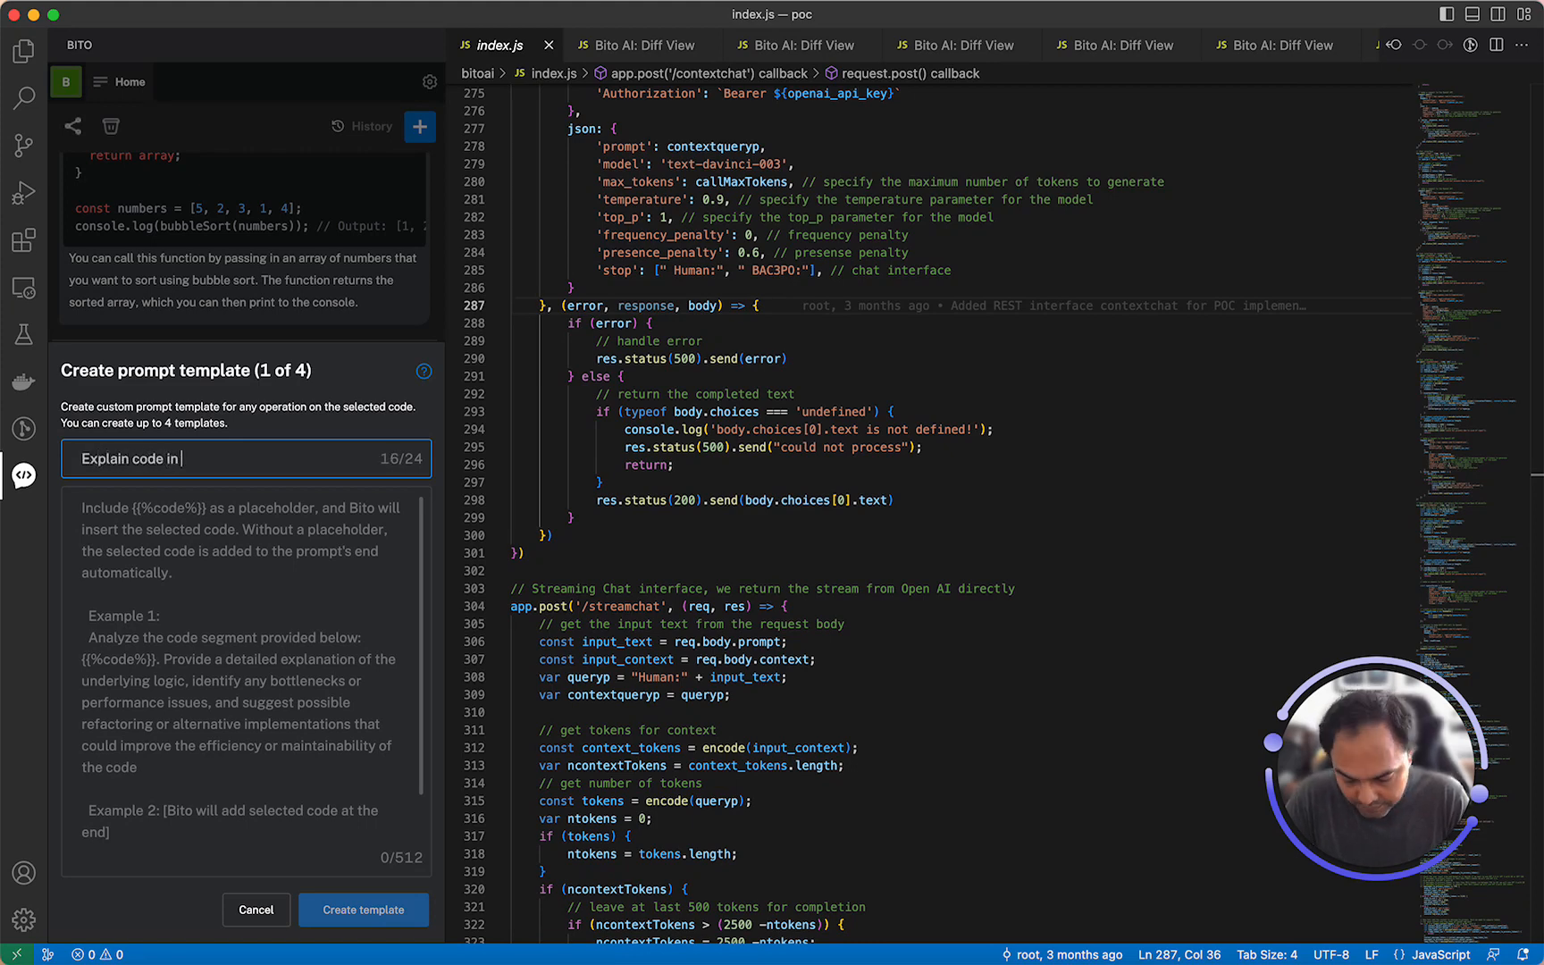
{"action": "type", "text": "Chinese"}
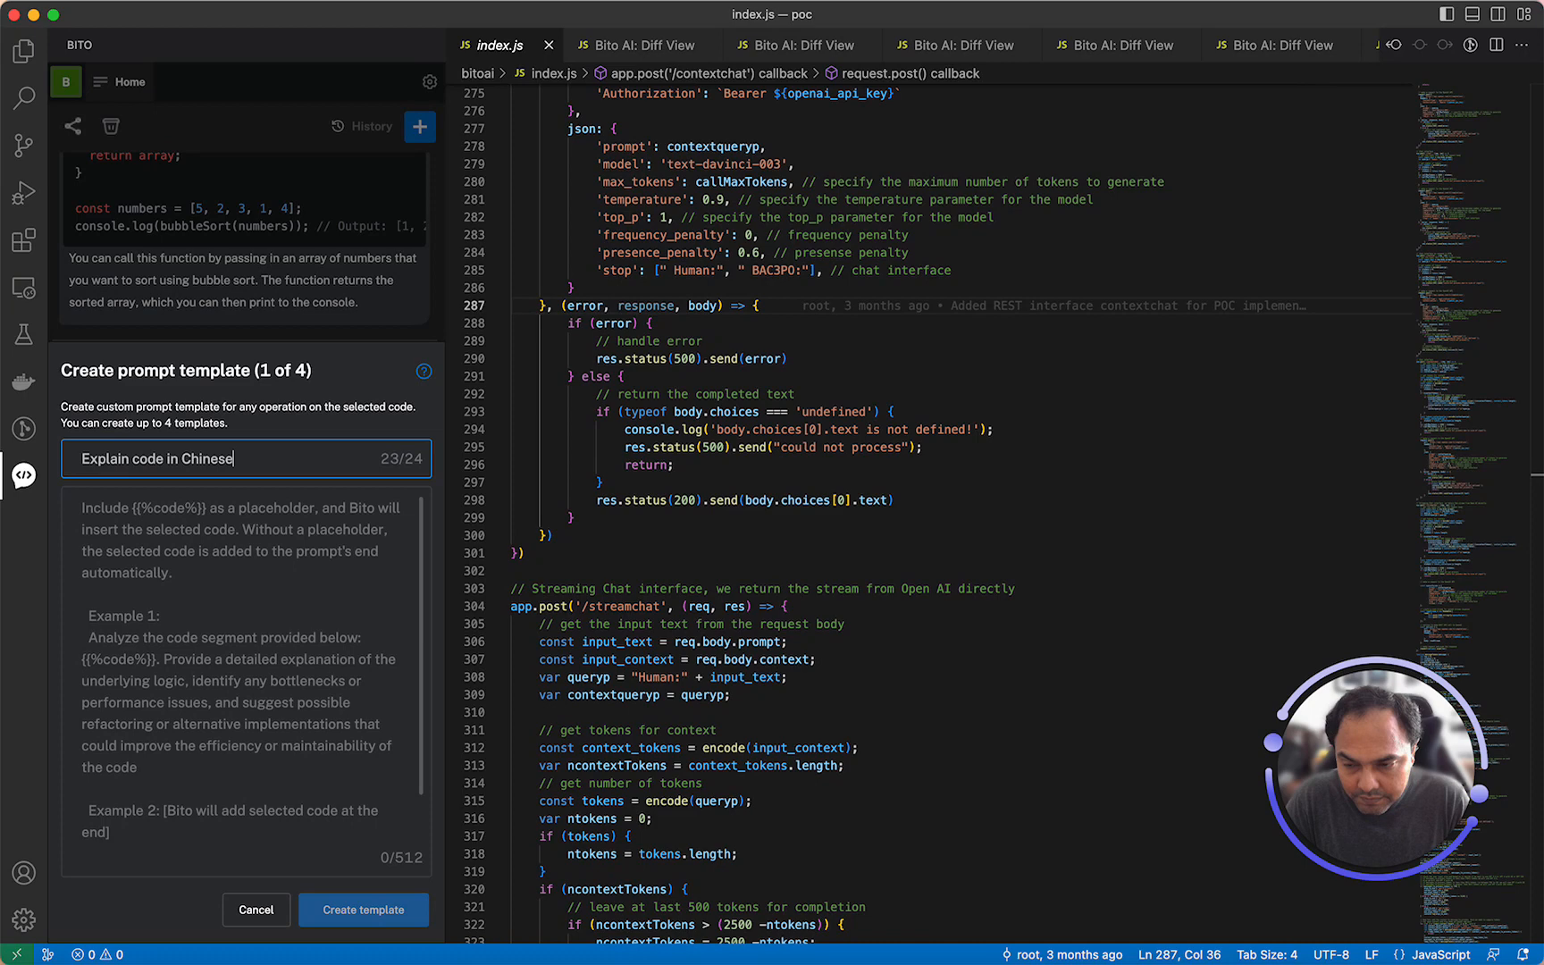
{"action": "left_click", "coordinate": [177, 513]}
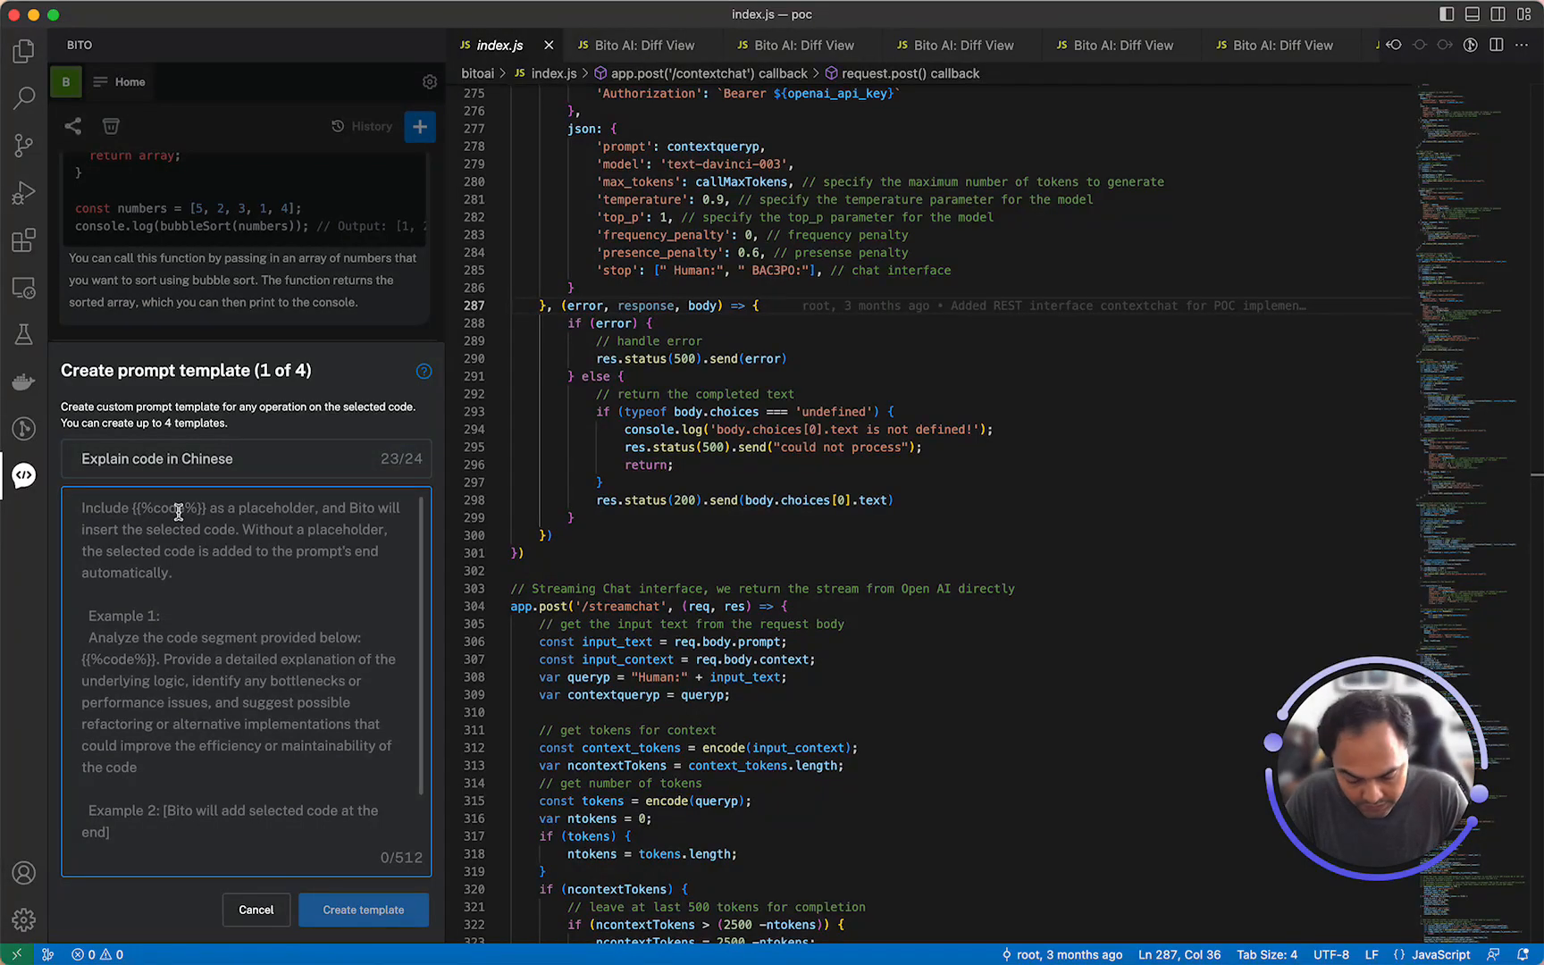
{"action": "type", "text": "Language is Chi"}
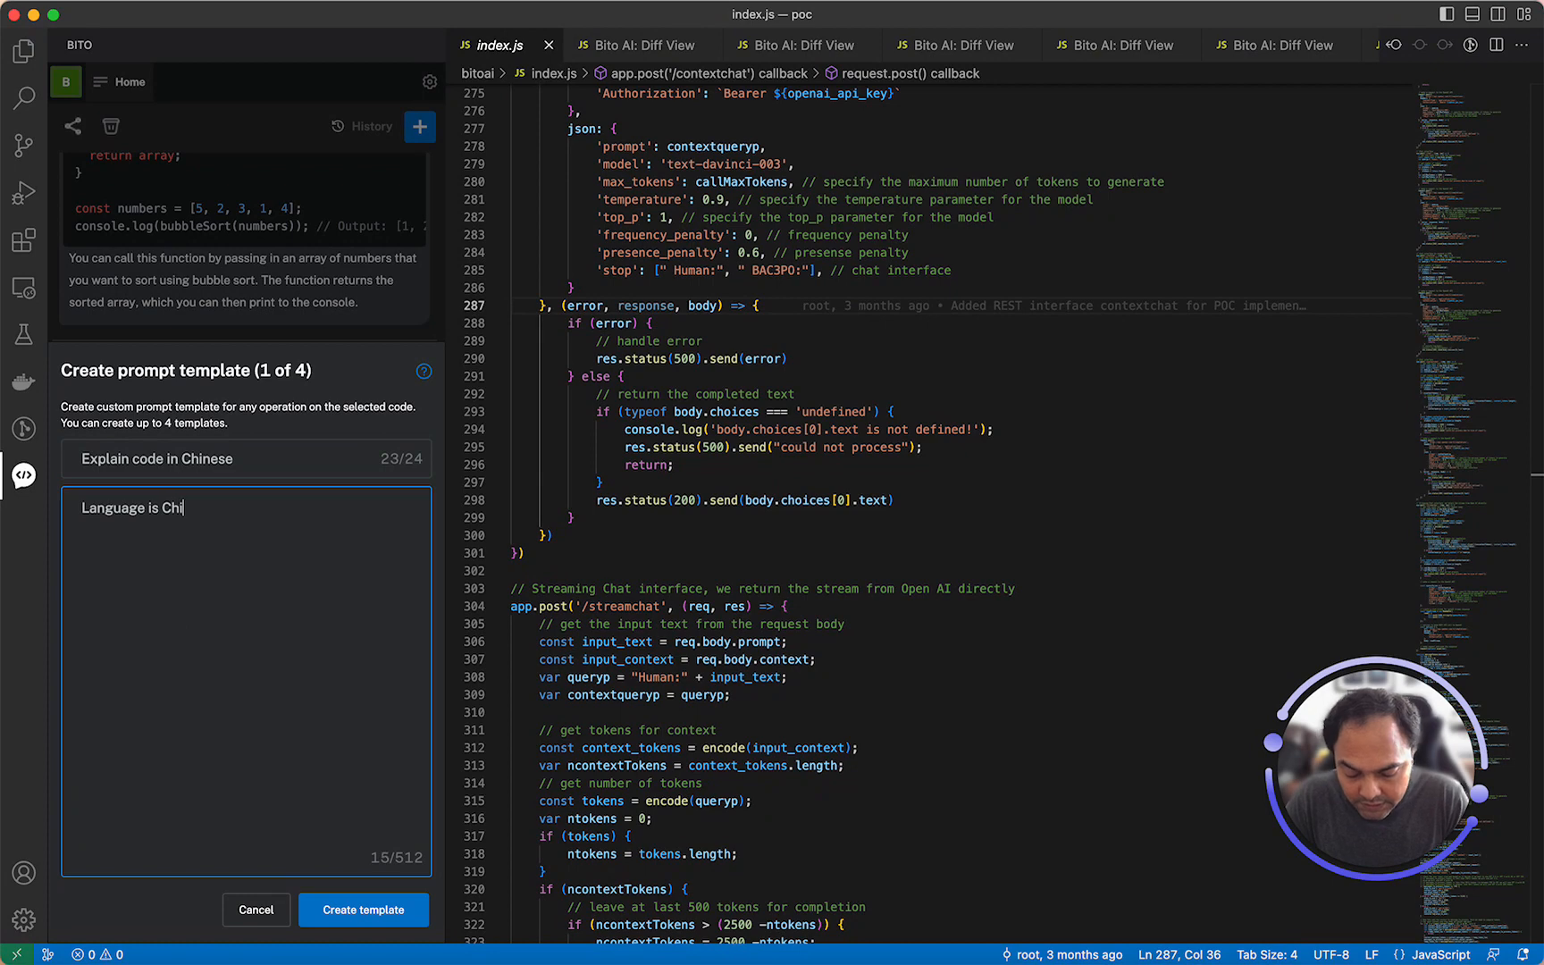
{"action": "type", "text": "nese"}
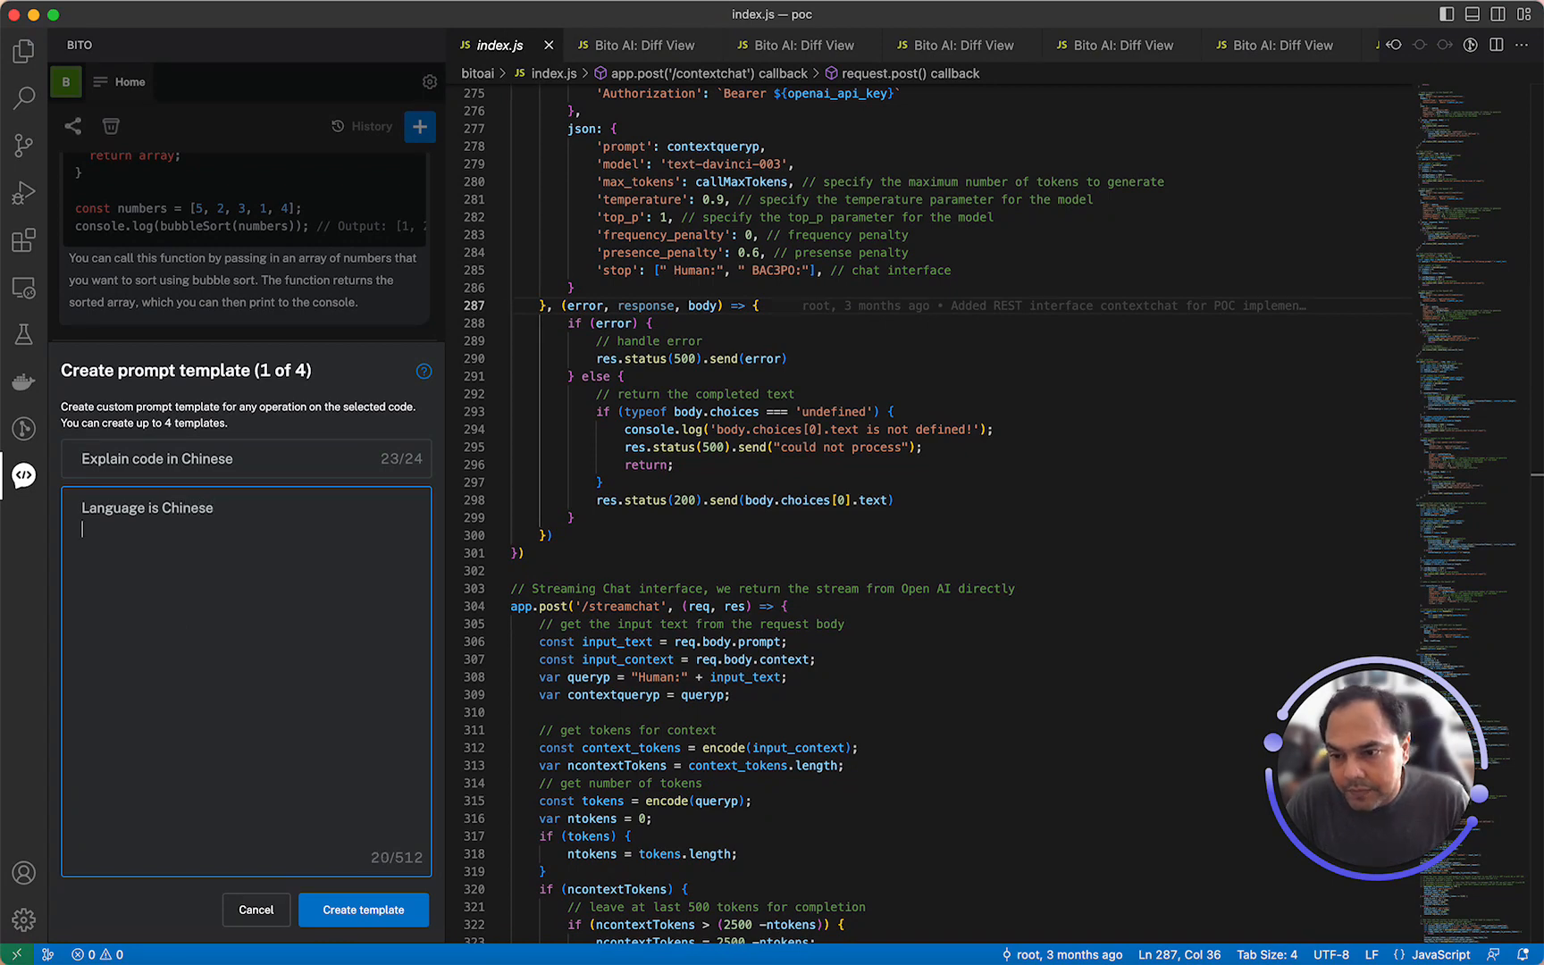
{"action": "type", "text": "Explain code in"}
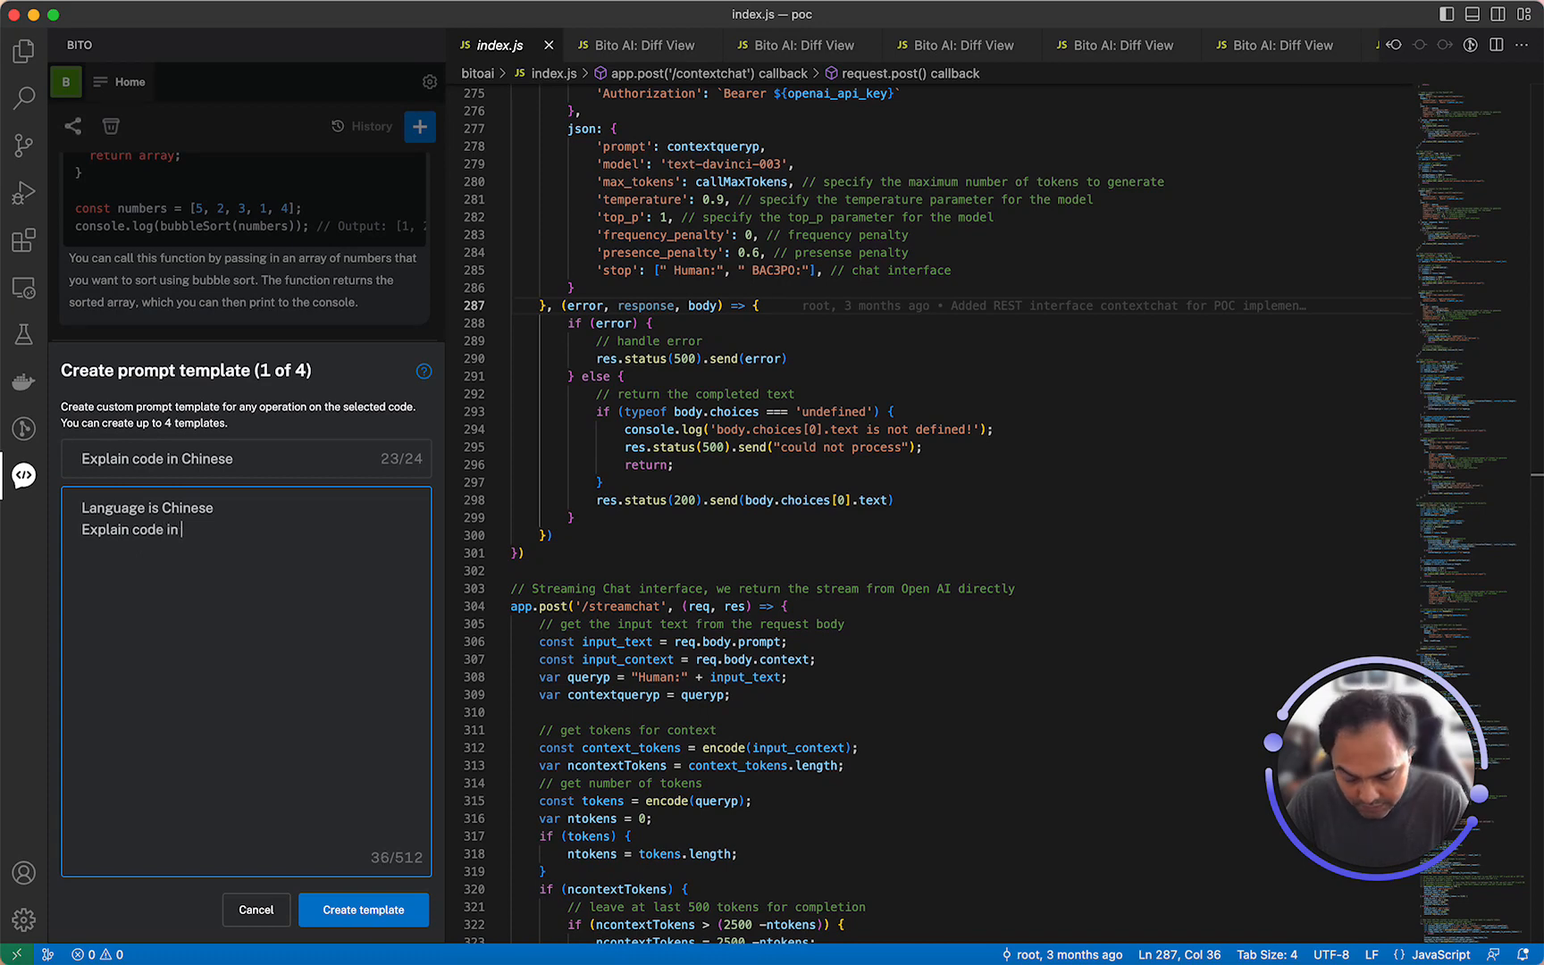
{"action": "type", "text": "brief"}
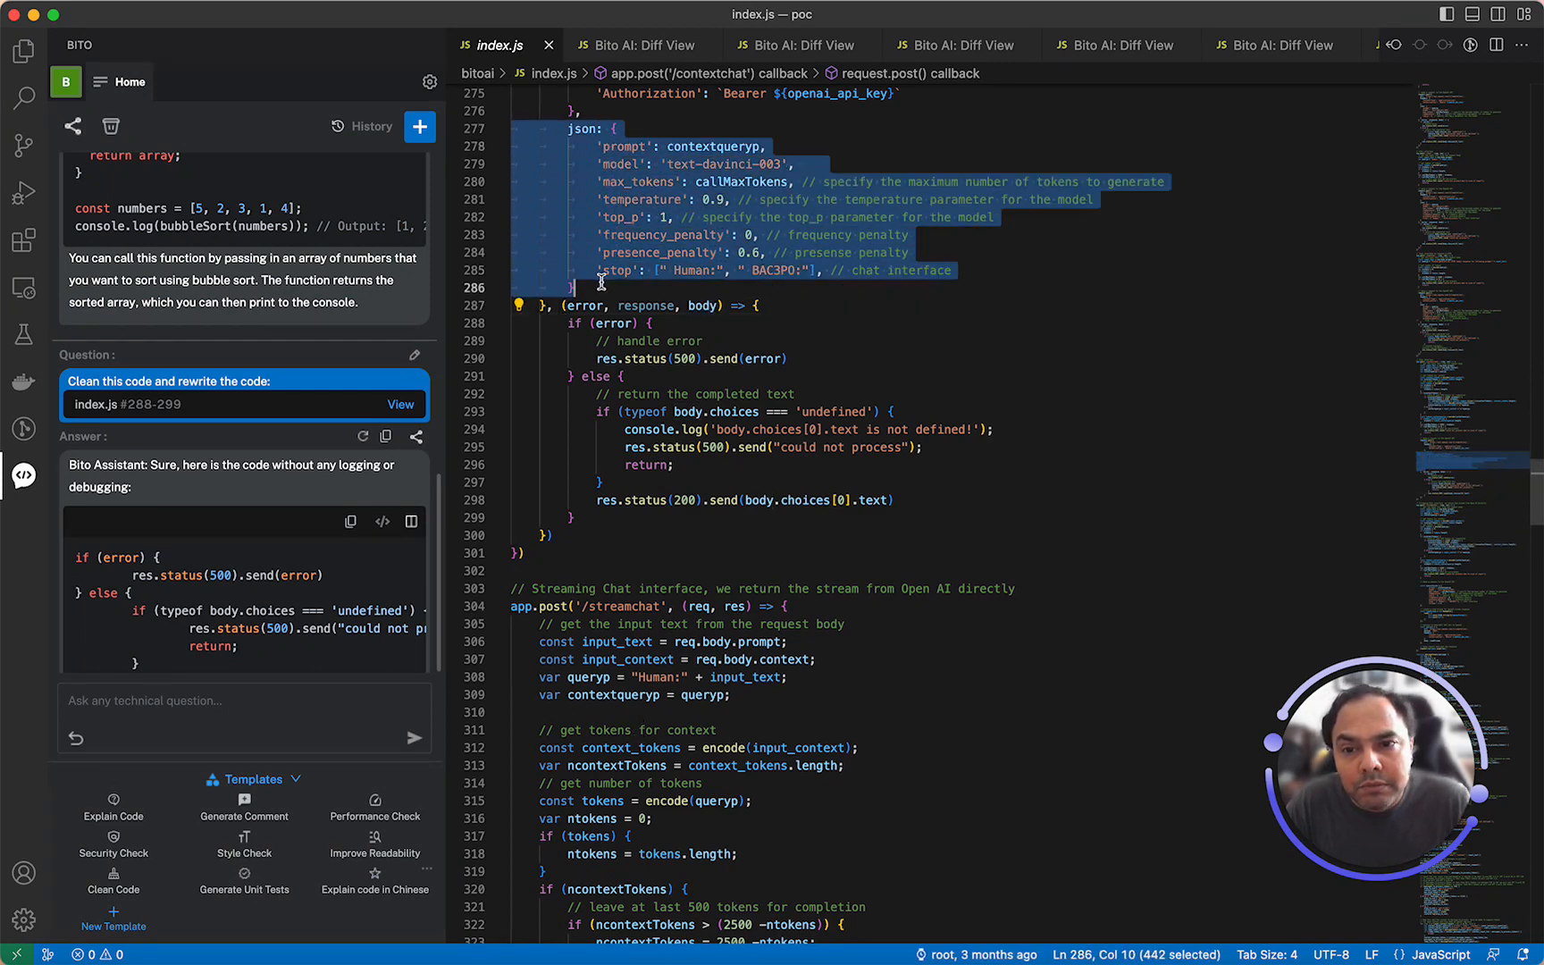
- Run the Explain code in Chinese template on index.js lines 277–286, read the answer, then show the History list
{"action": "left_click", "coordinate": [373, 890]}
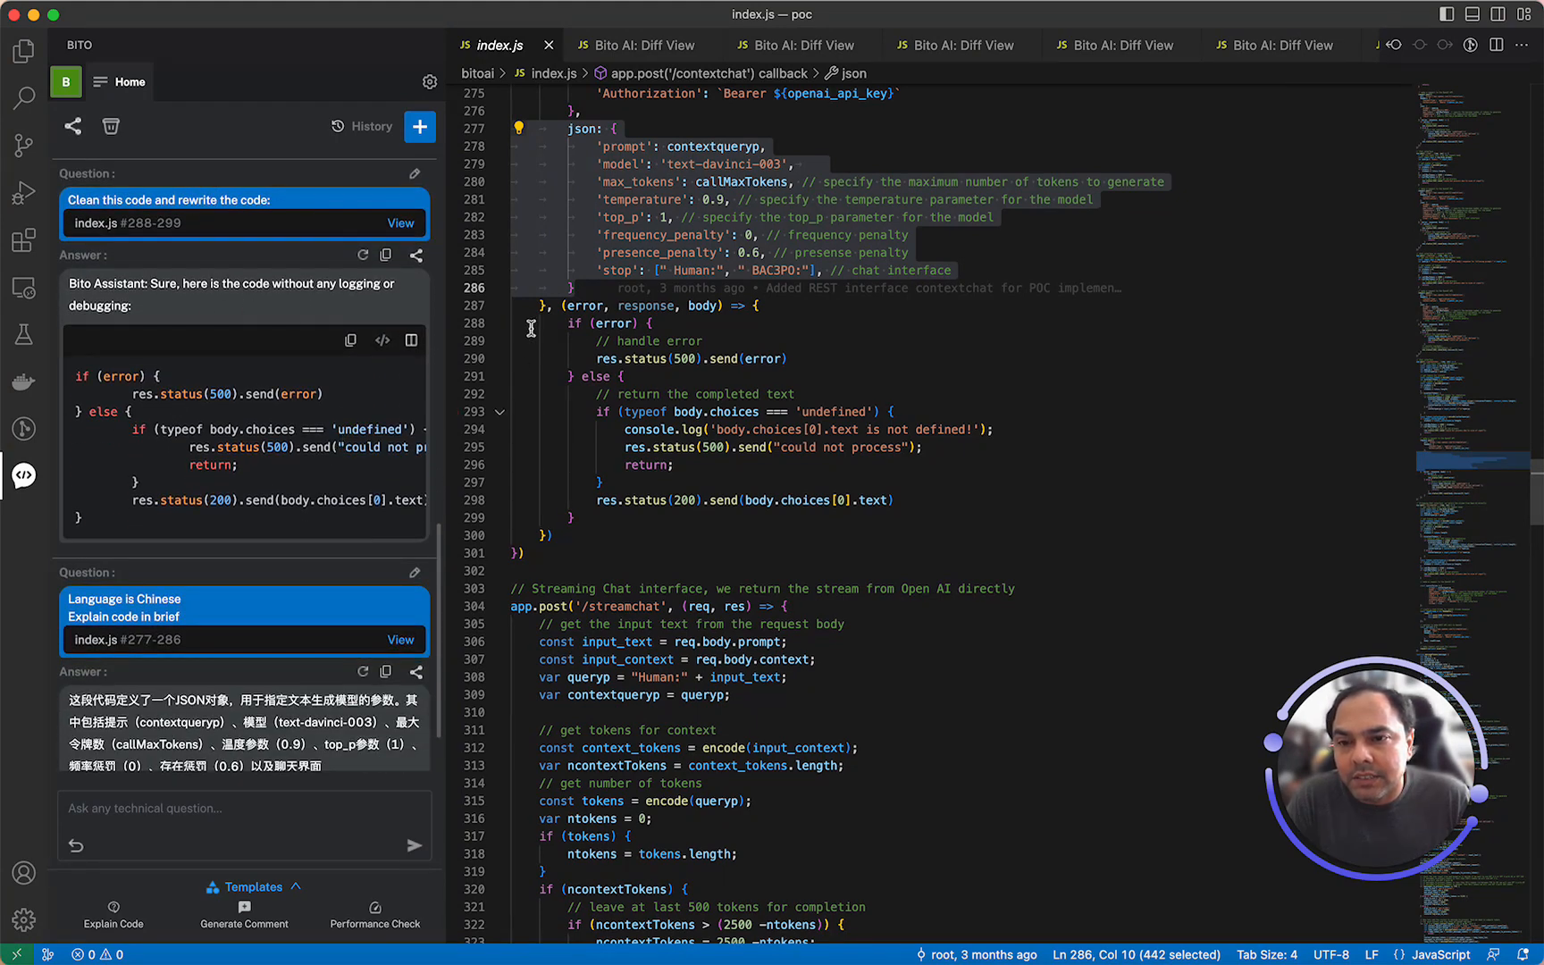
{"action": "mouse_move", "coordinate": [362, 255]}
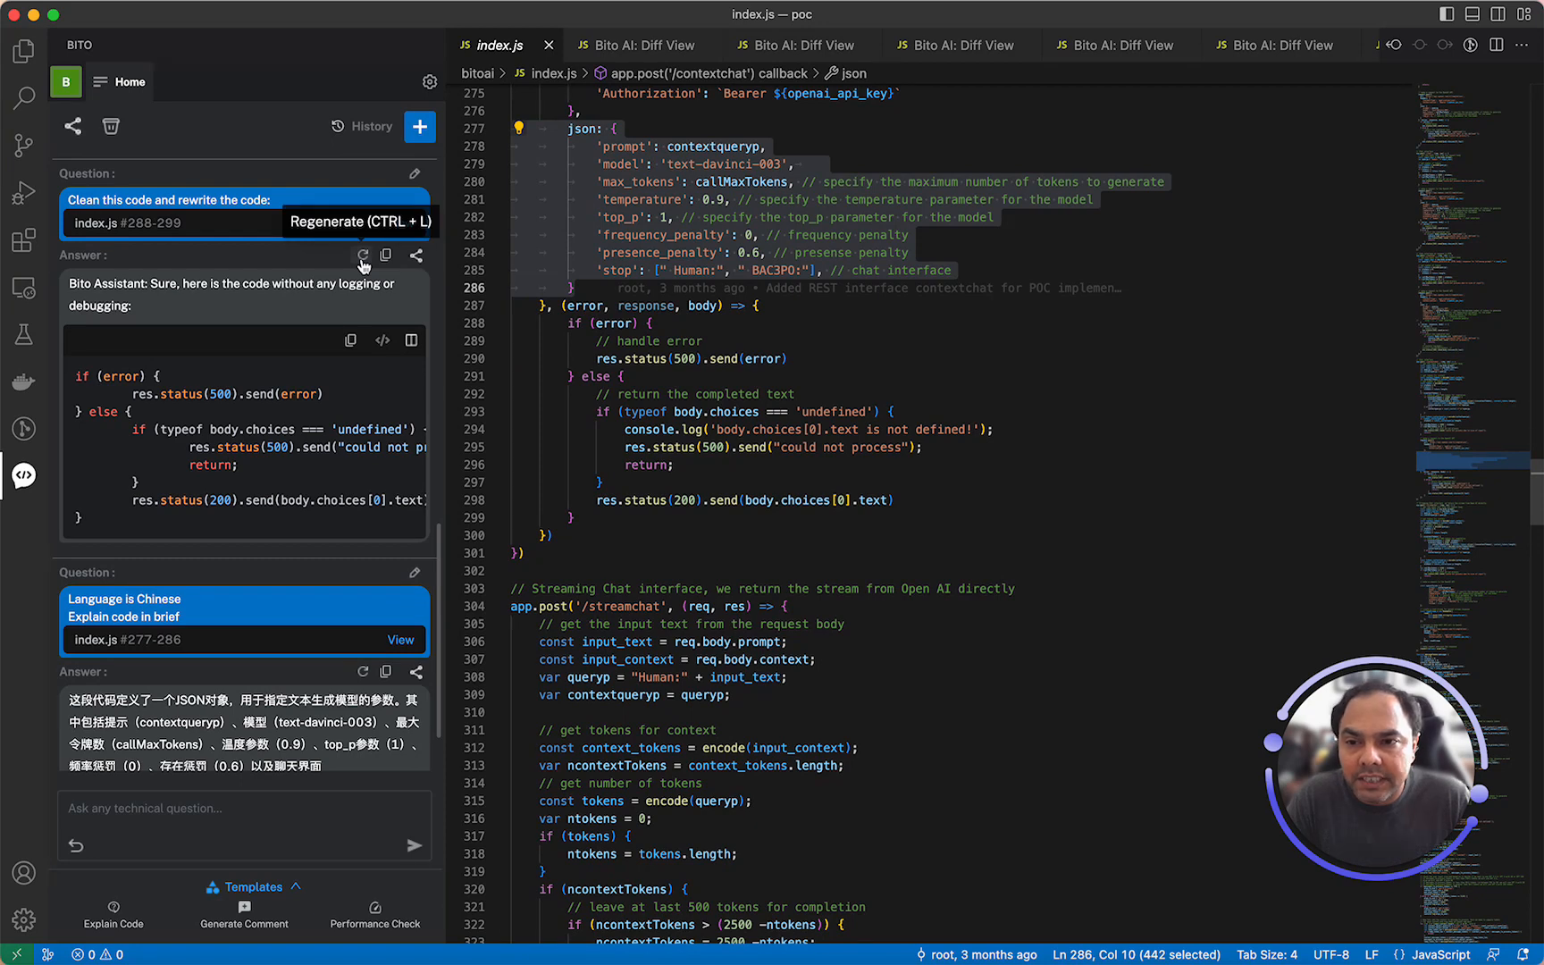
{"action": "mouse_move", "coordinate": [417, 256]}
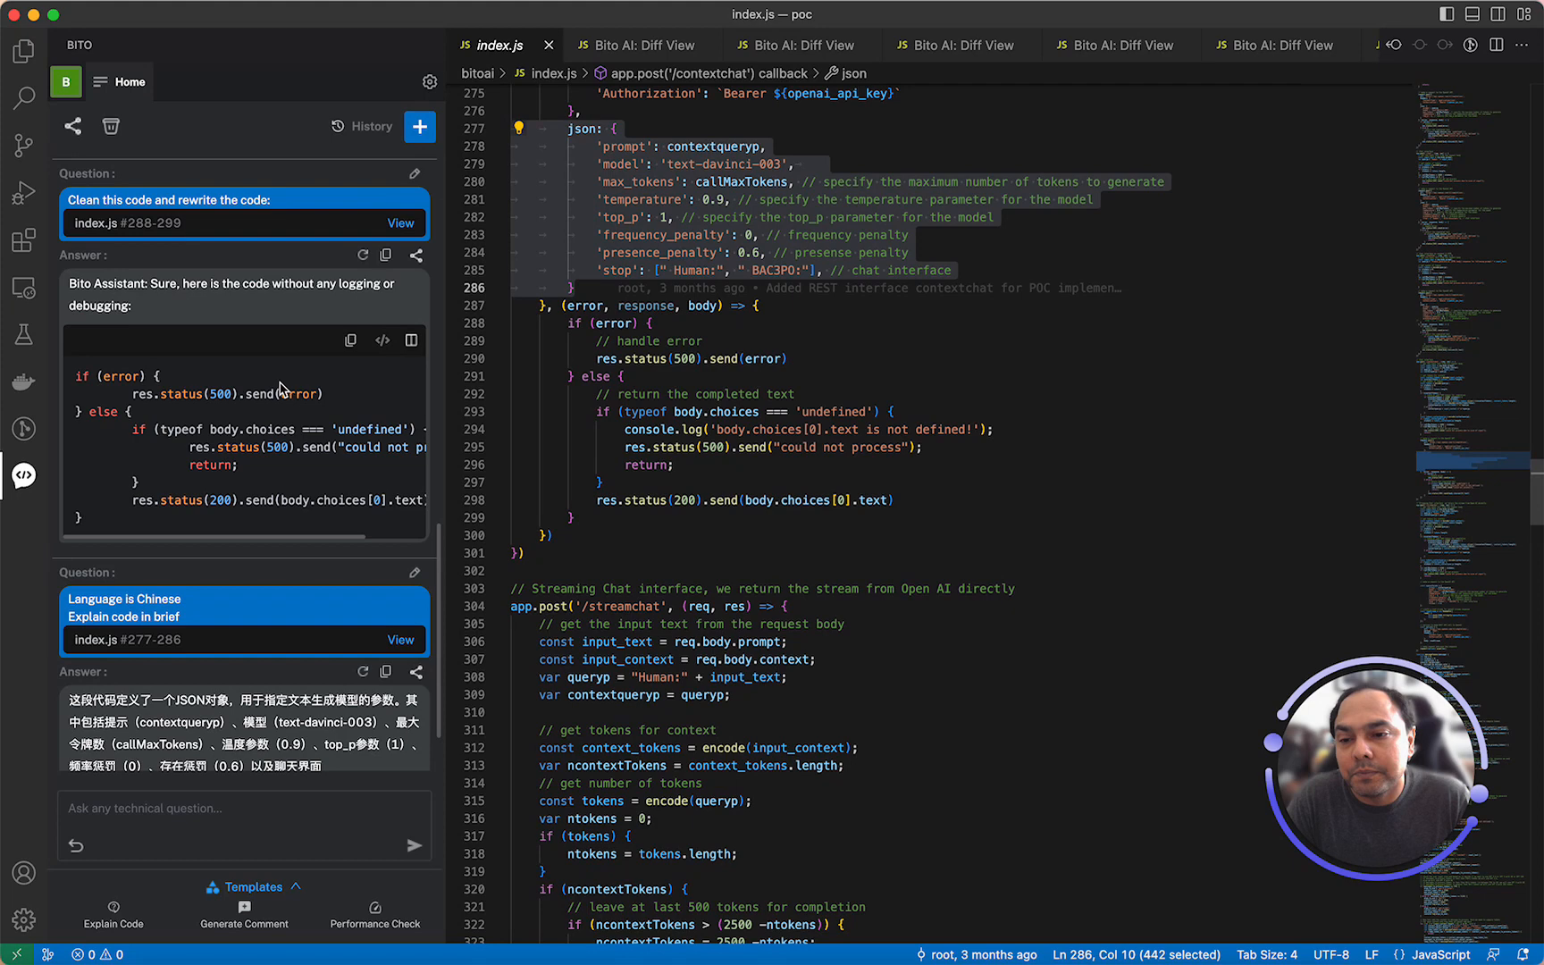
{"action": "scroll", "scroll_direction": "up", "scroll_amount": 3}
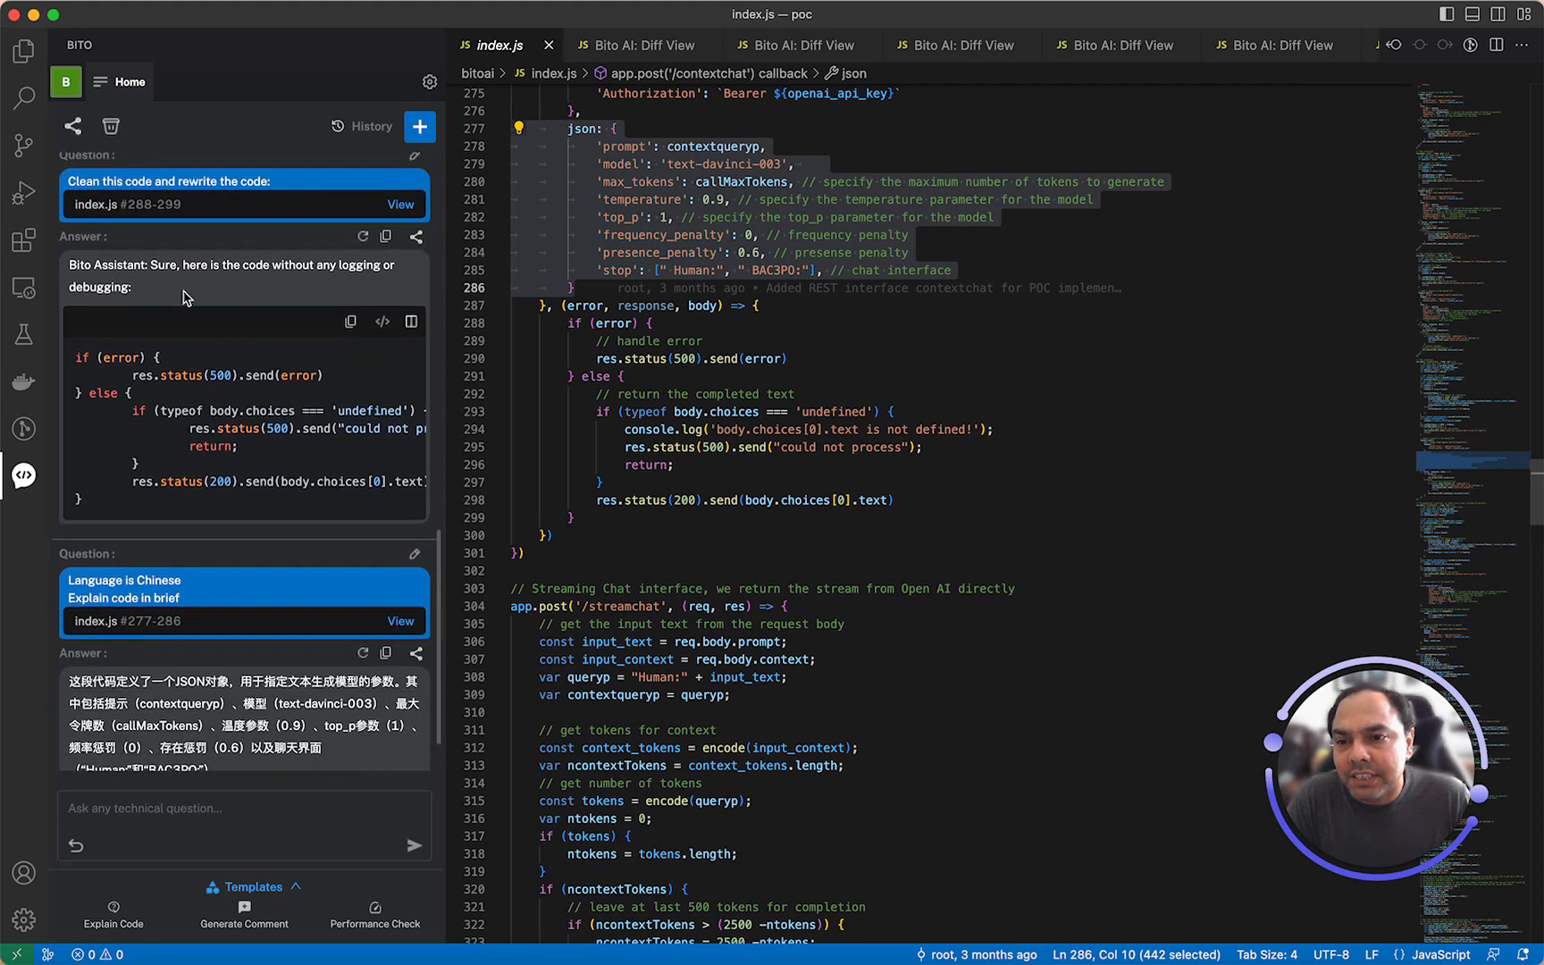
{"action": "mouse_move", "coordinate": [361, 314]}
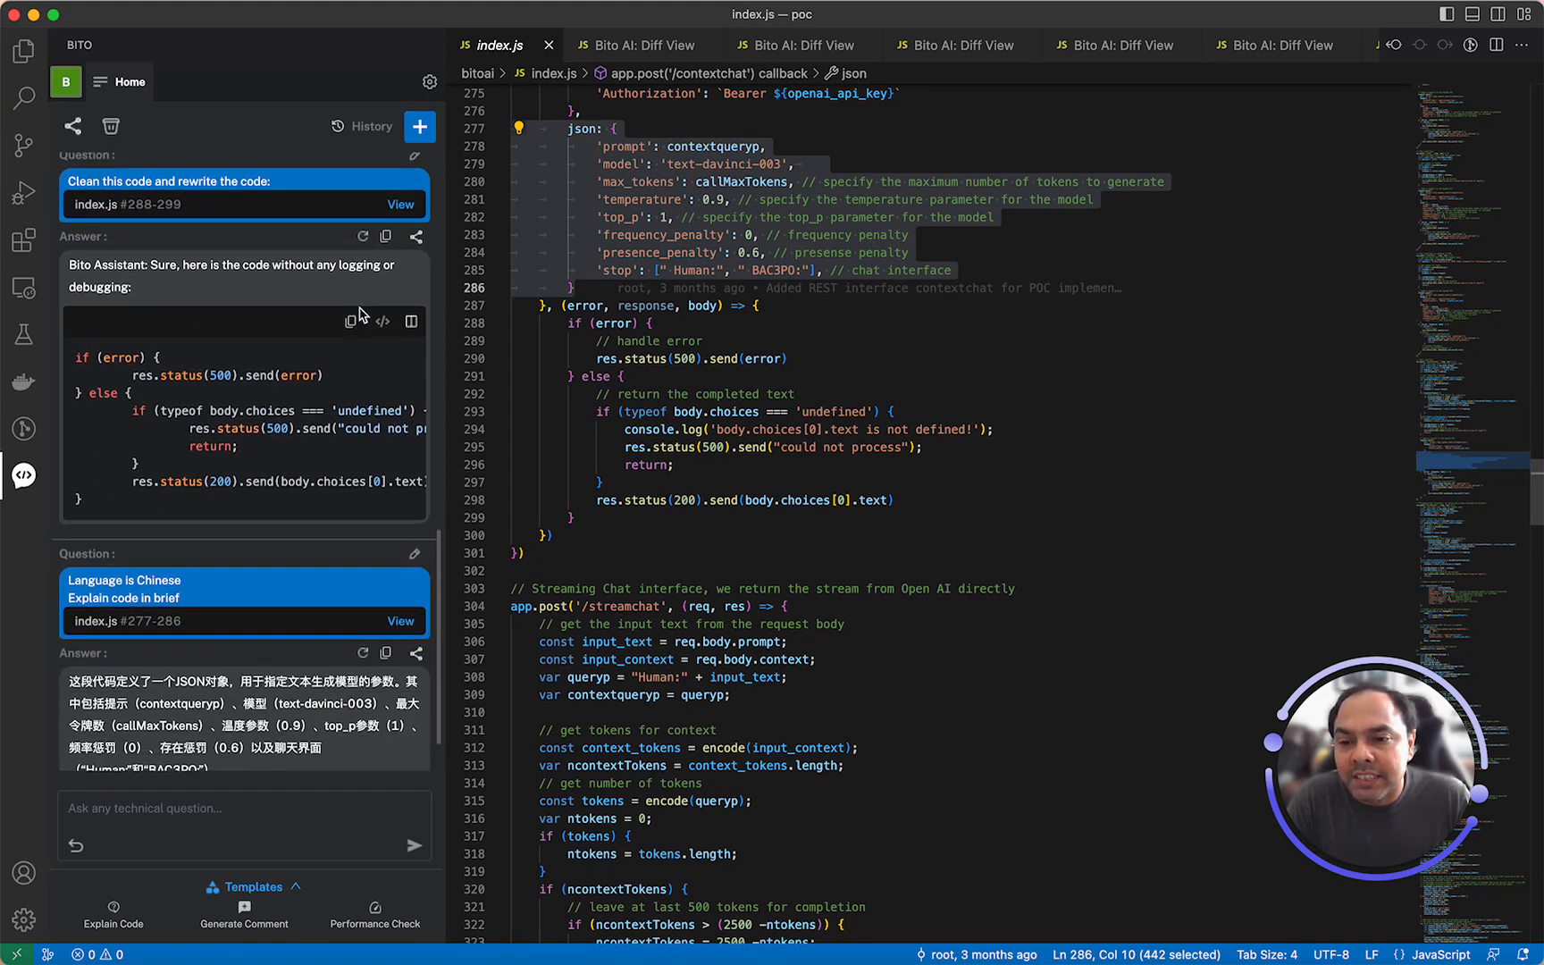
{"action": "scroll", "scroll_direction": "up", "scroll_amount": 3}
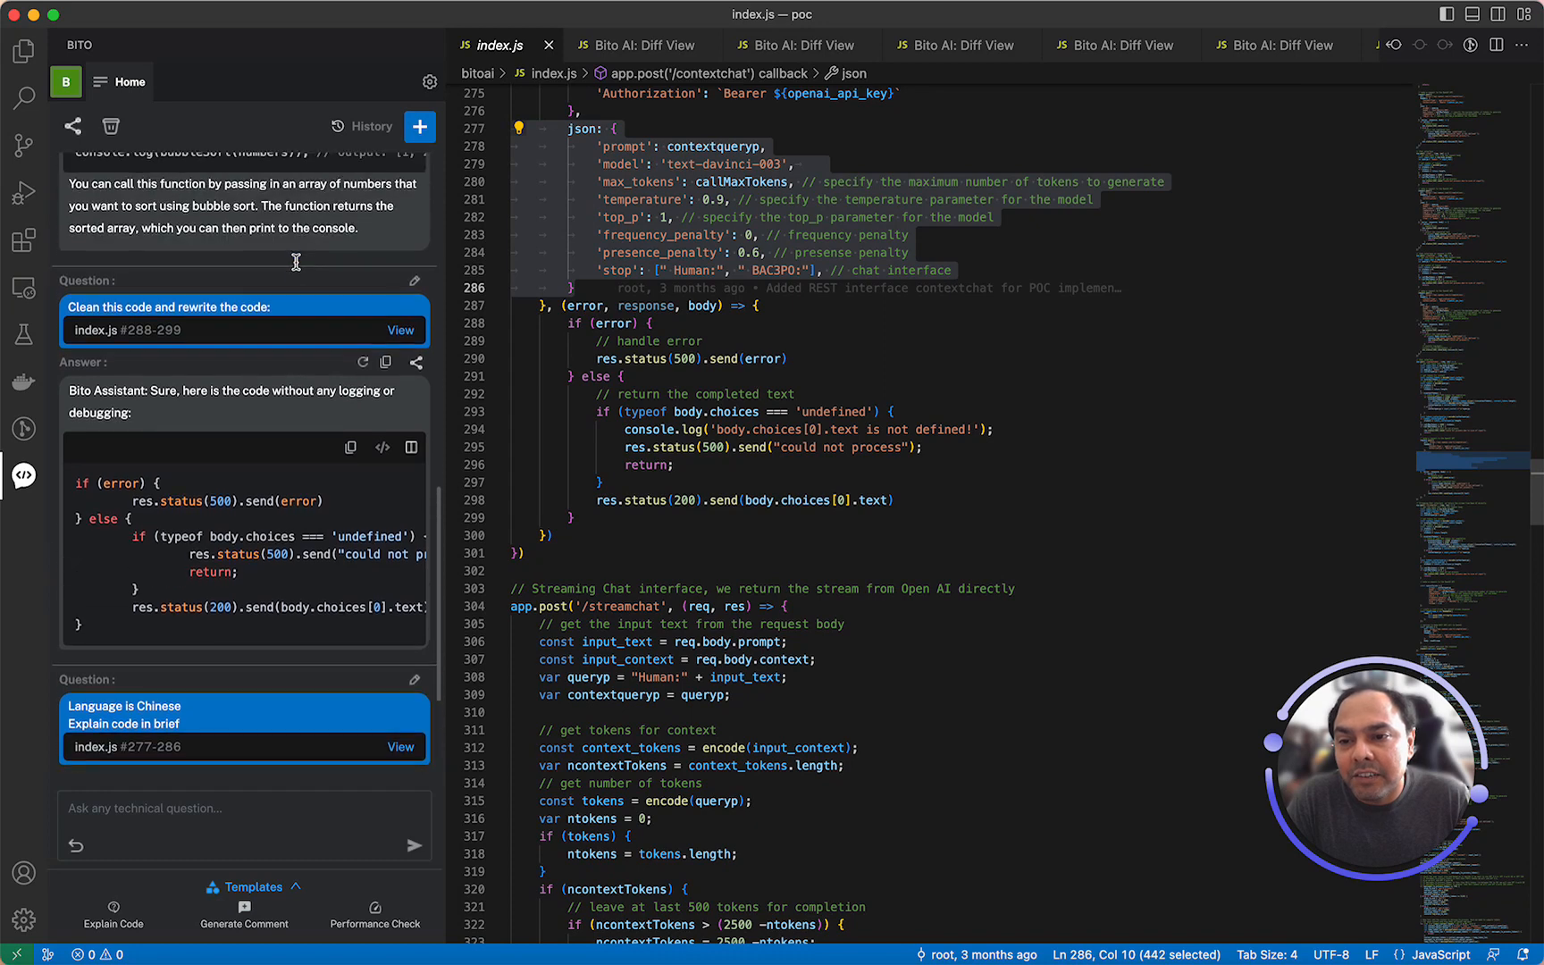
{"action": "mouse_move", "coordinate": [315, 243]}
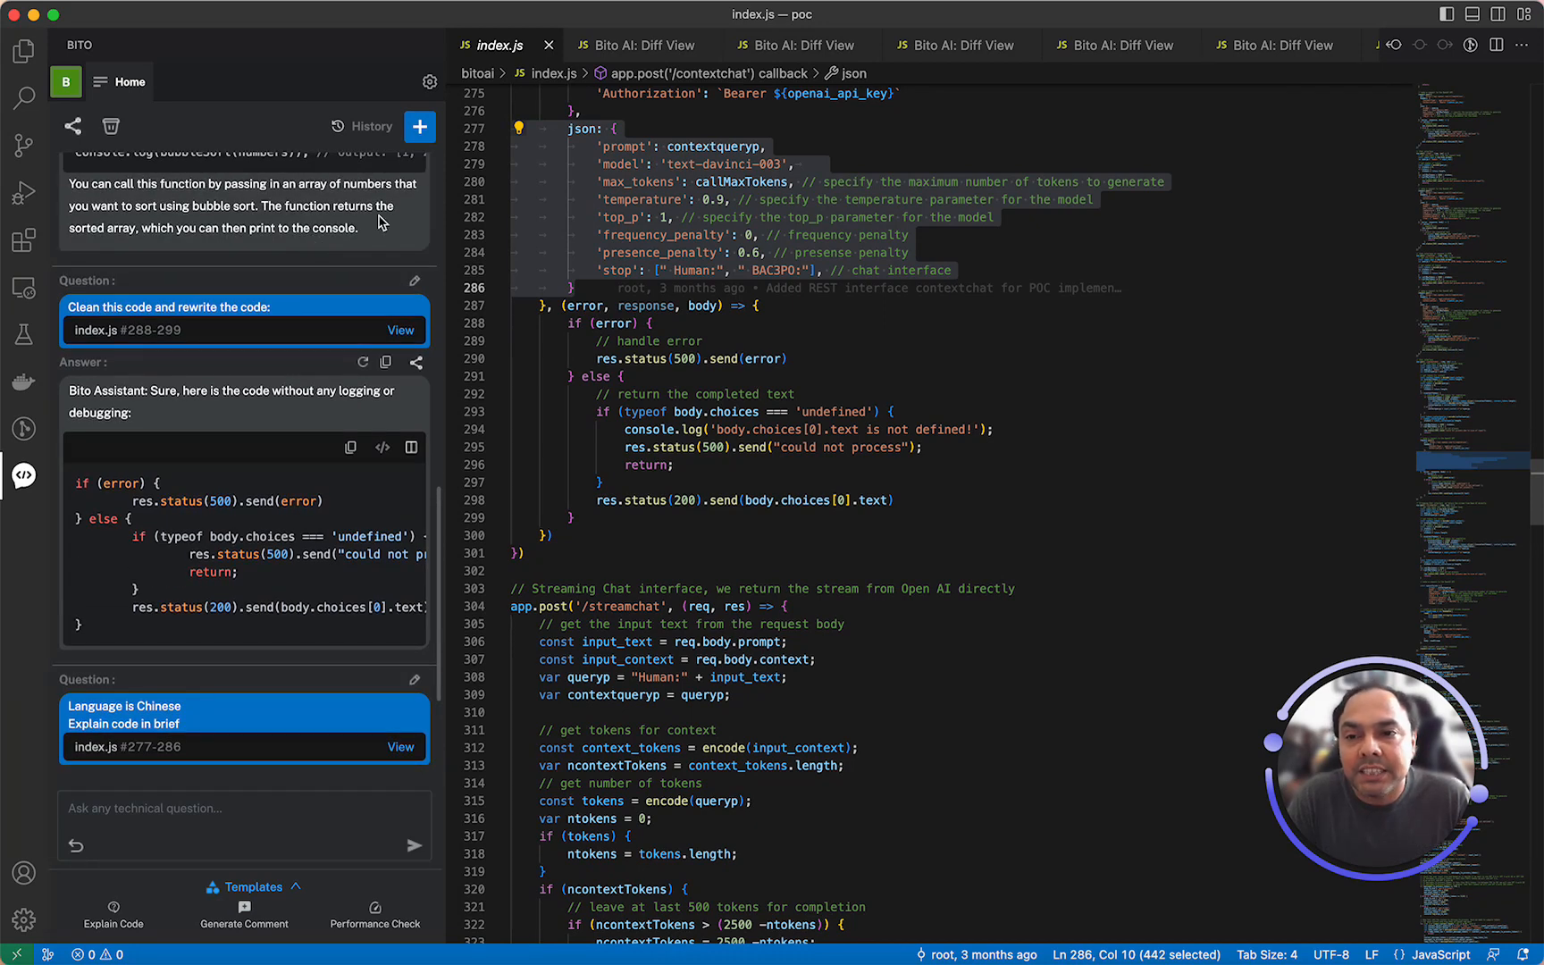
{"action": "left_click", "coordinate": [363, 127]}
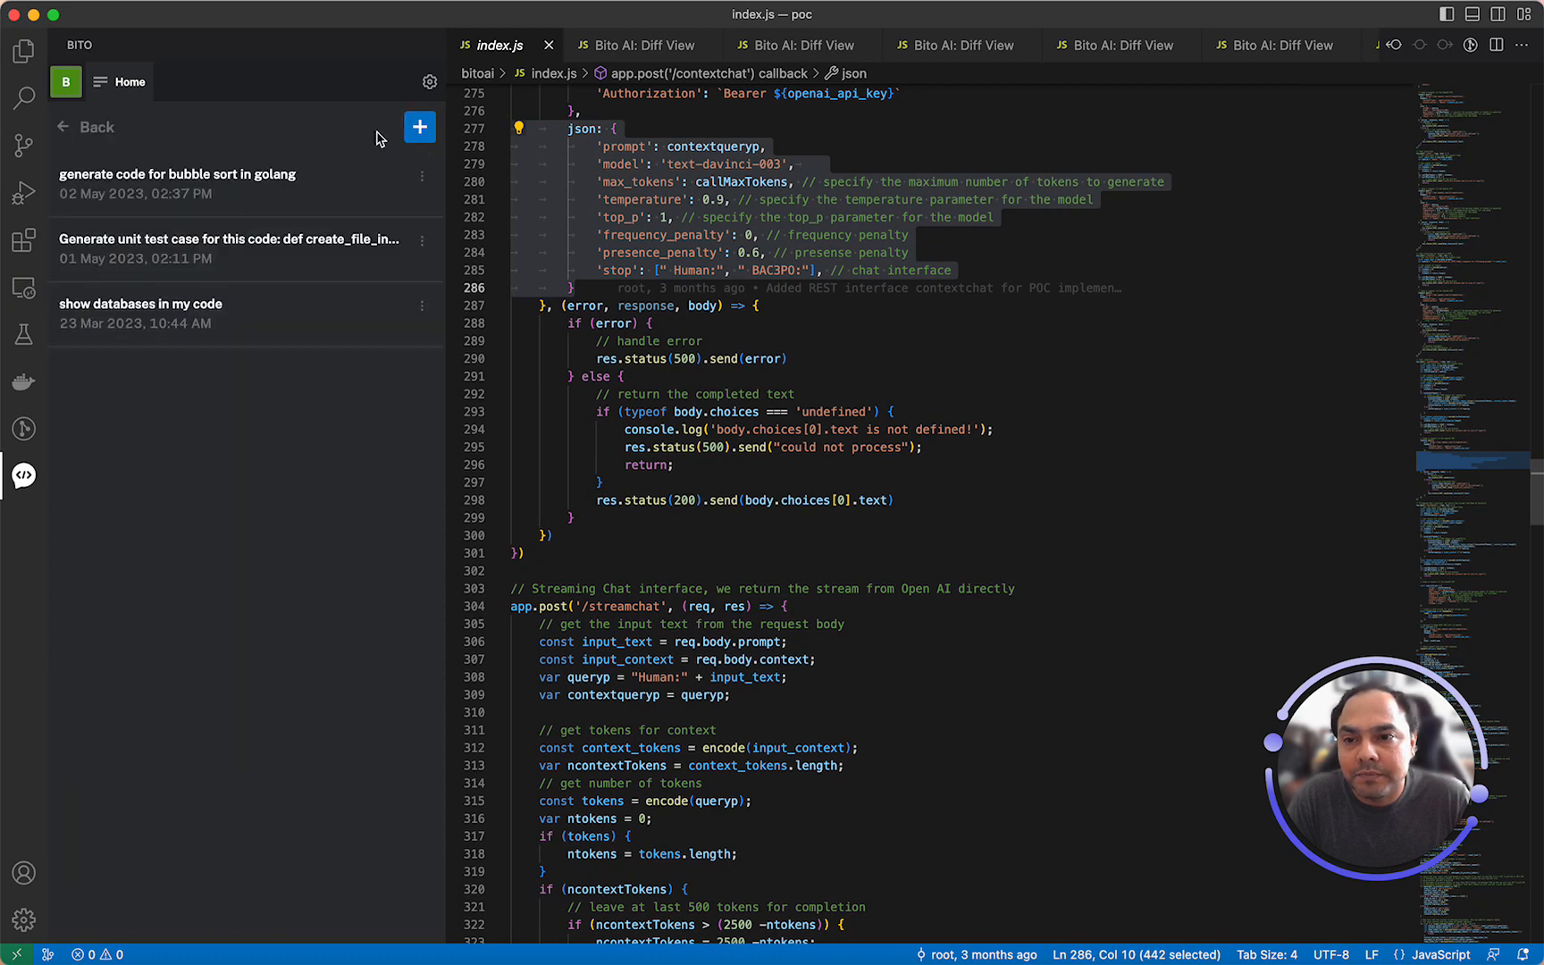
{"action": "mouse_move", "coordinate": [288, 191]}
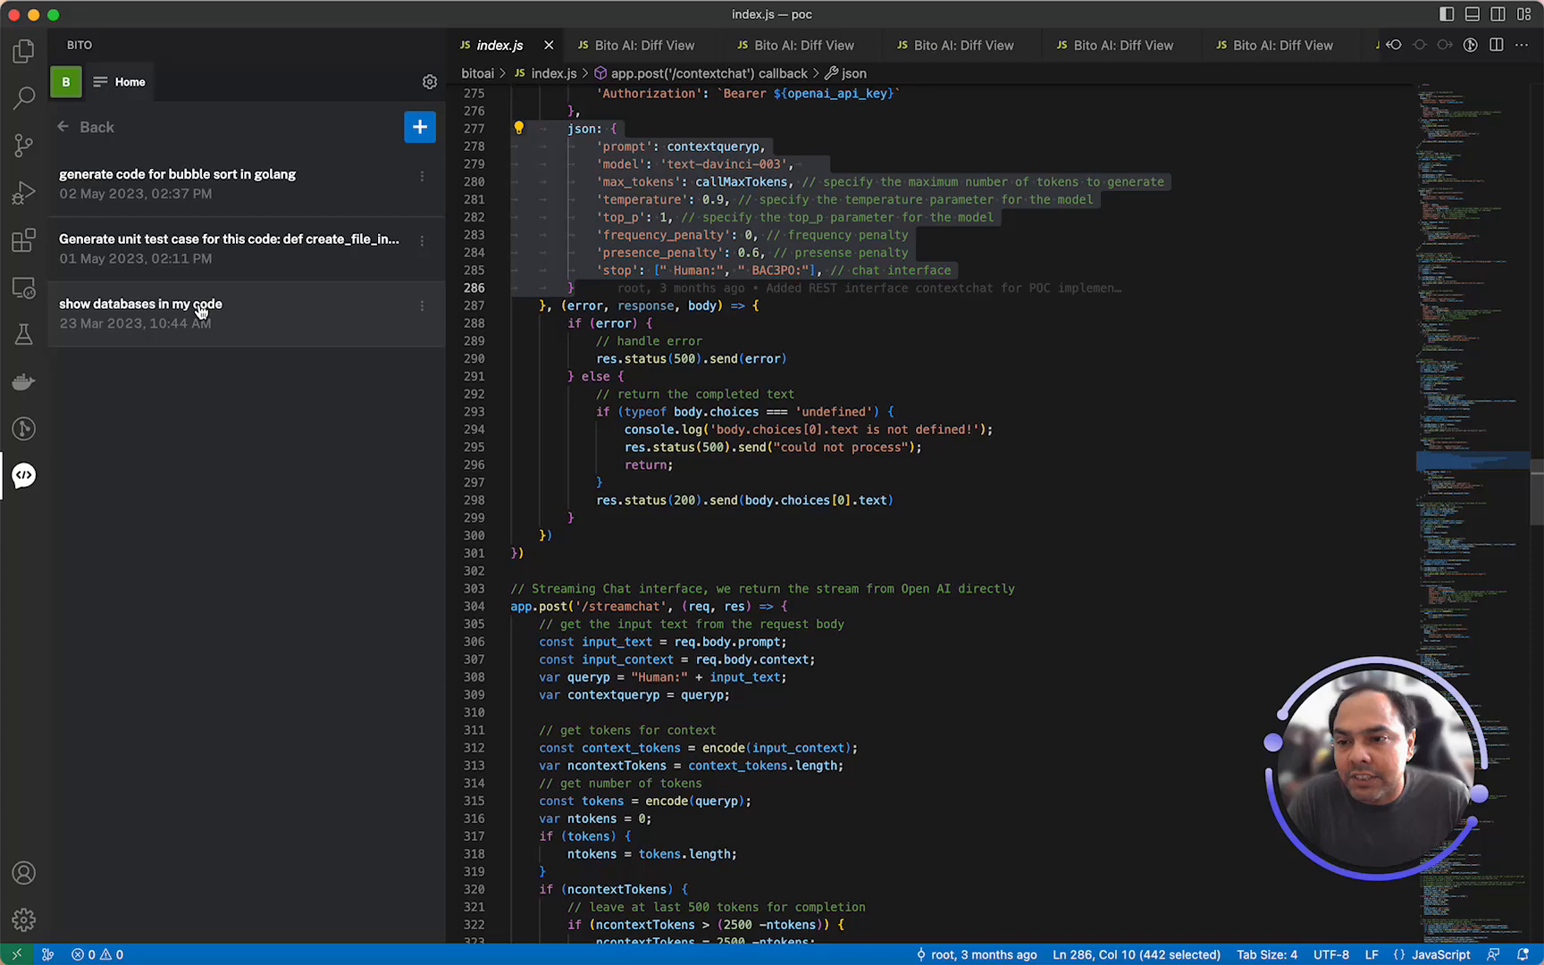
- Reopen the 'show databases in my code' conversation, then go back to the bubble sort golang conversation
{"action": "left_click", "coordinate": [141, 304]}
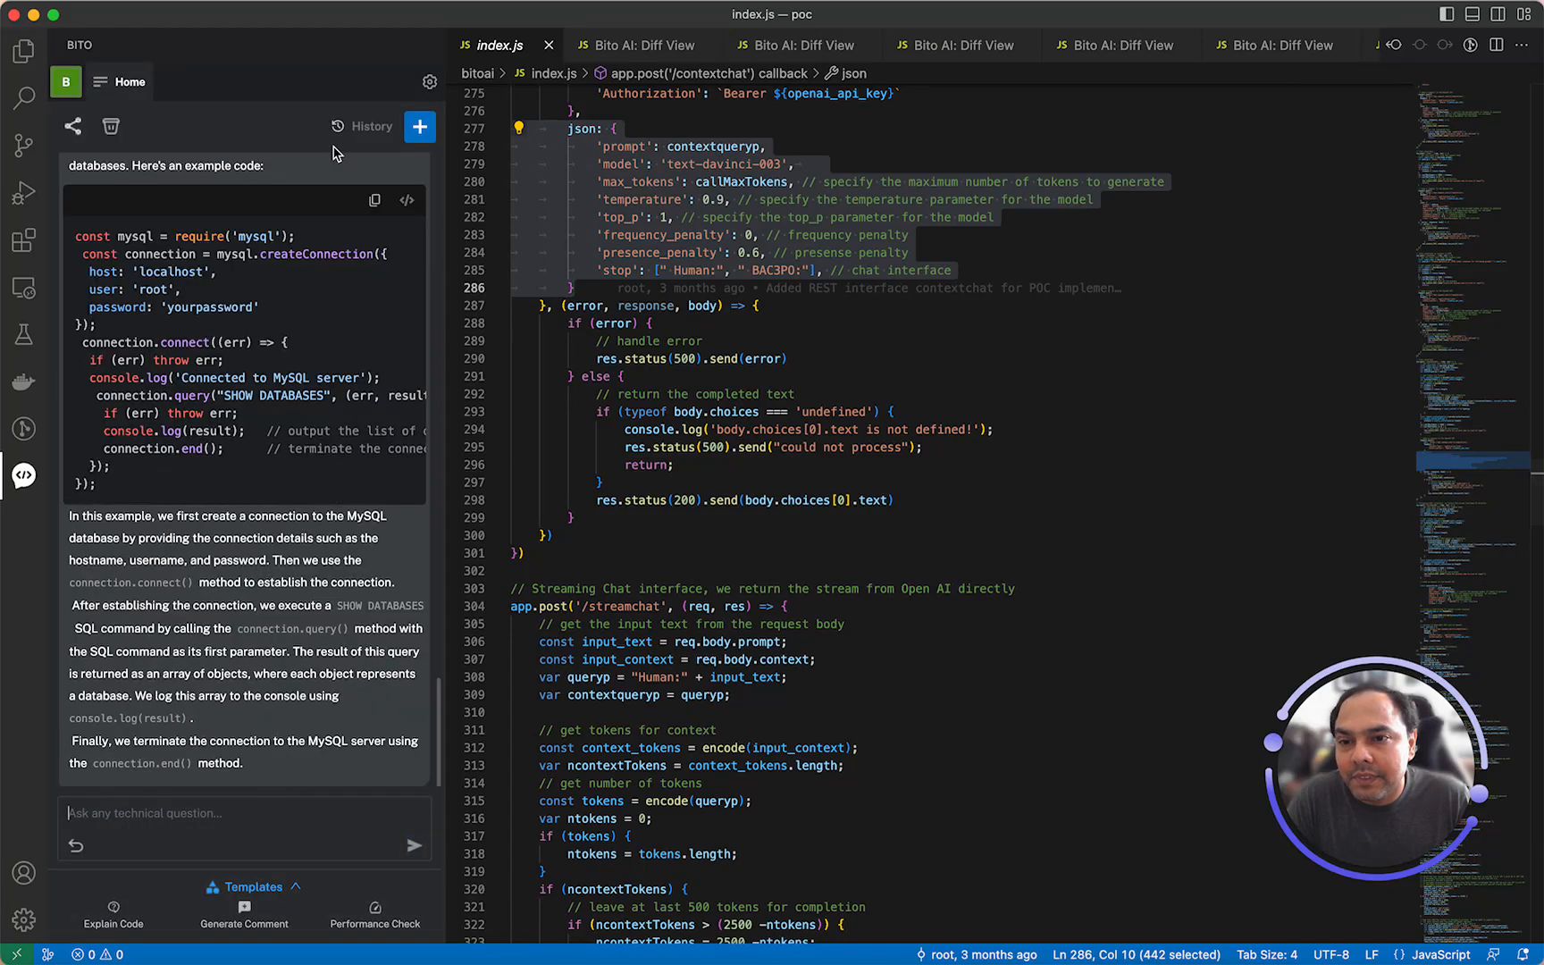
{"action": "left_click", "coordinate": [363, 127]}
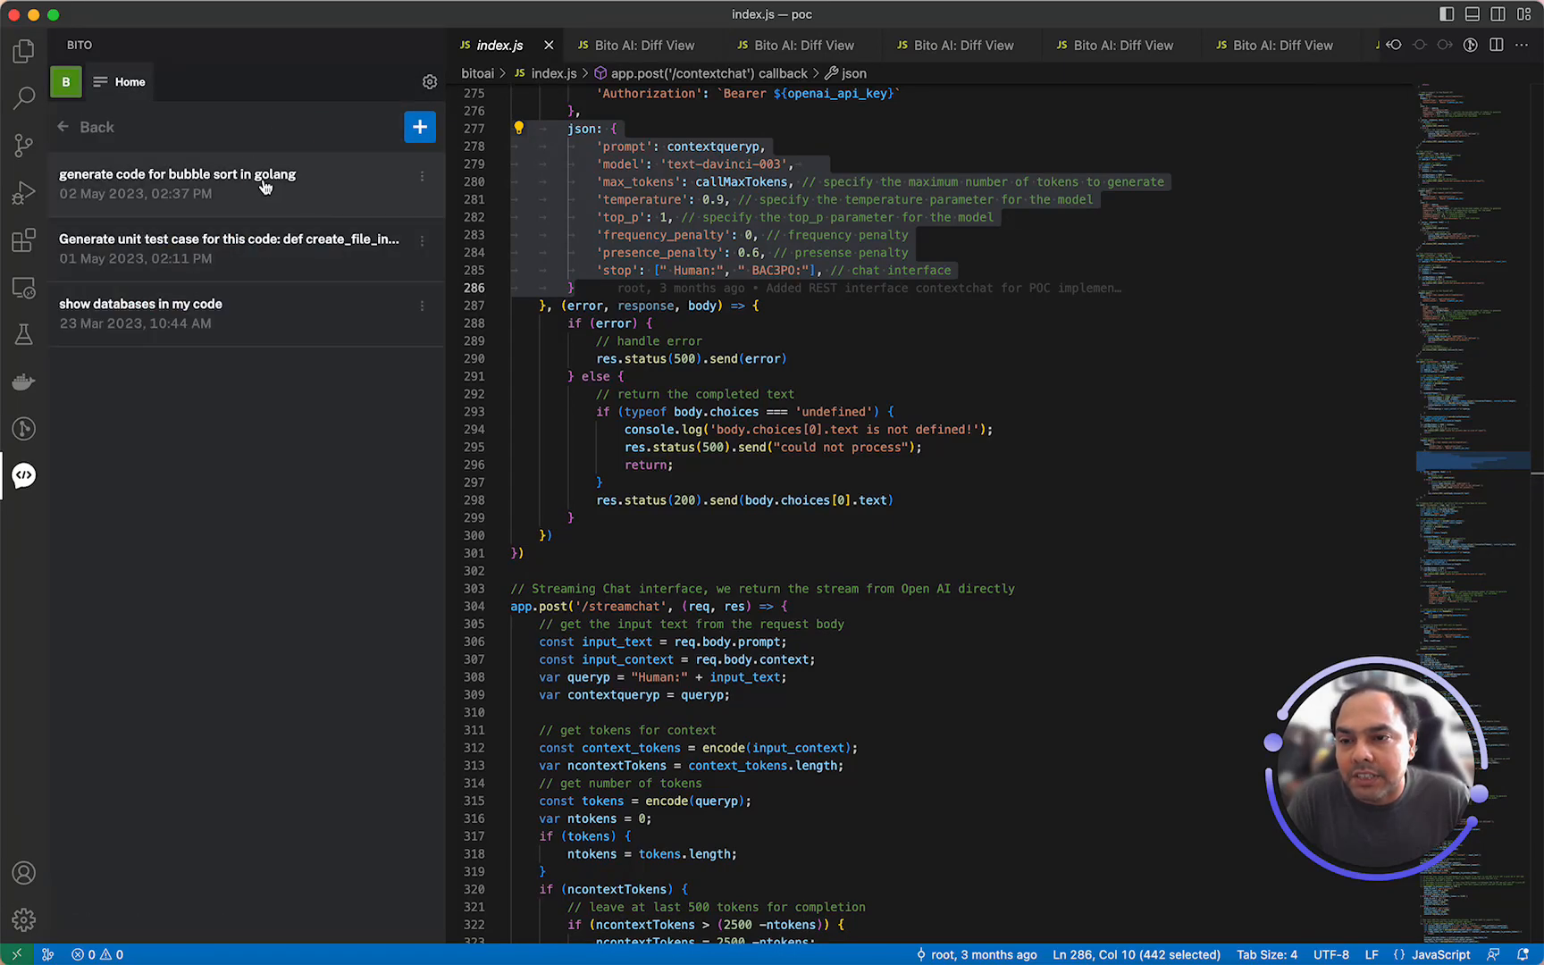
{"action": "left_click", "coordinate": [177, 175]}
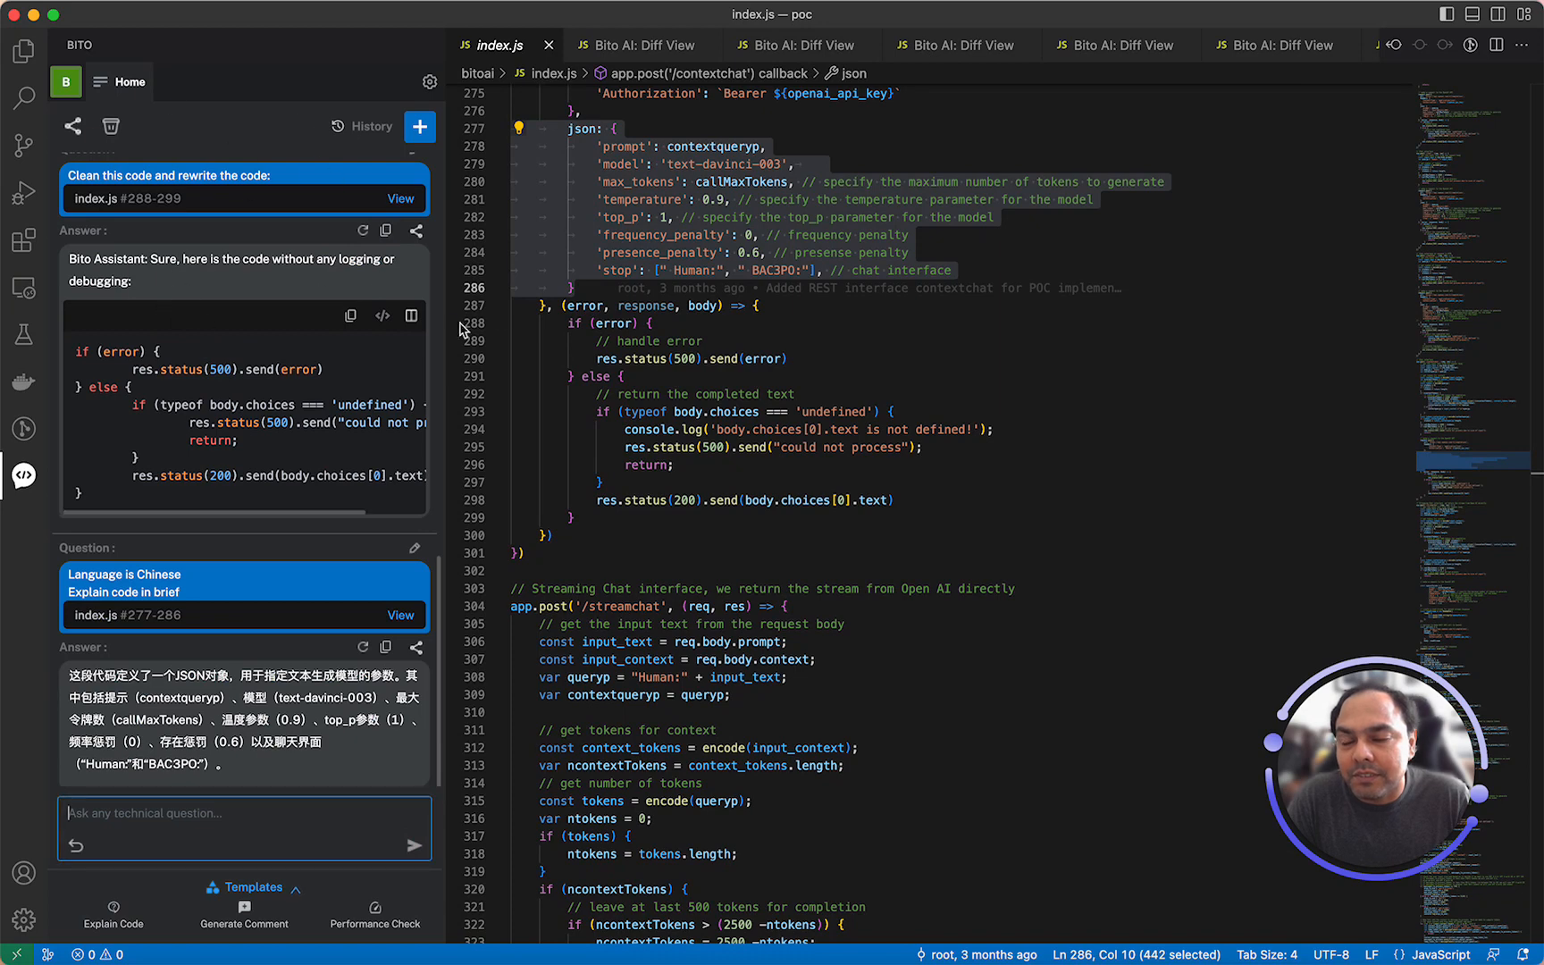
{"action": "mouse_move", "coordinate": [835, 225]}
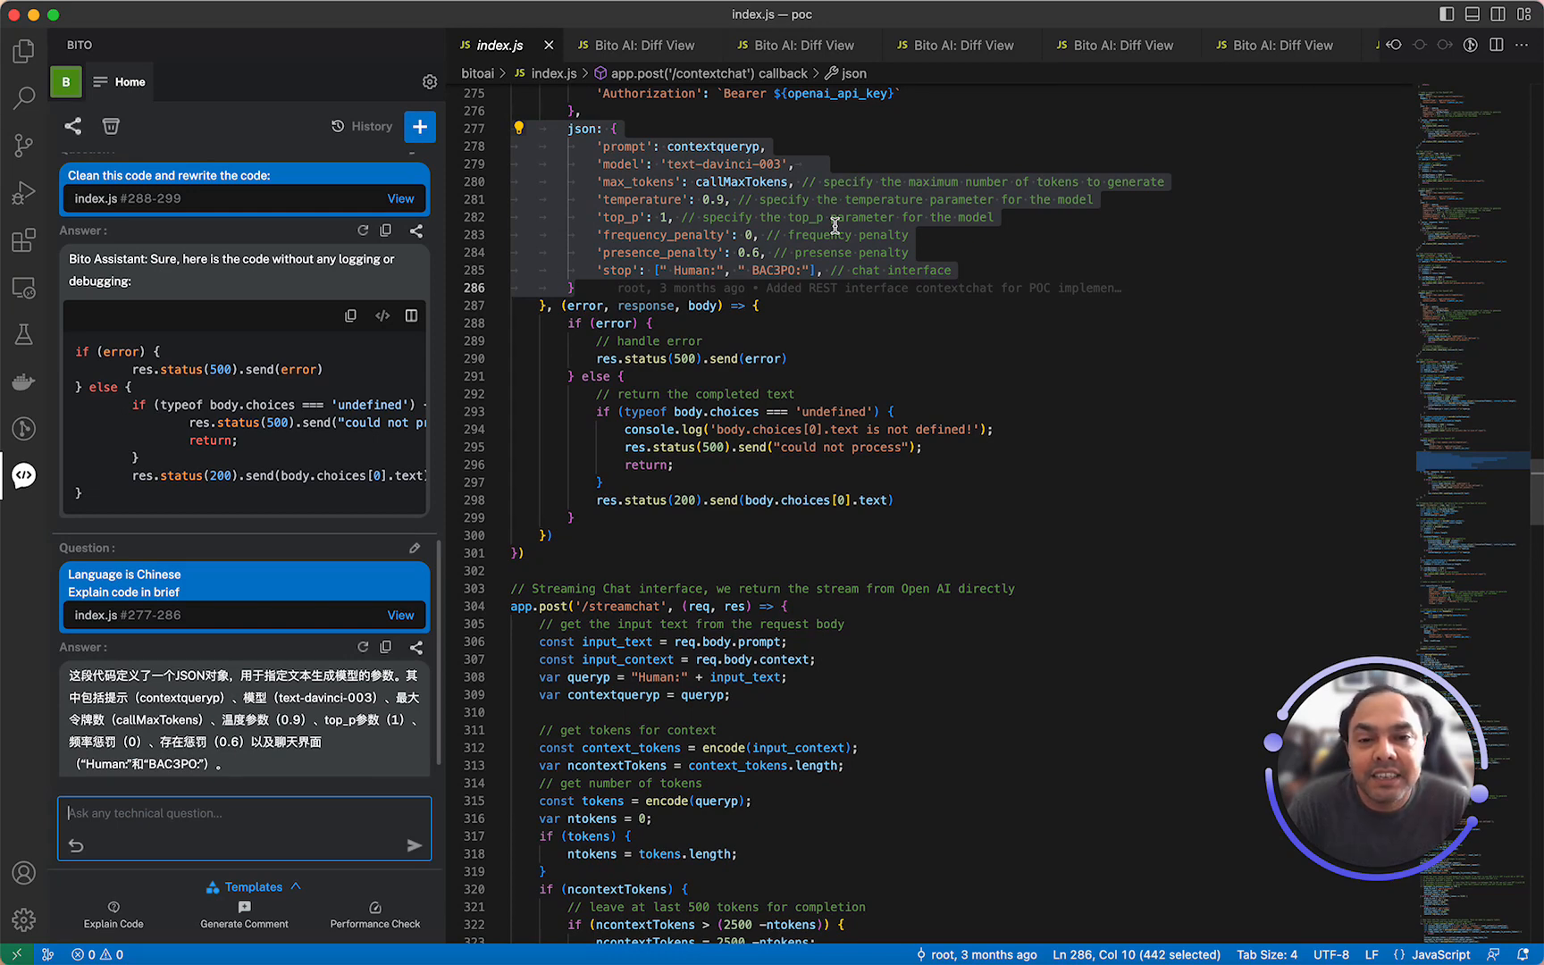
{"action": "mouse_move", "coordinate": [959, 918]}
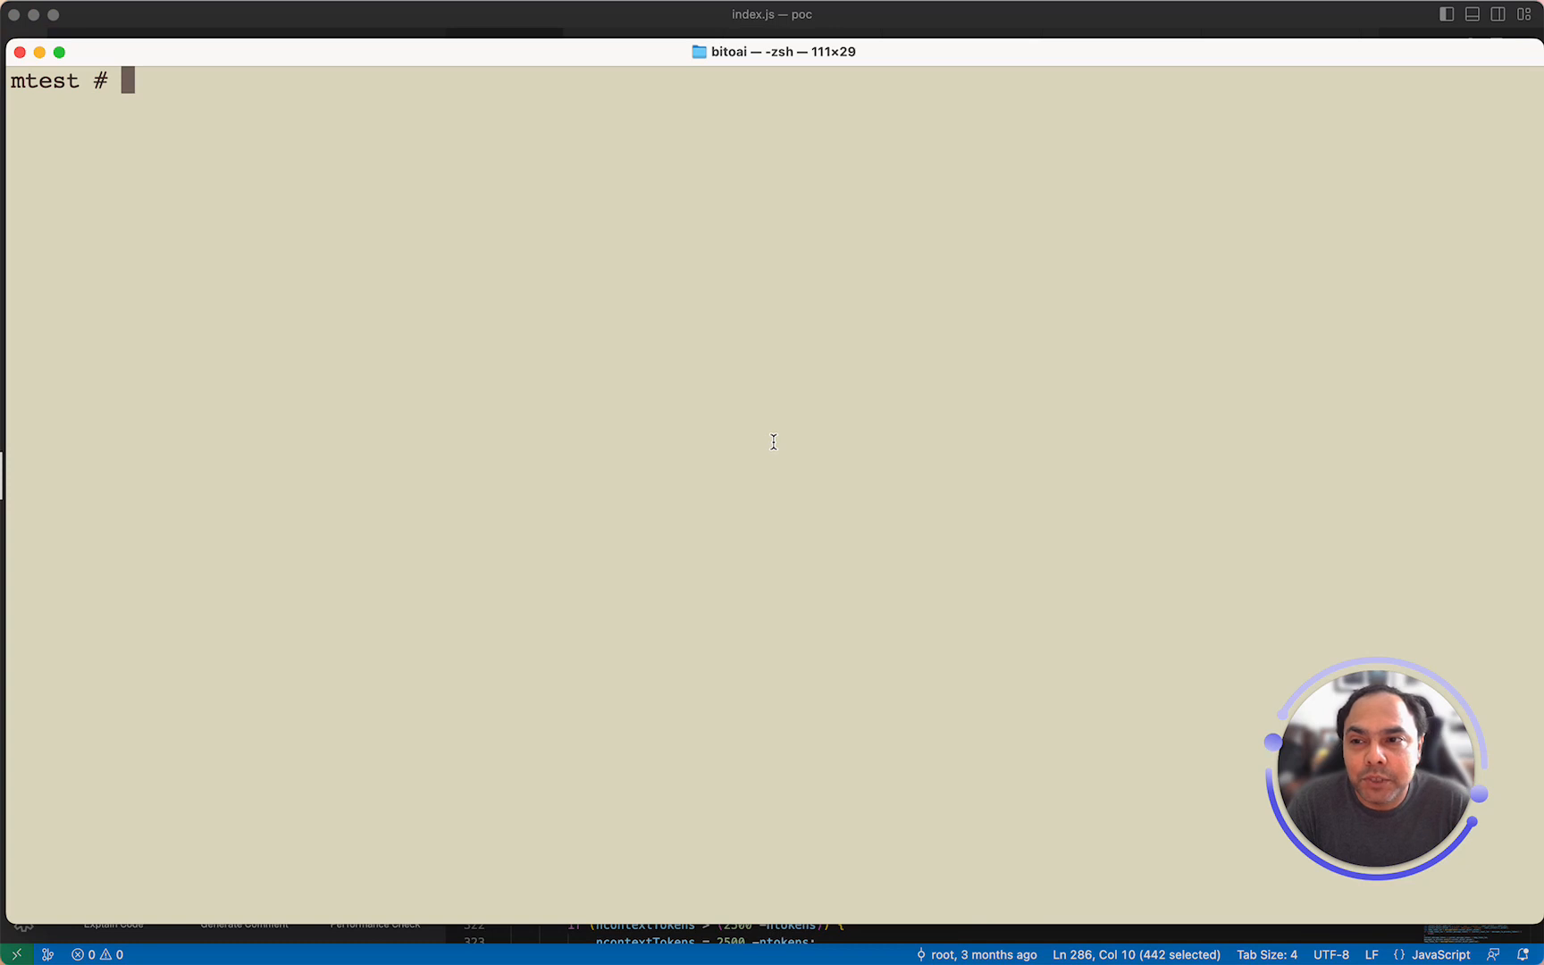
- Launch the bito CLI, ask 'awk CLI to sum last column in a CSV file', then quit the session
{"action": "type", "text": "bito"}
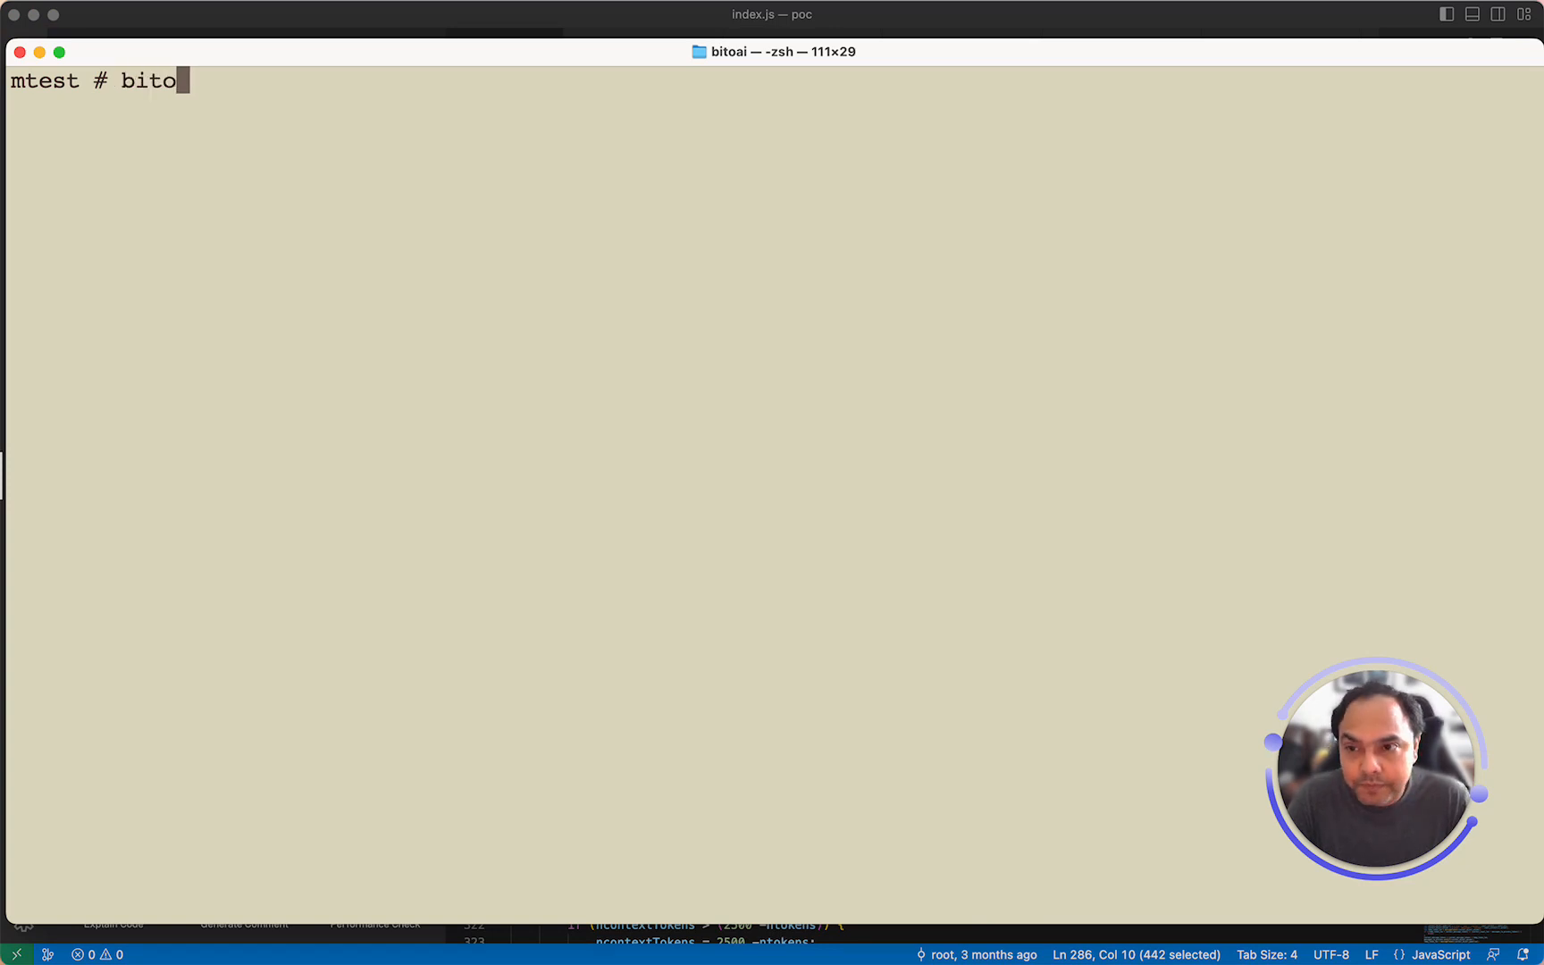
{"action": "key", "text": "Return"}
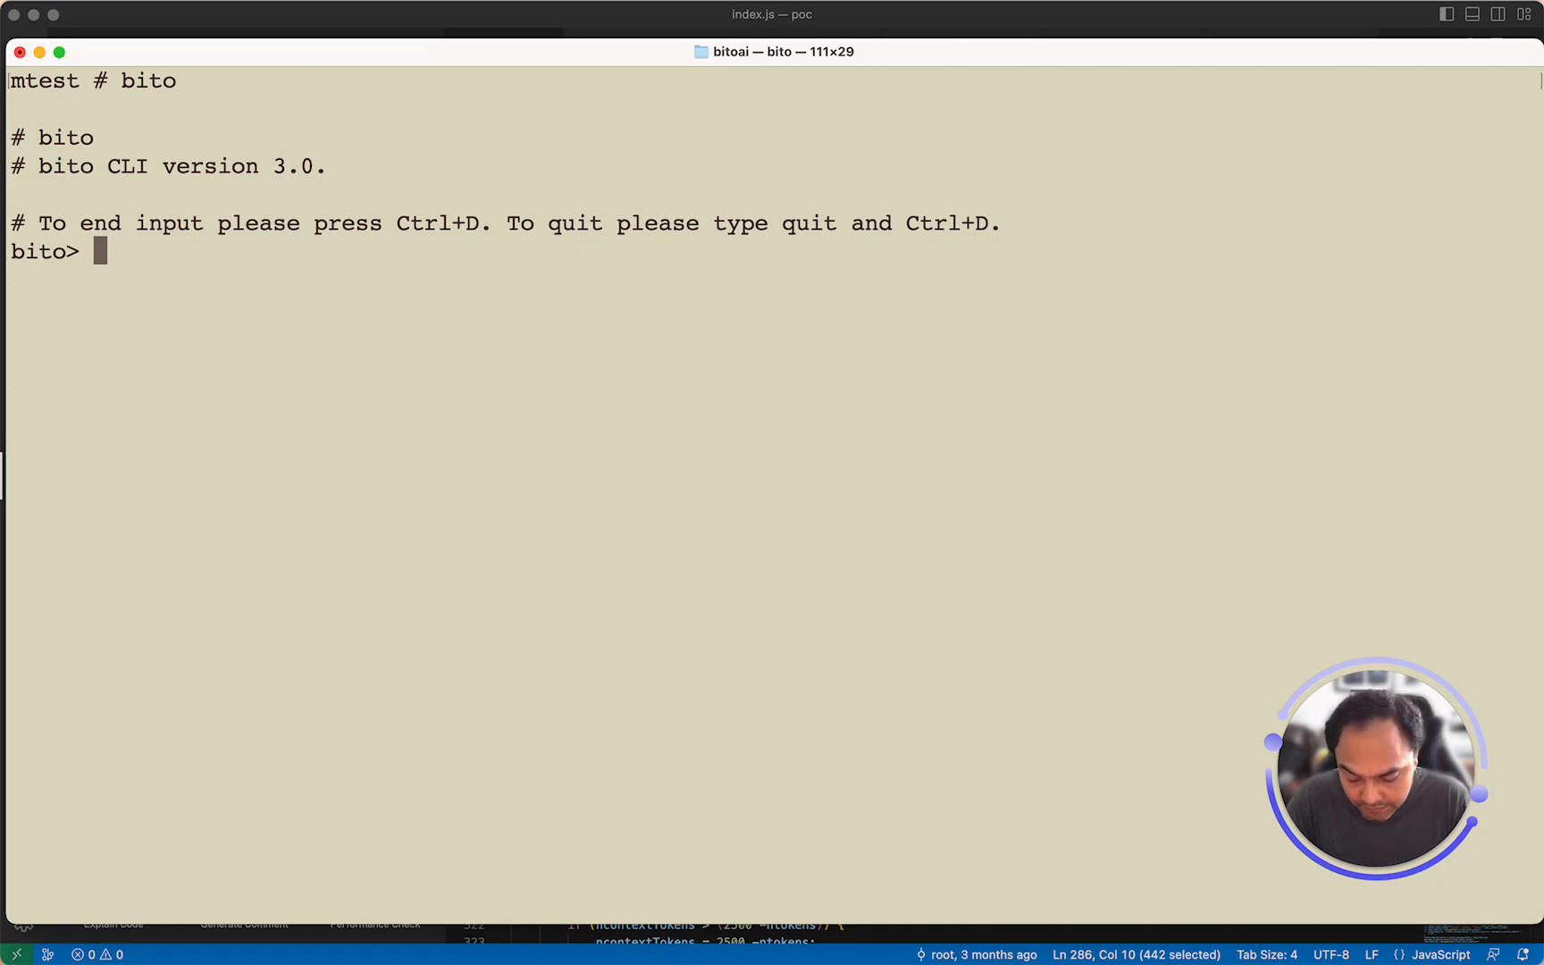
{"action": "type", "text": "aw"}
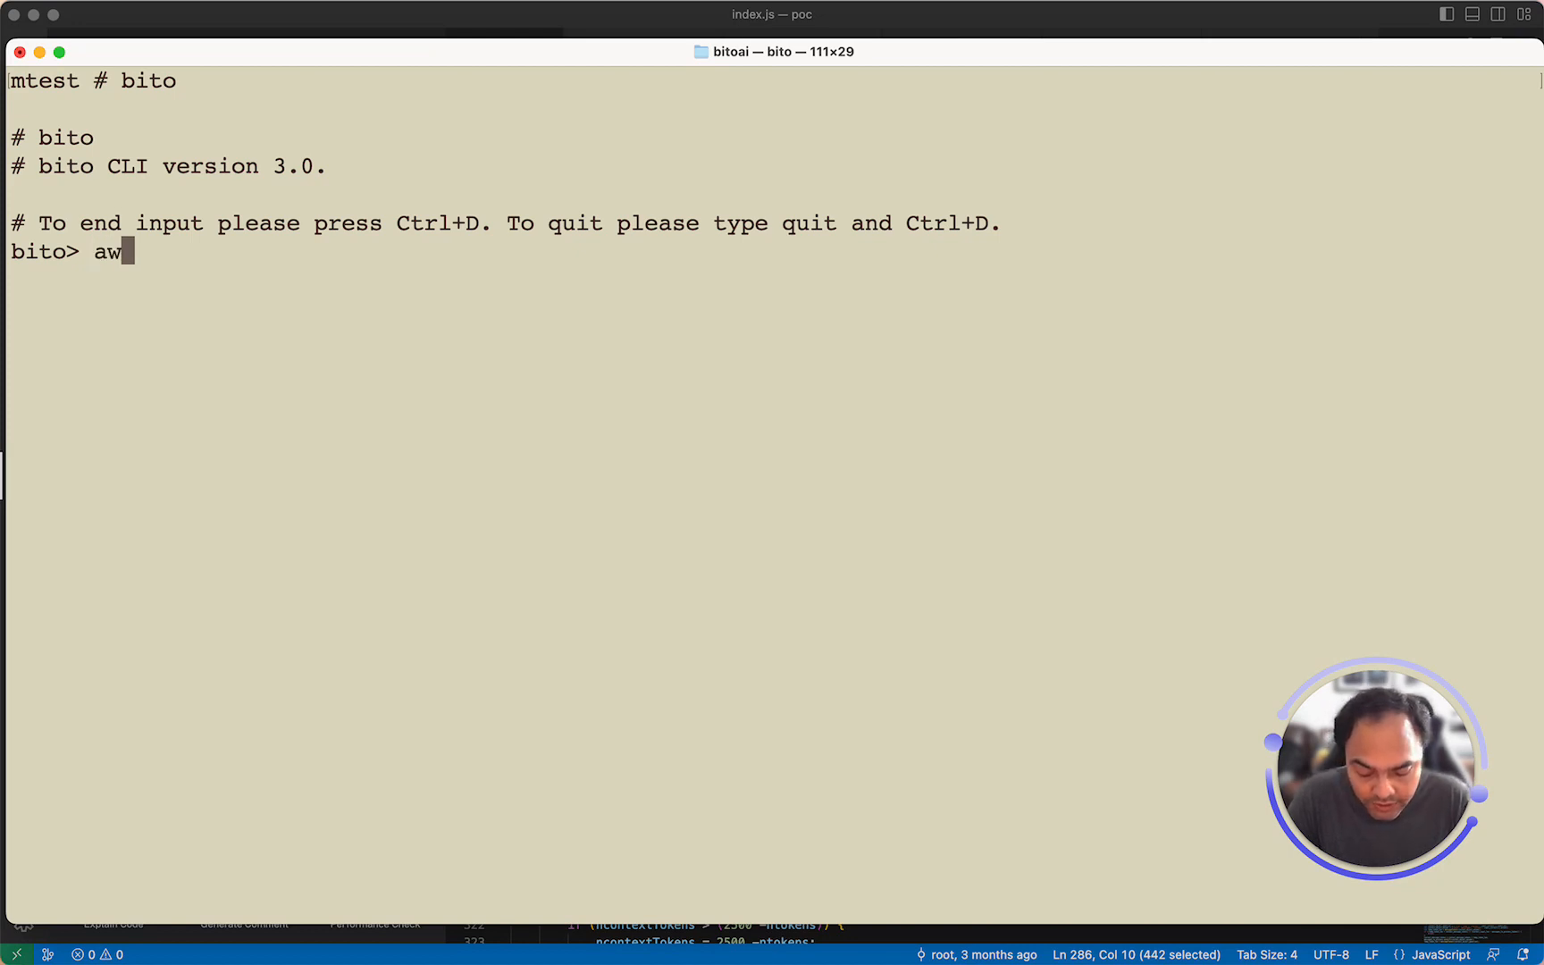
{"action": "type", "text": "k CLI"}
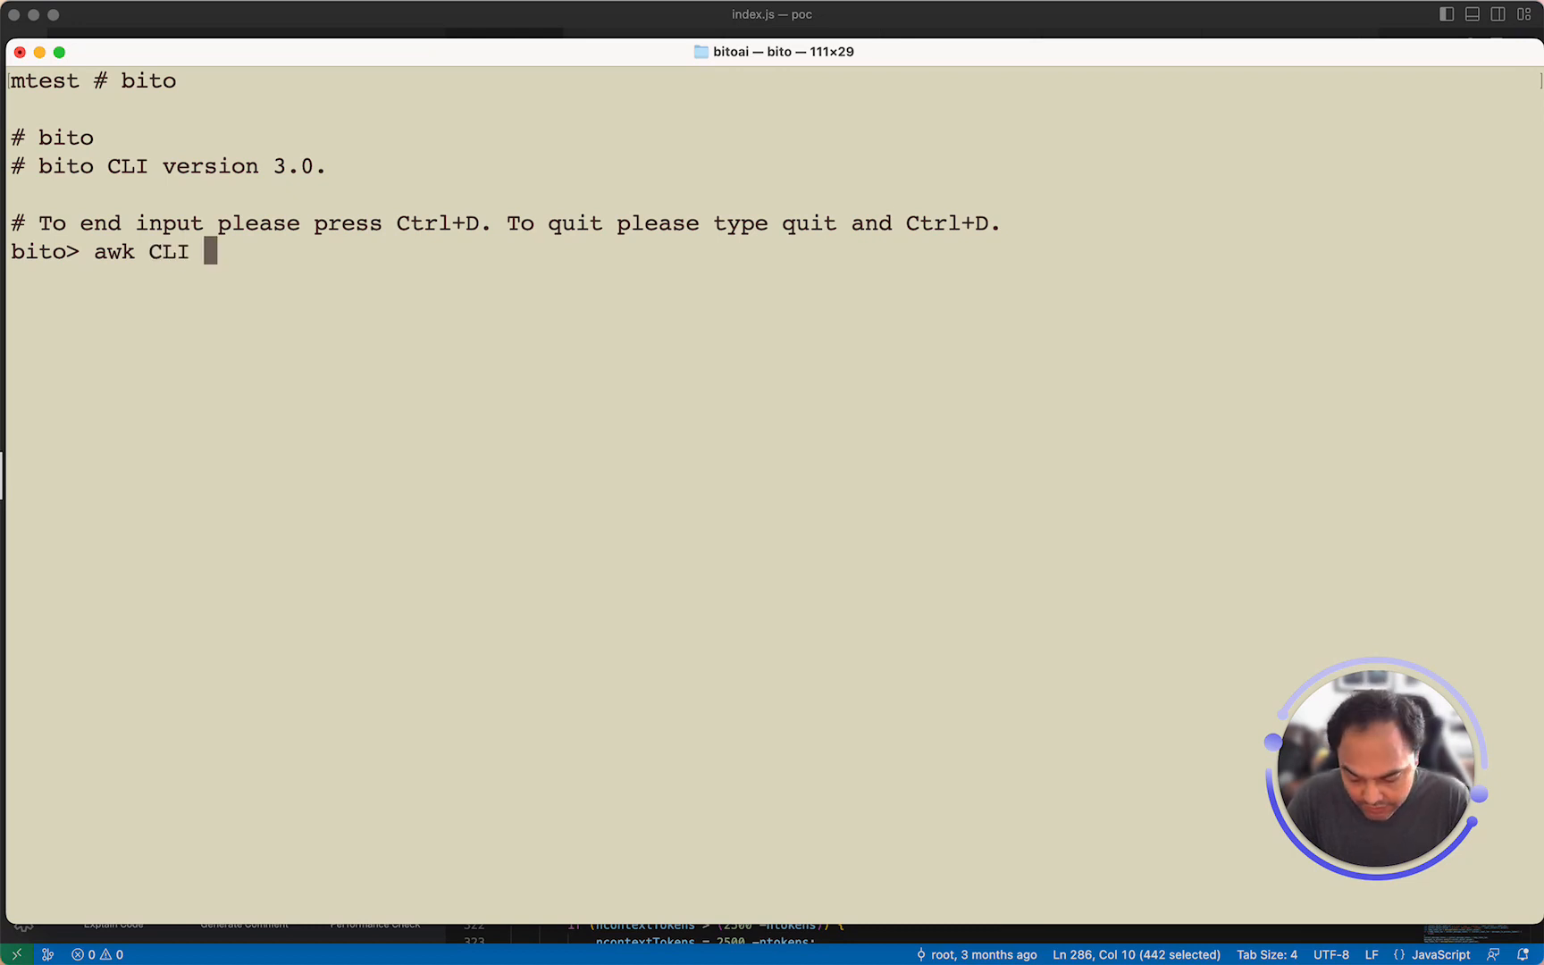
{"action": "type", "text": "to sum l"}
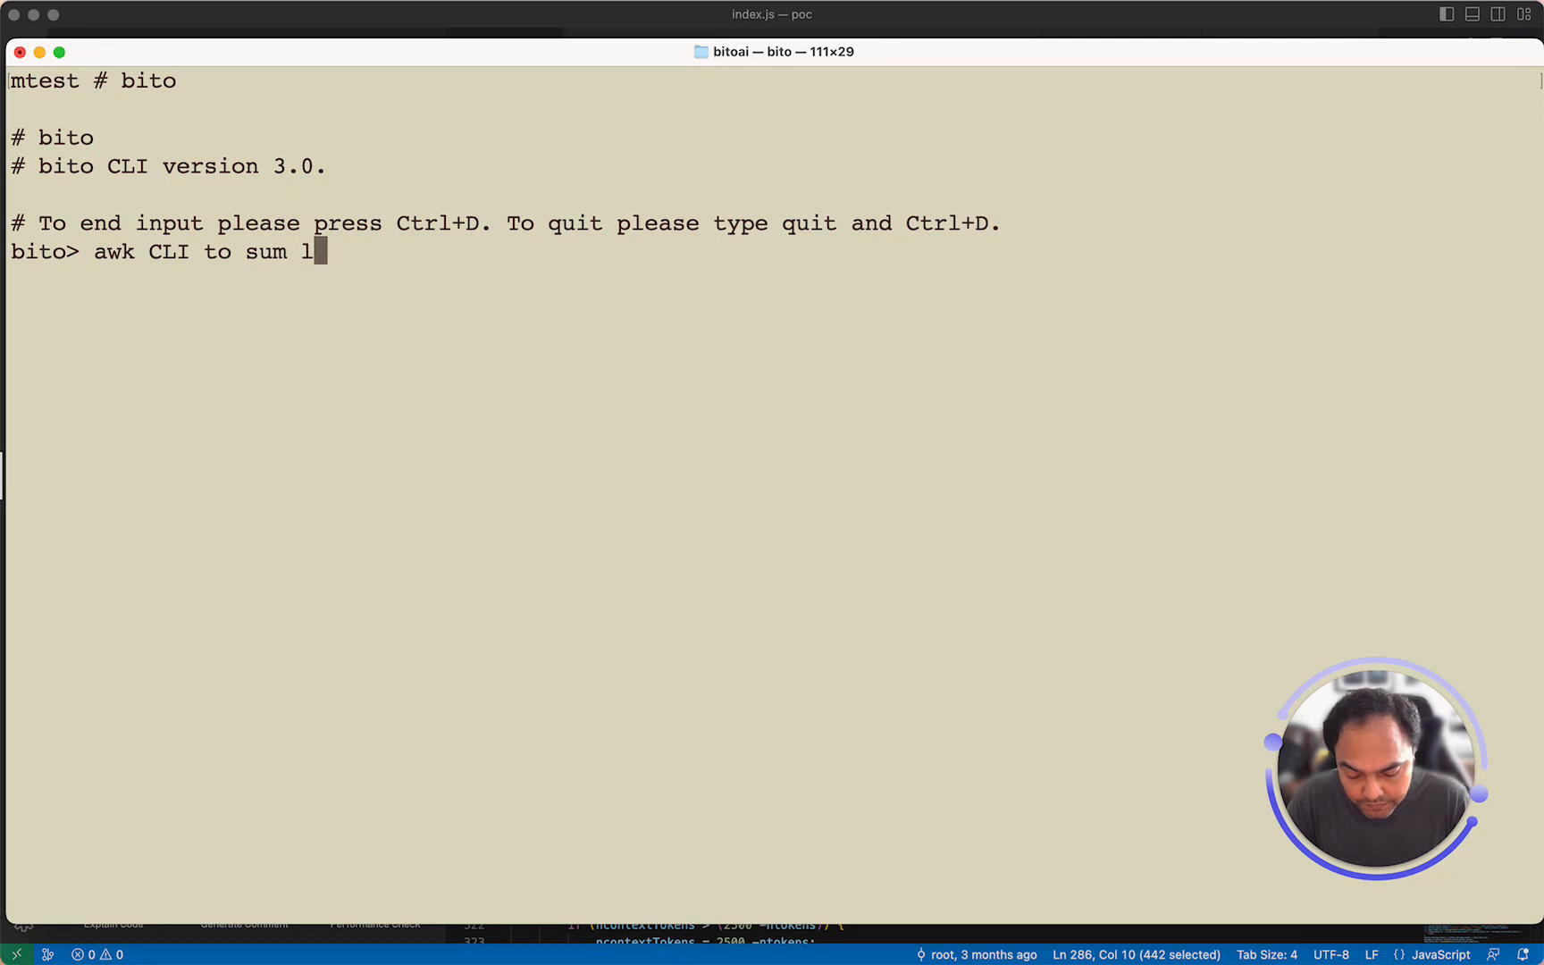
{"action": "type", "text": "ast column"}
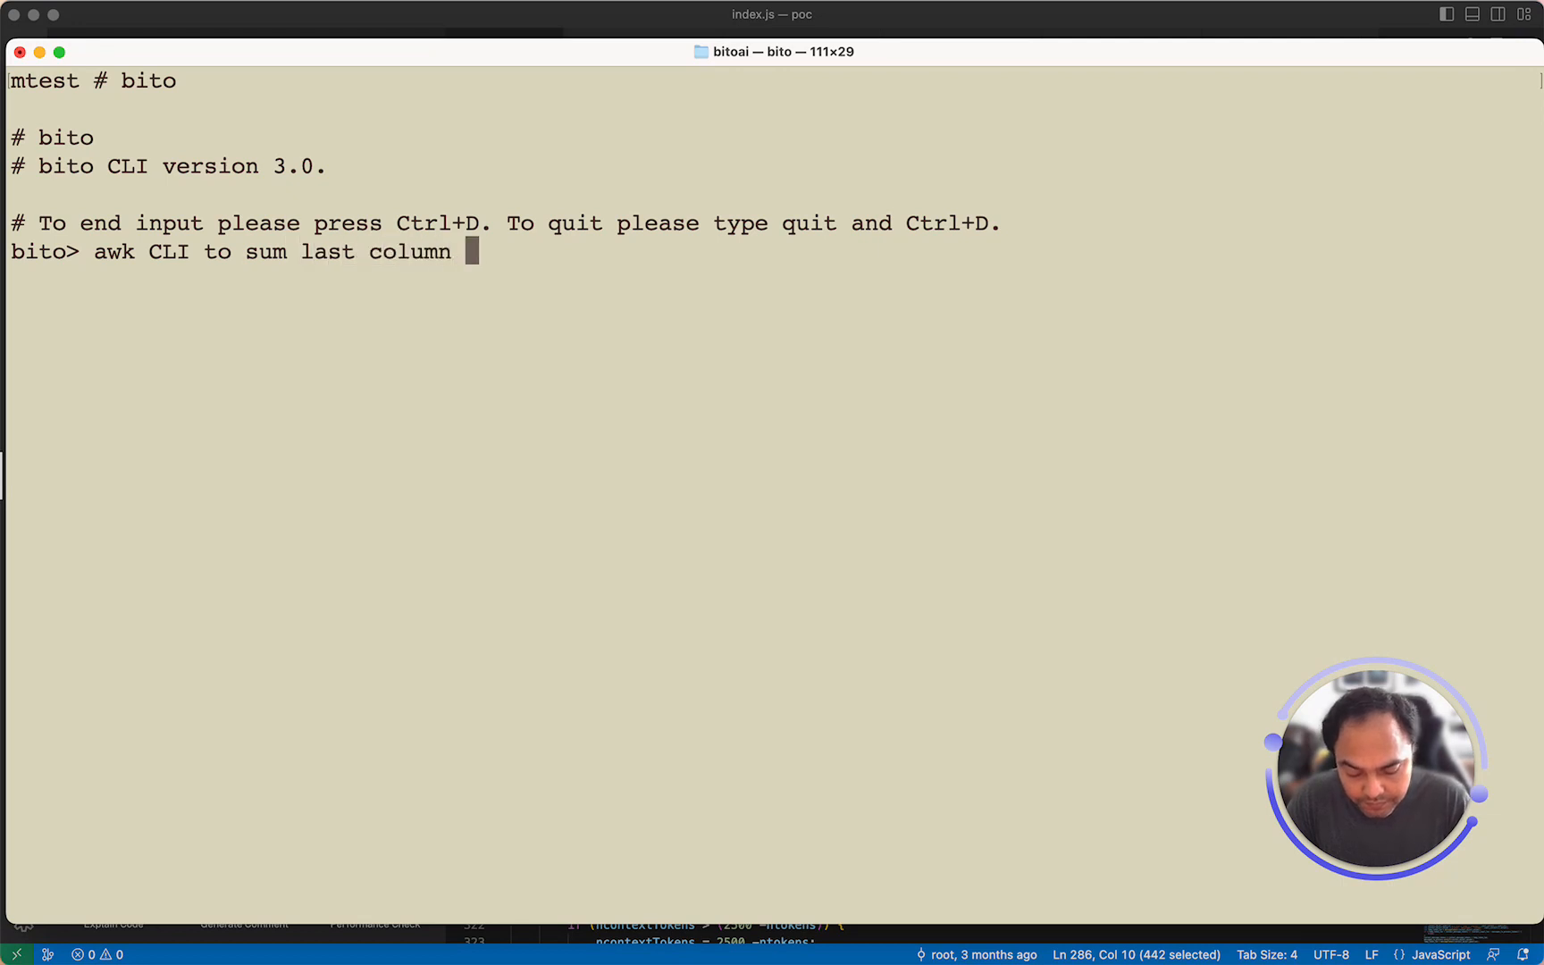
{"action": "type", "text": "in a CSV"}
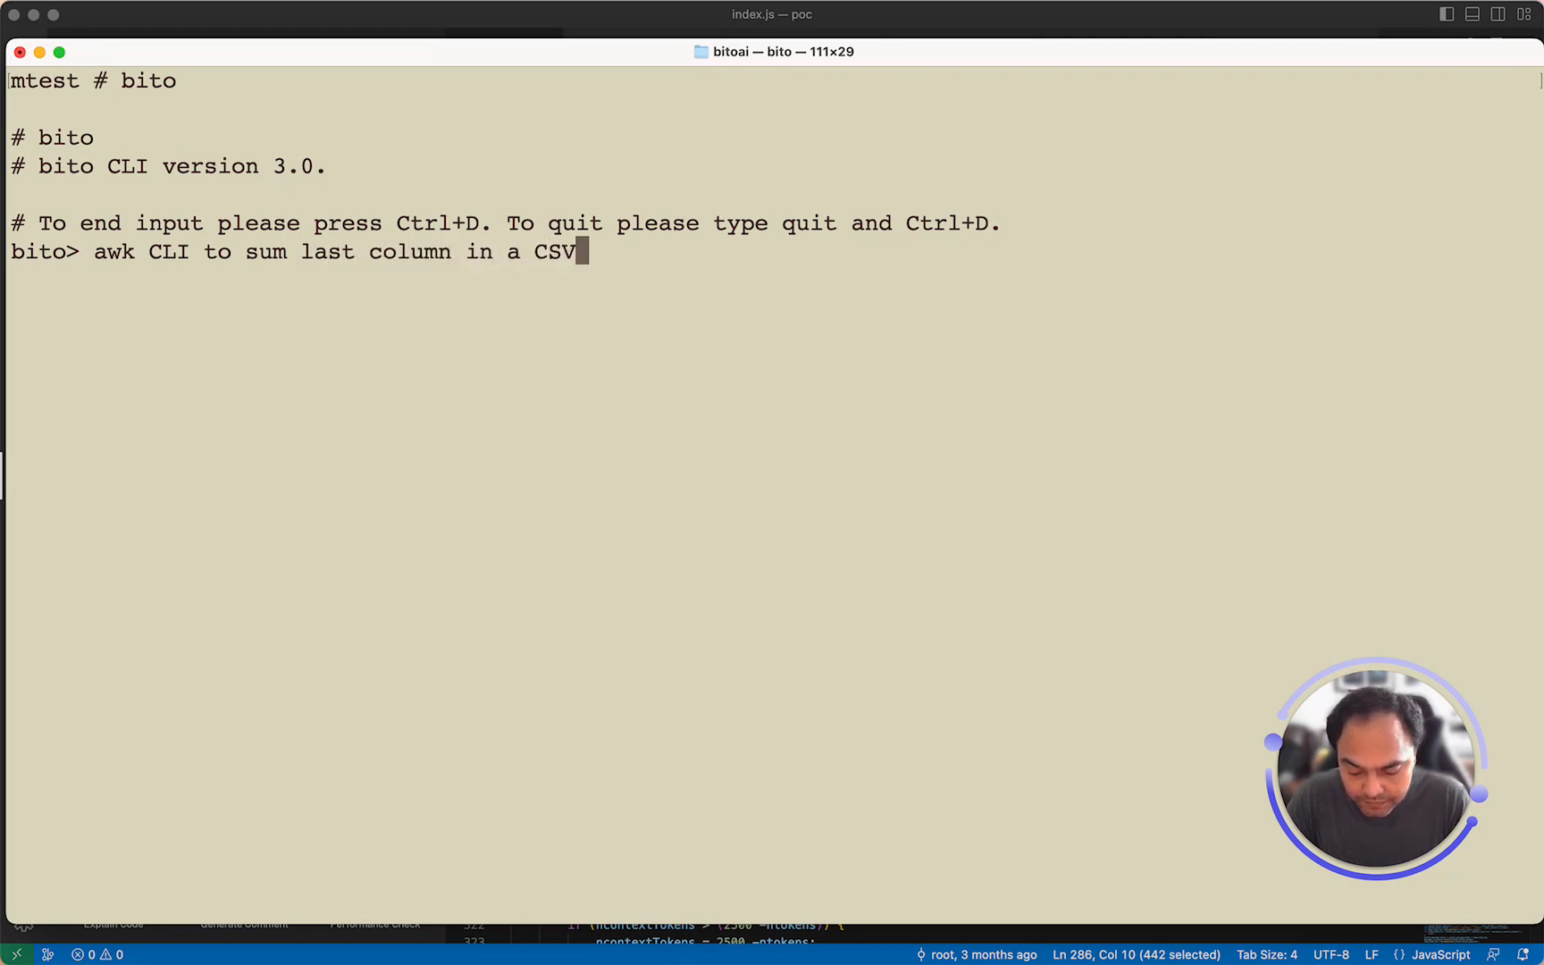
{"action": "key", "text": "Return"}
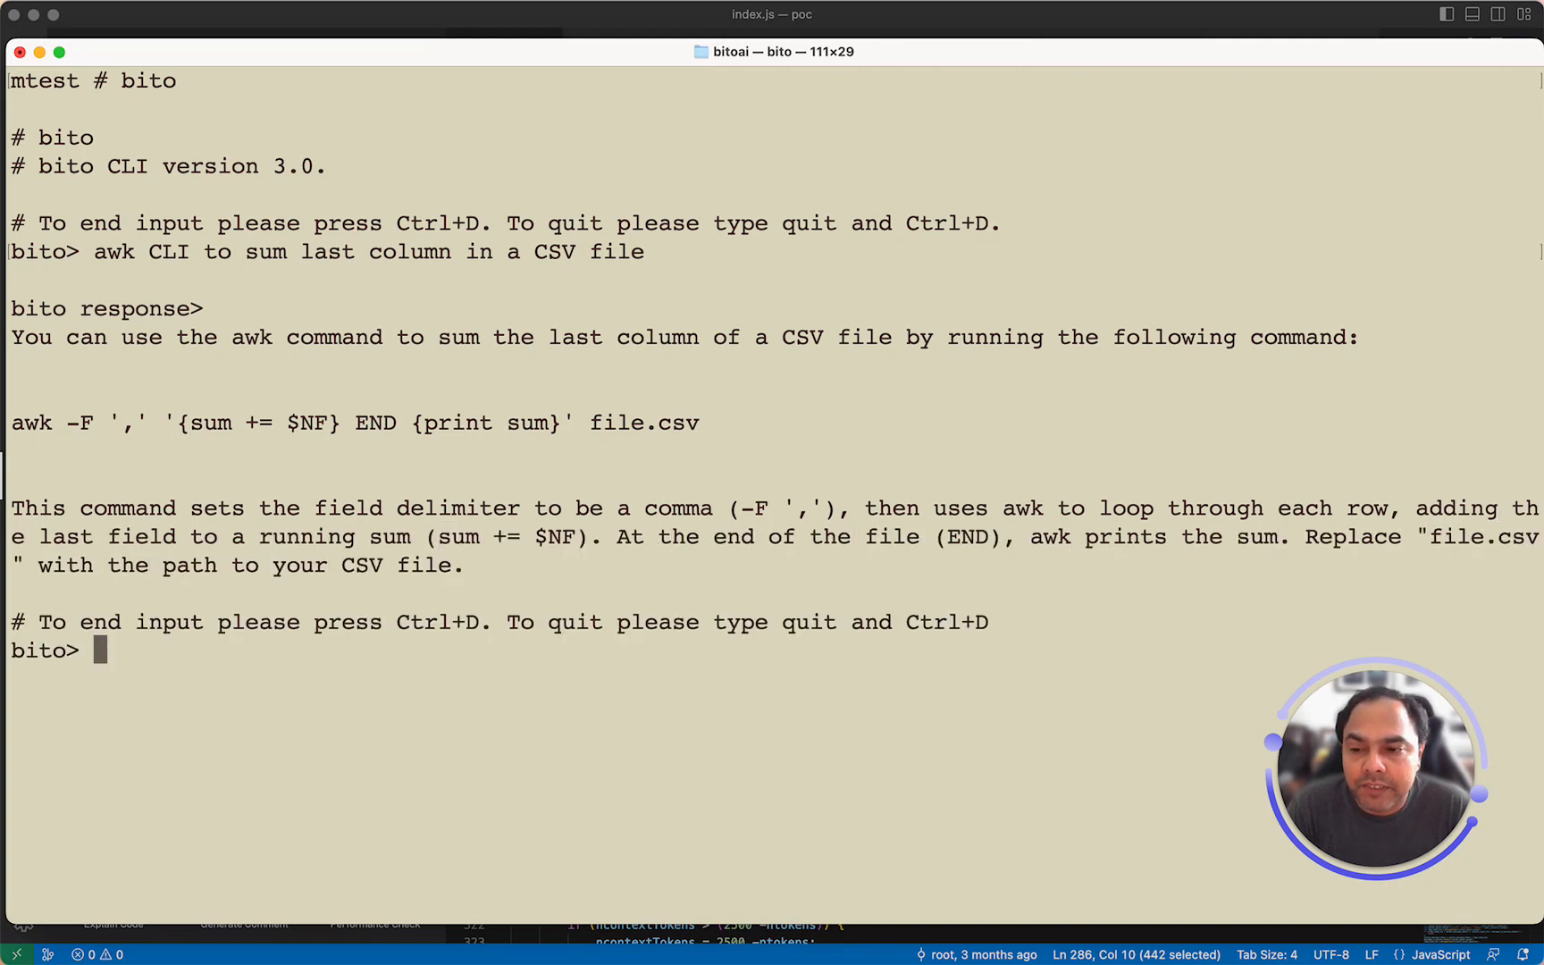
{"action": "type", "text": "quit%"}
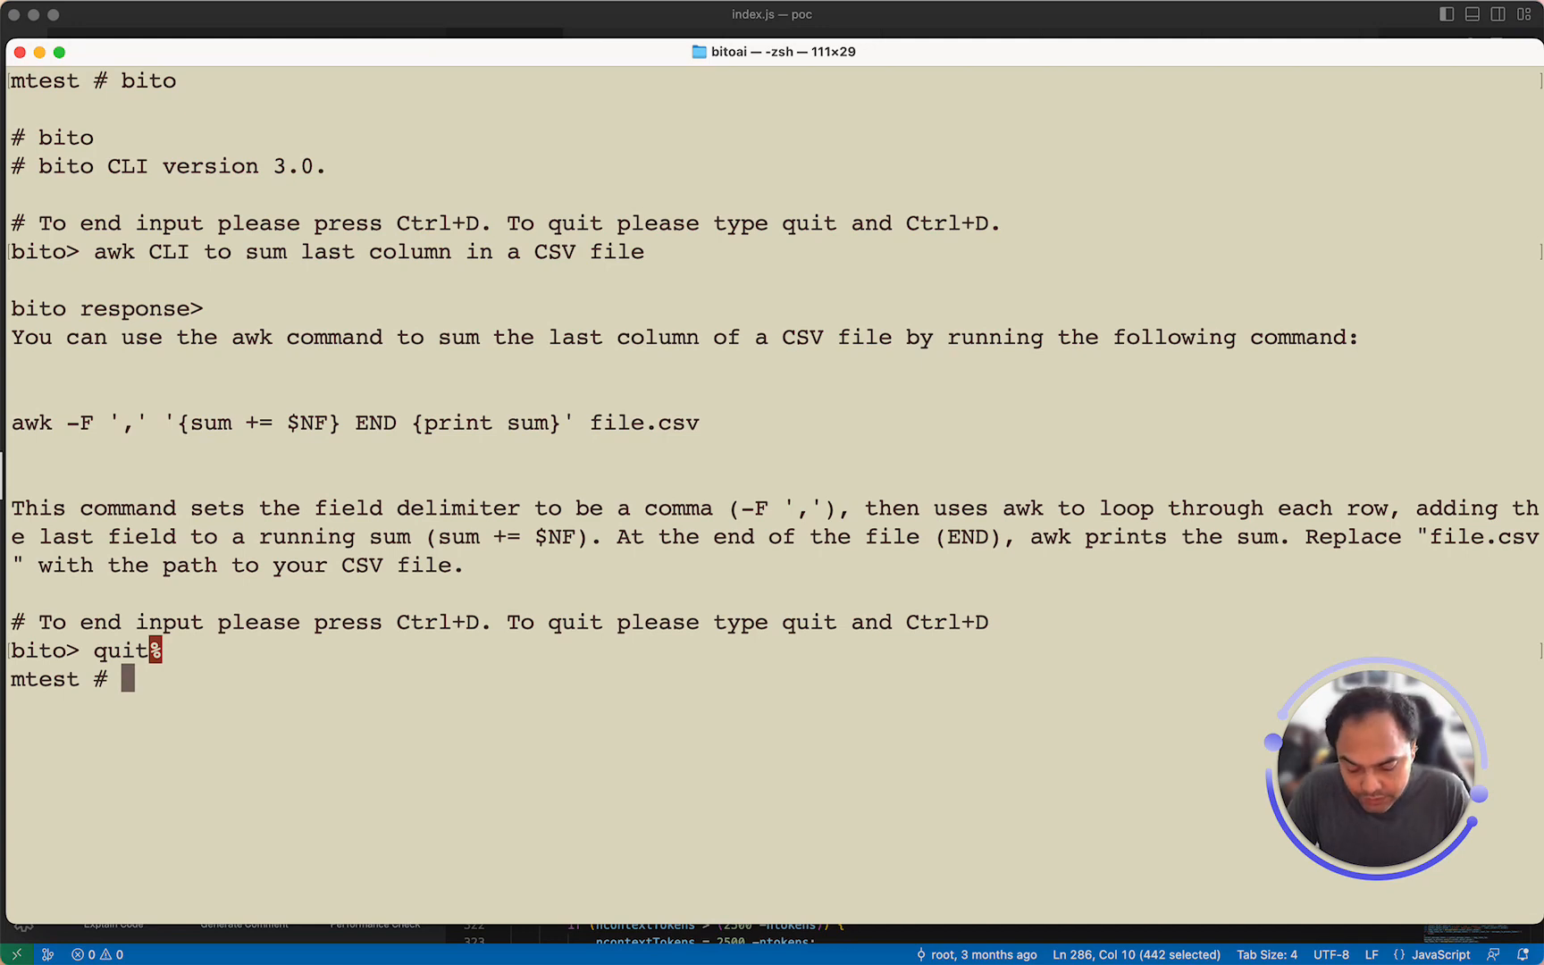
- Write the prompt file mydocprompt.txt in vim and grab its name for reuse
{"action": "type", "text": "vim"}
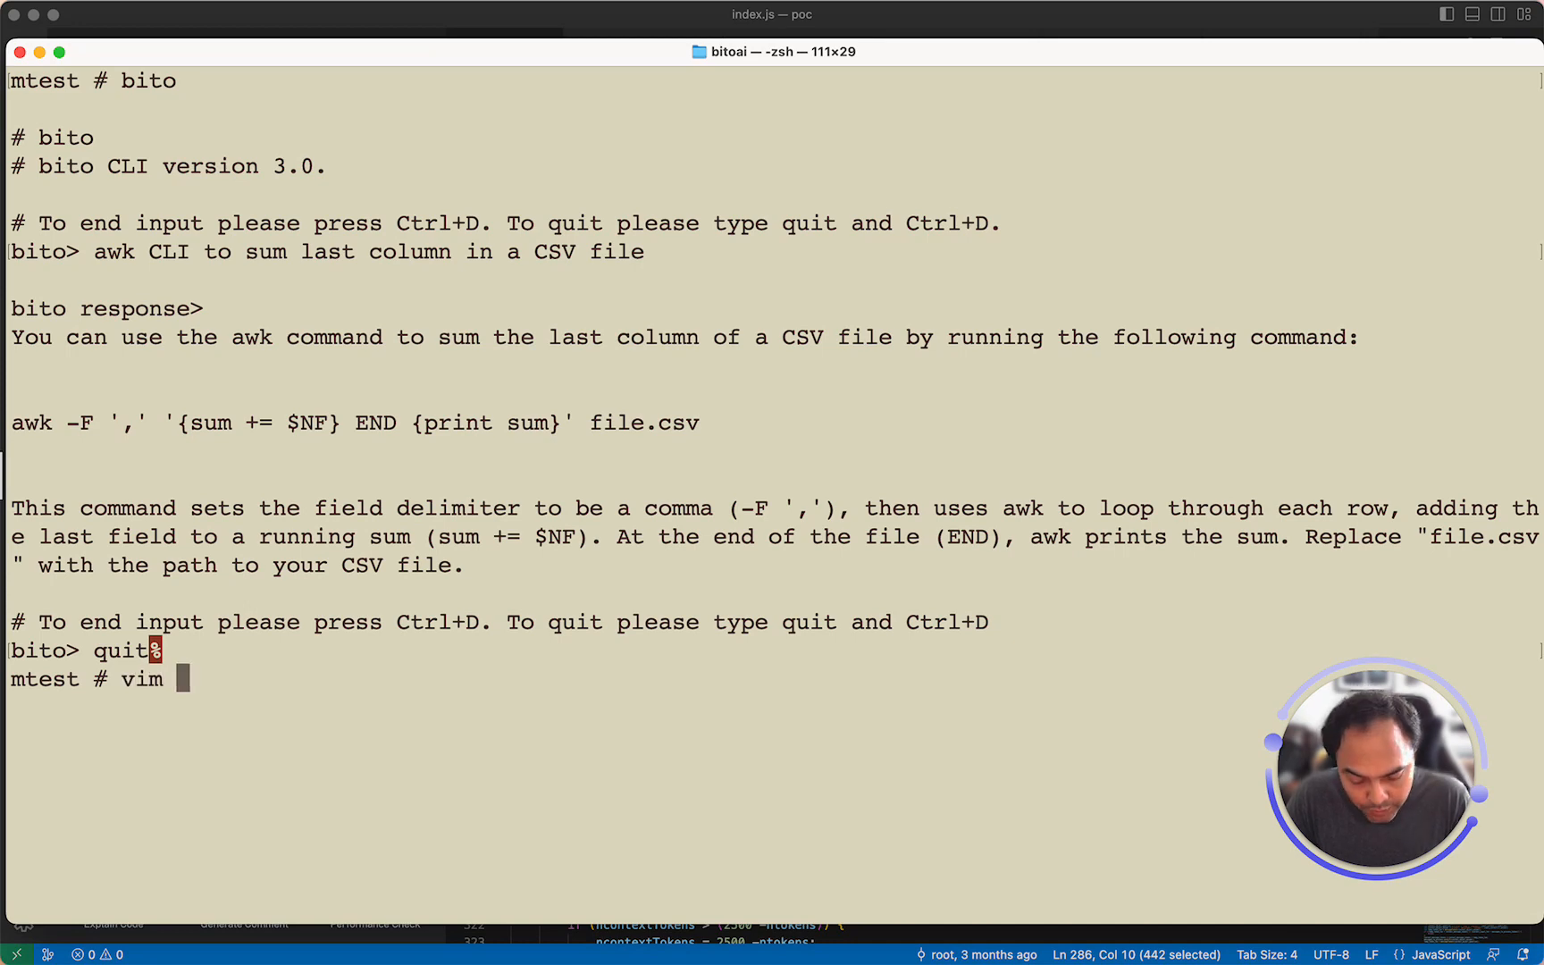
{"action": "type", "text": "mydocprompt.txt"}
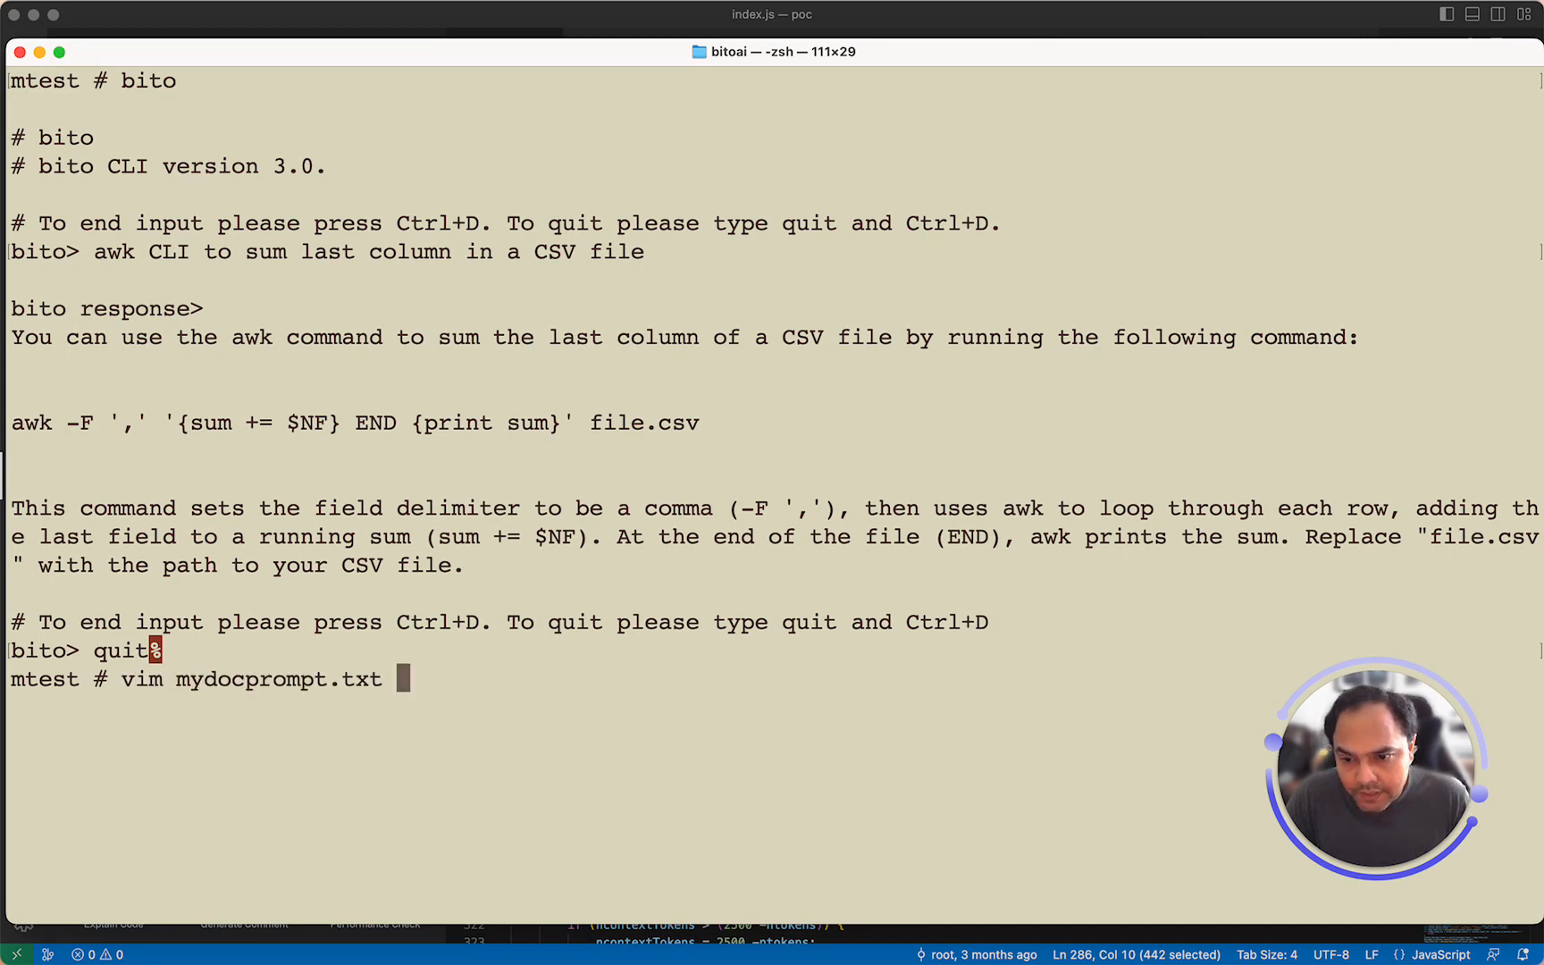
{"action": "key", "text": "Return"}
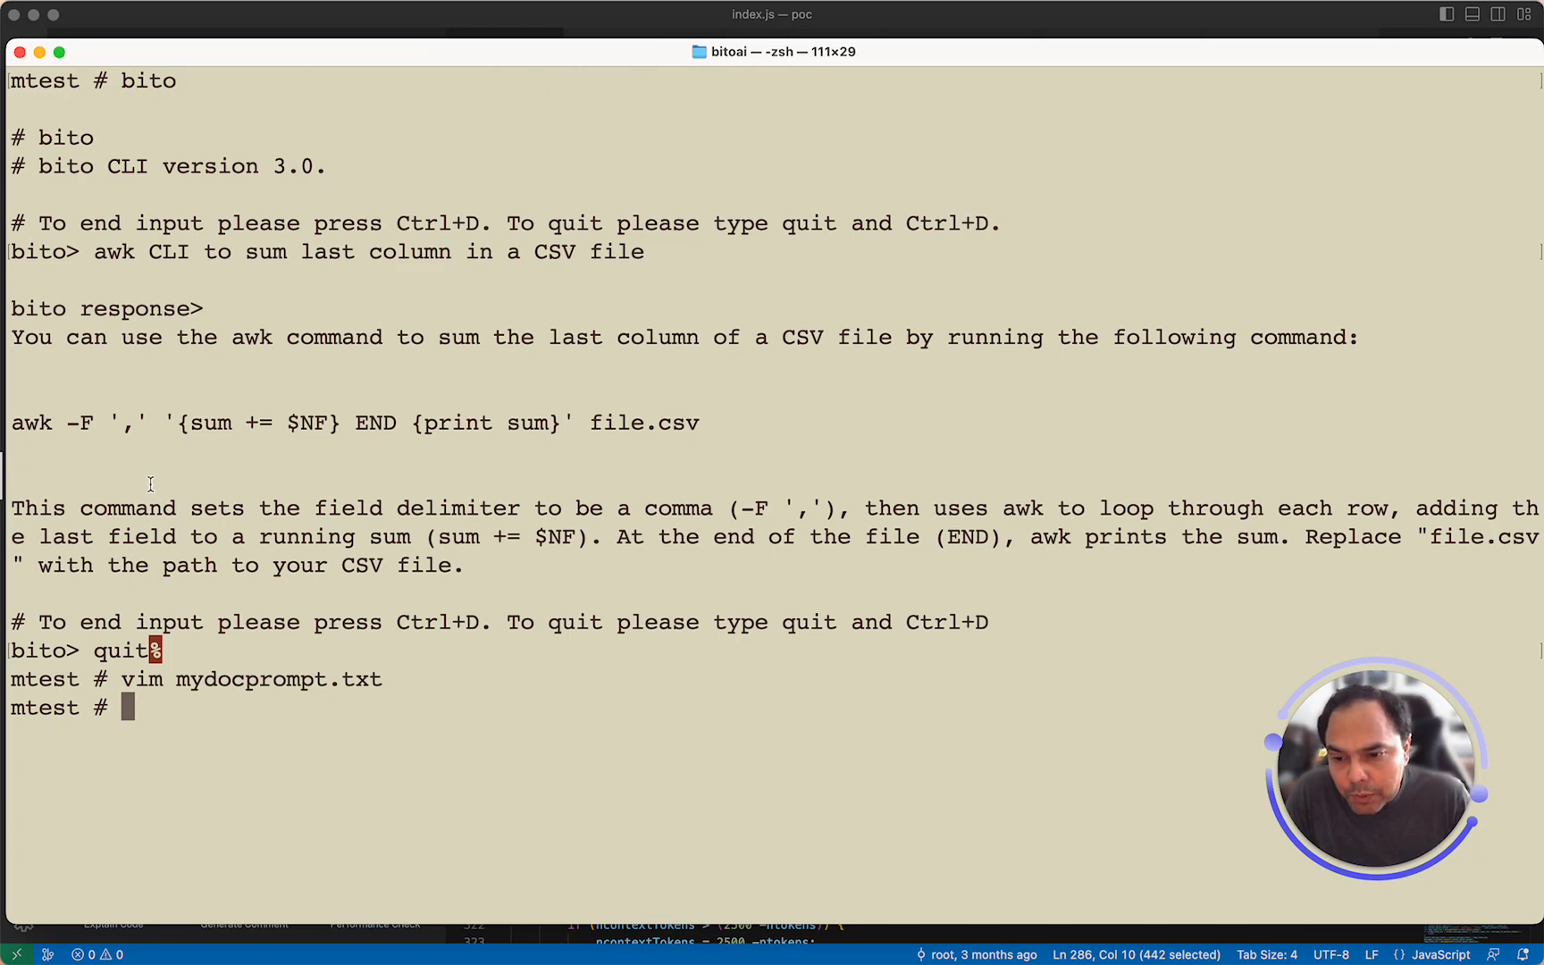
{"action": "double_click", "coordinate": [279, 679]}
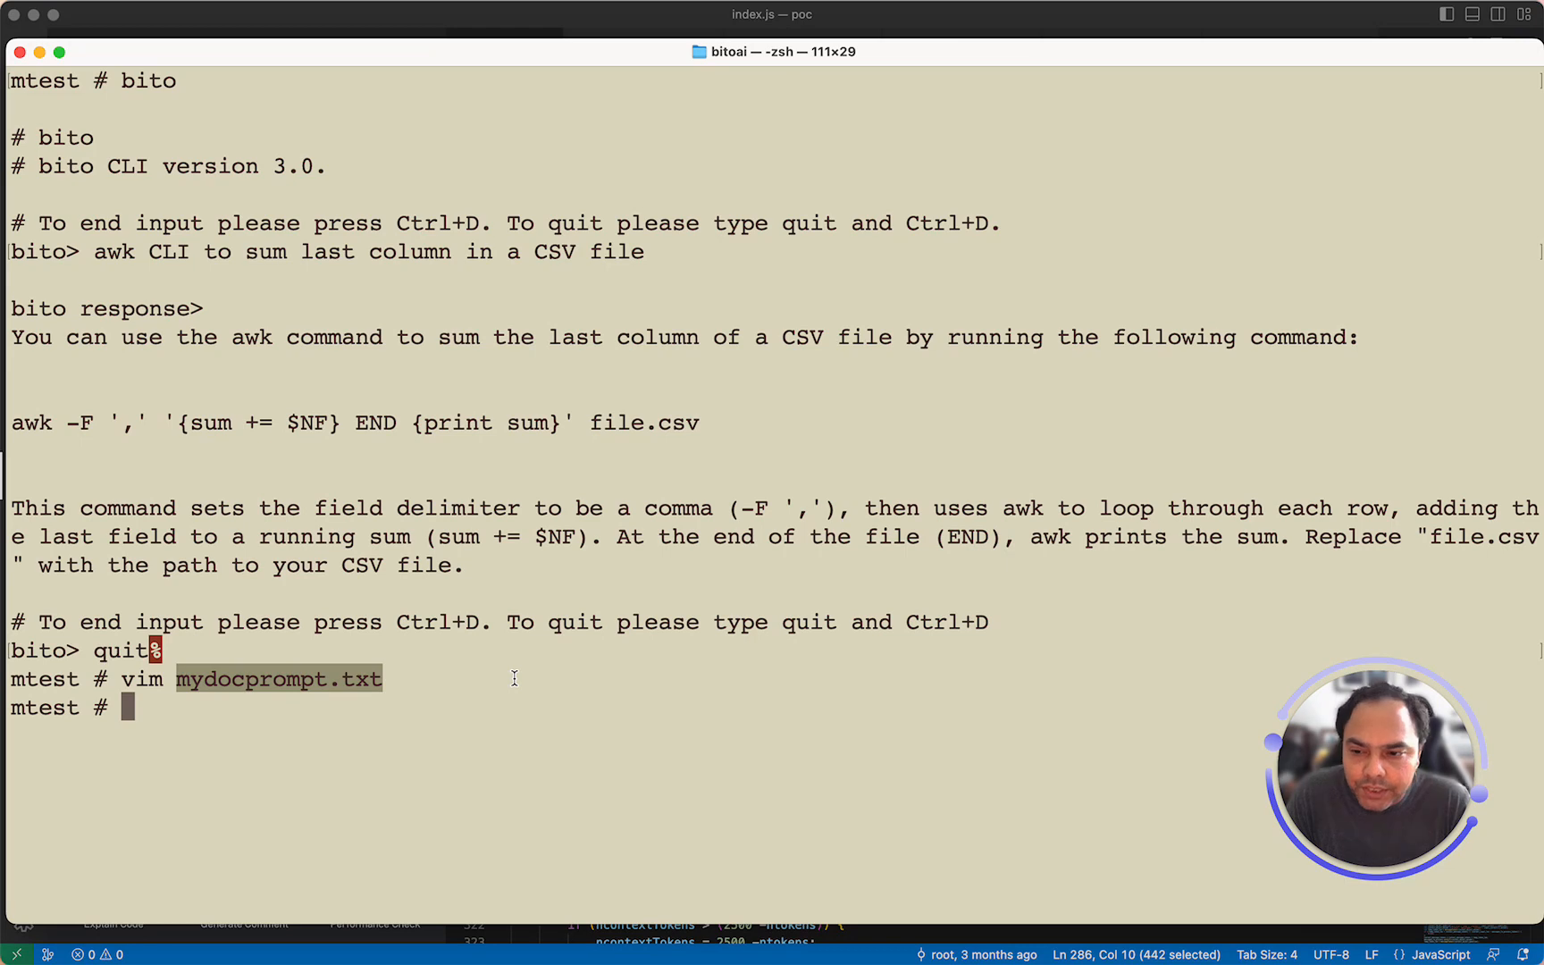
- Run 'bito -p mydocprompt.txt -f bitoai.sh' to have Bito explain the bitoai.sh script
{"action": "type", "text": "bito"}
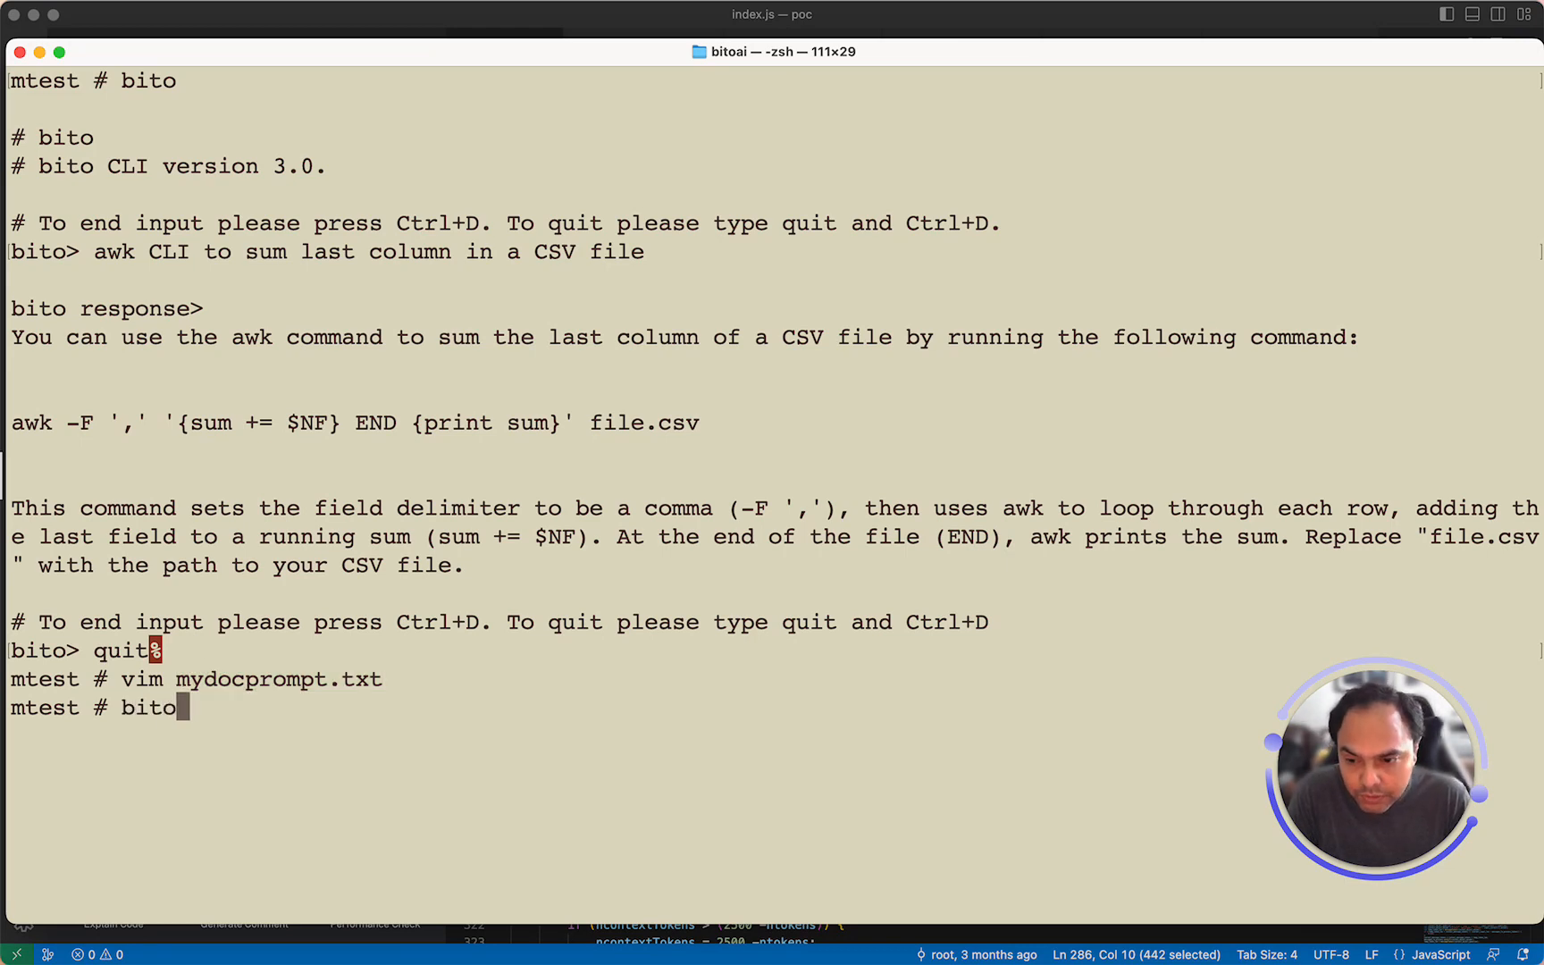
{"action": "type", "text": "-"}
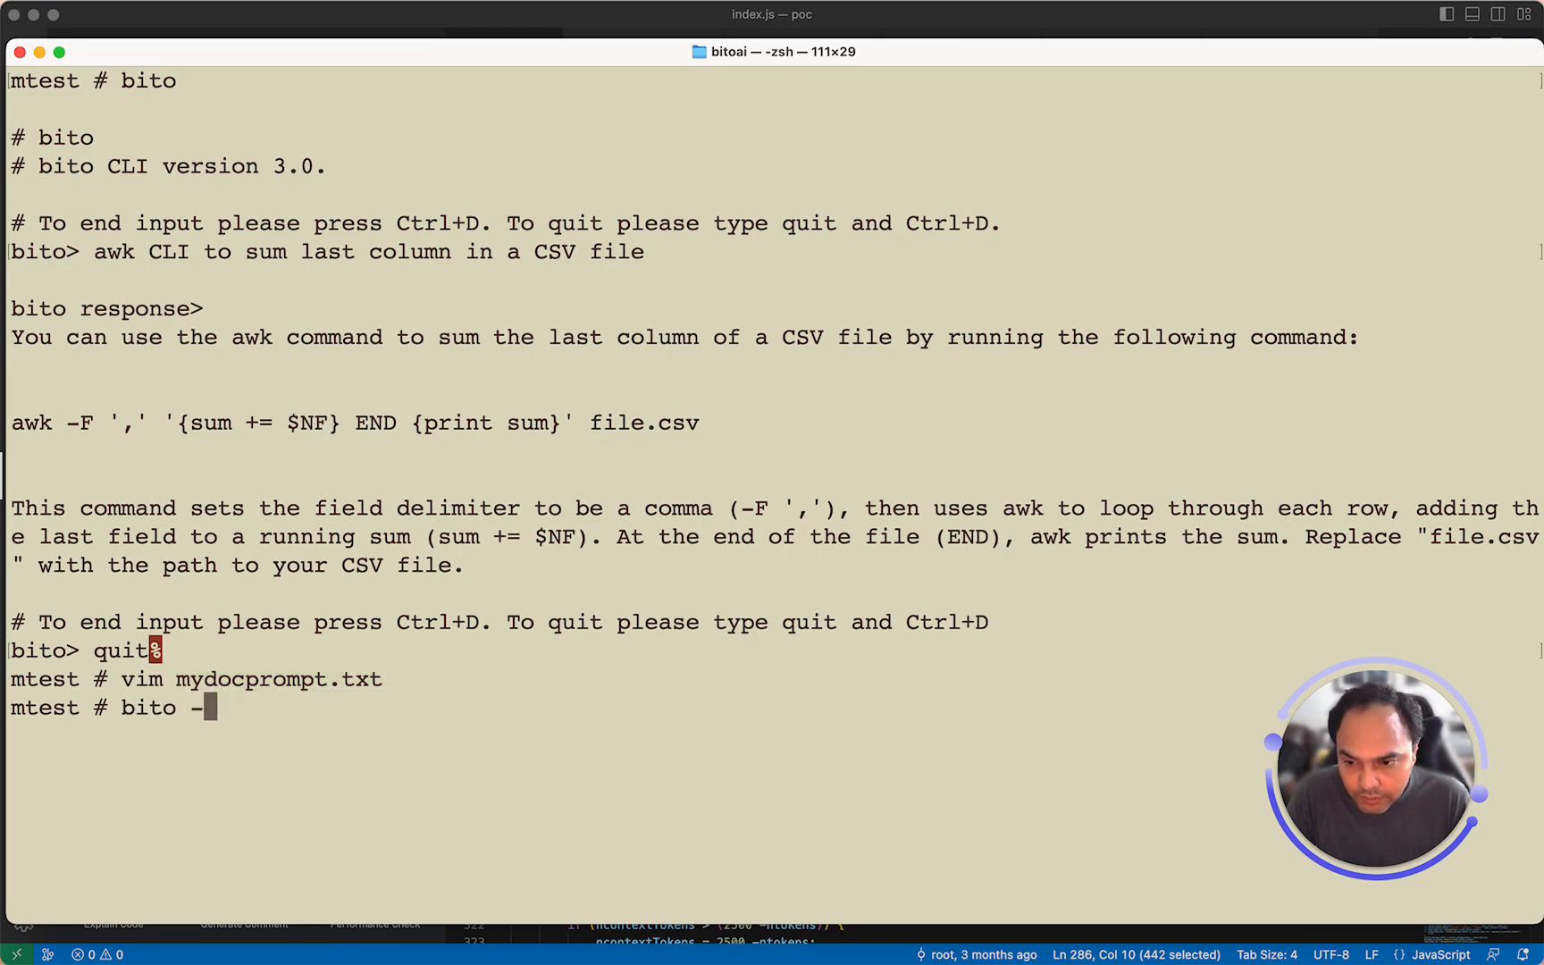
{"action": "type", "text": "p"}
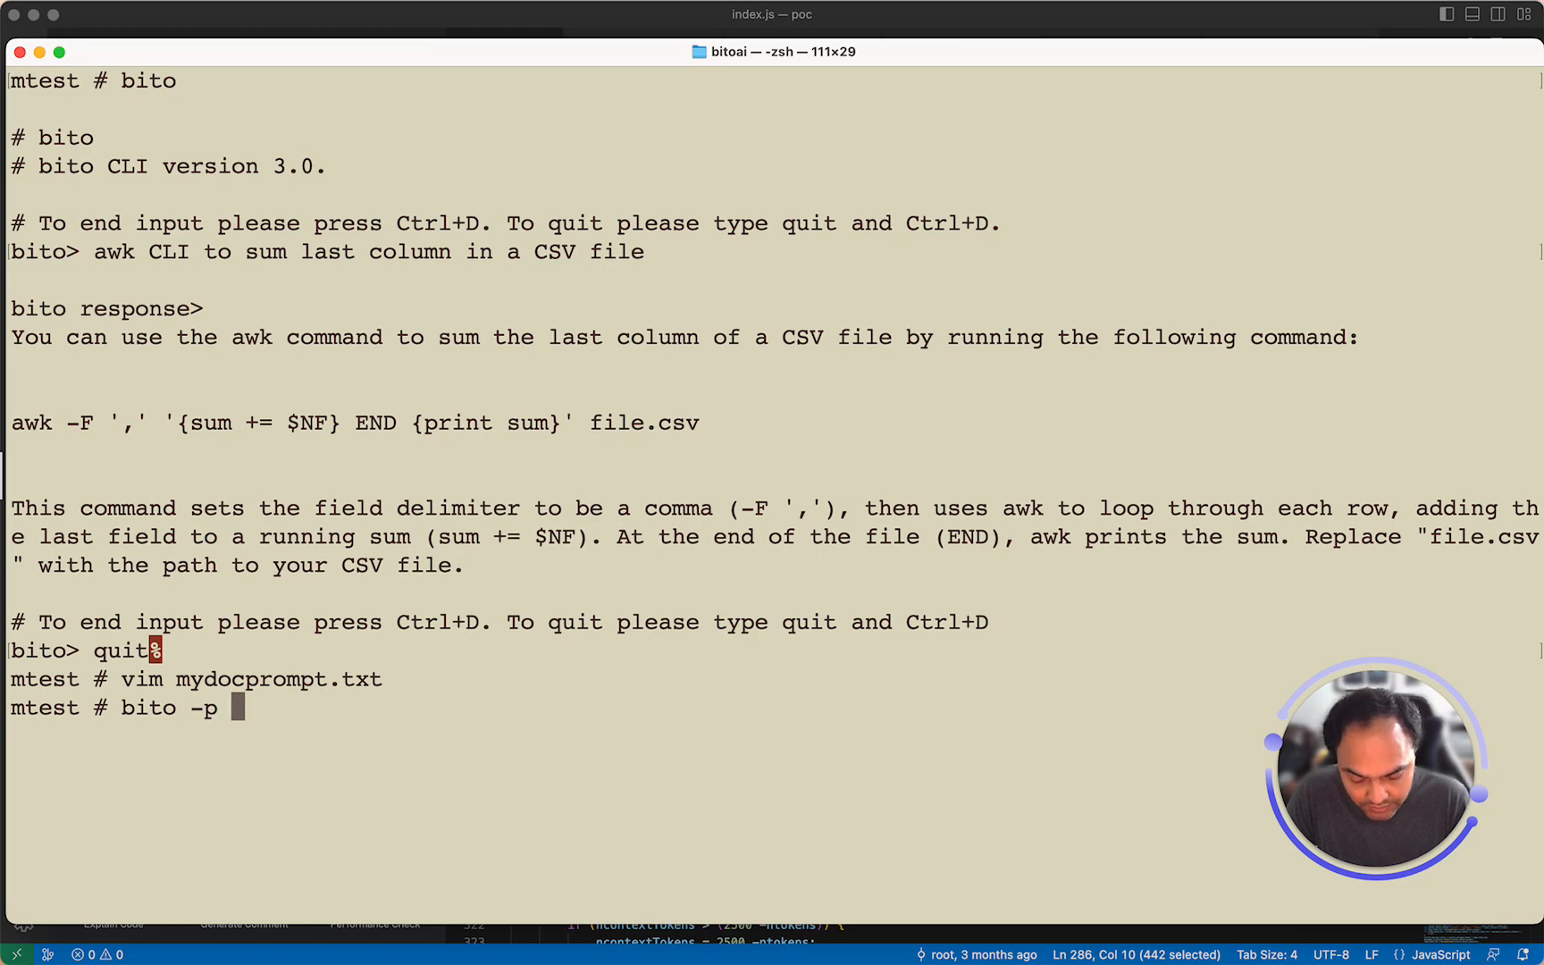
{"action": "type", "text": "mydocprompt.txt"}
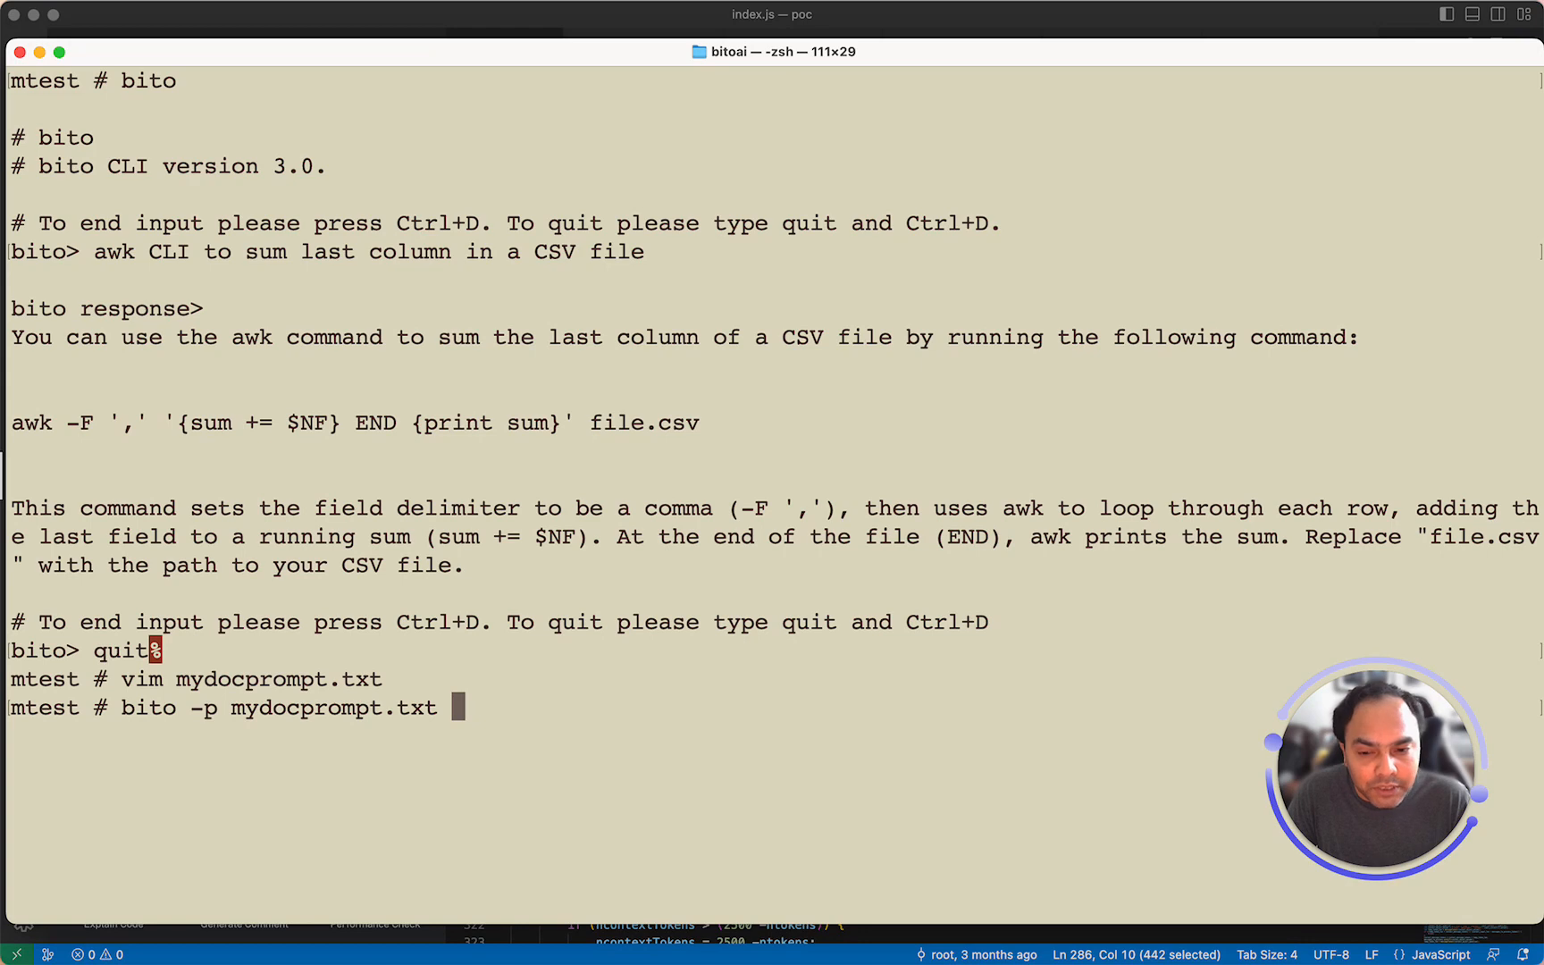
{"action": "type", "text": "-f"}
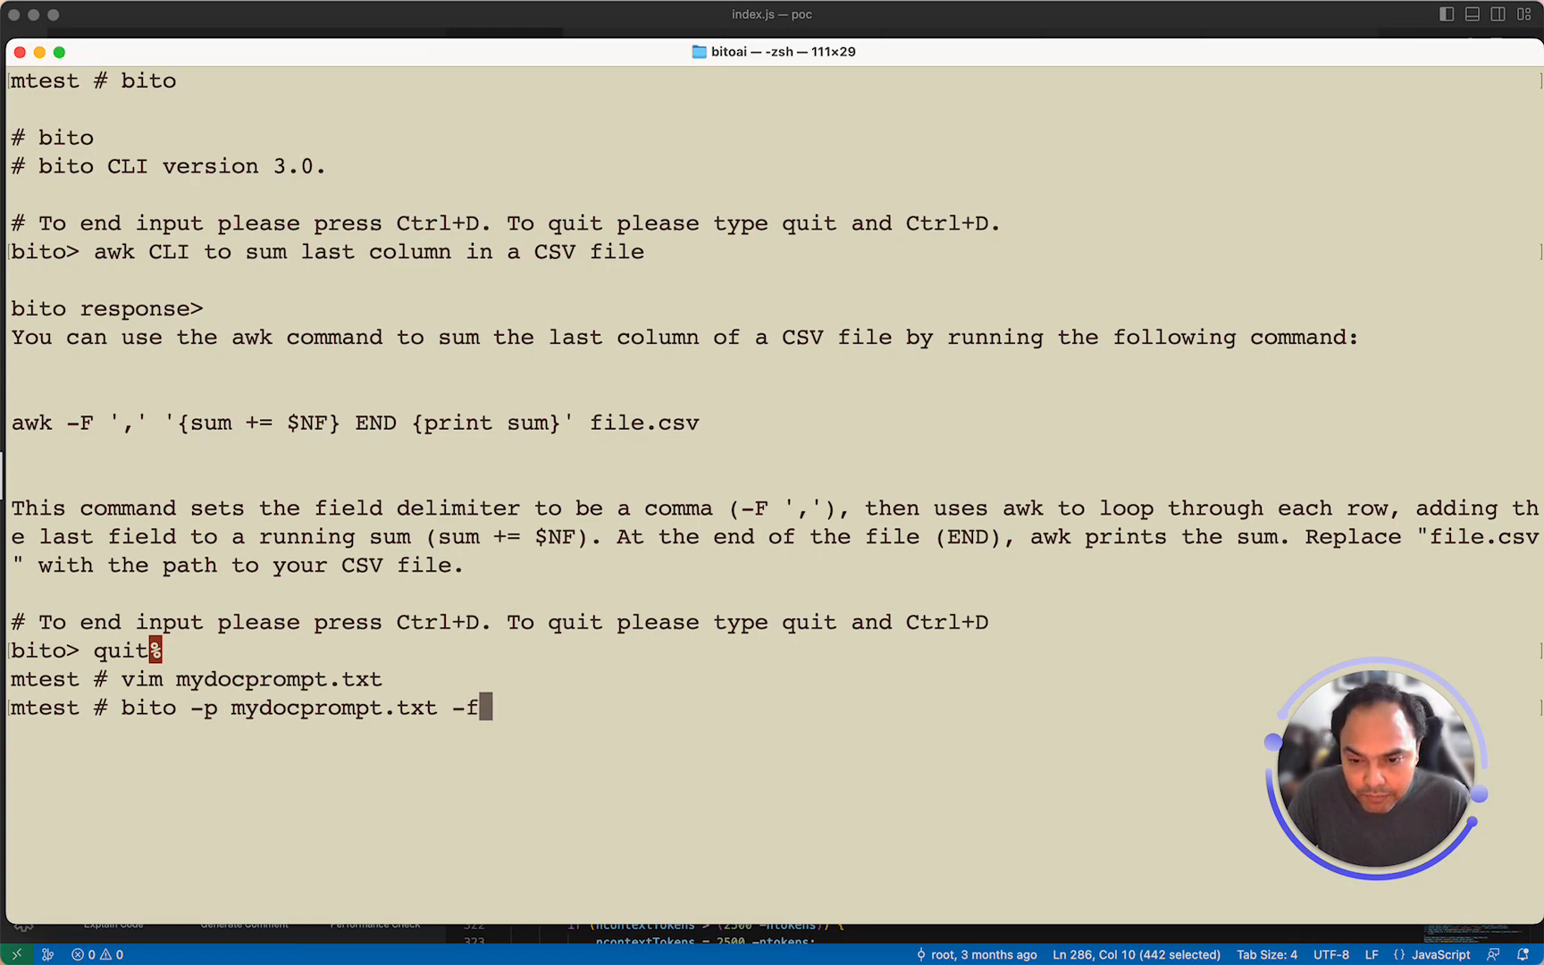
{"action": "type", "text": "b"}
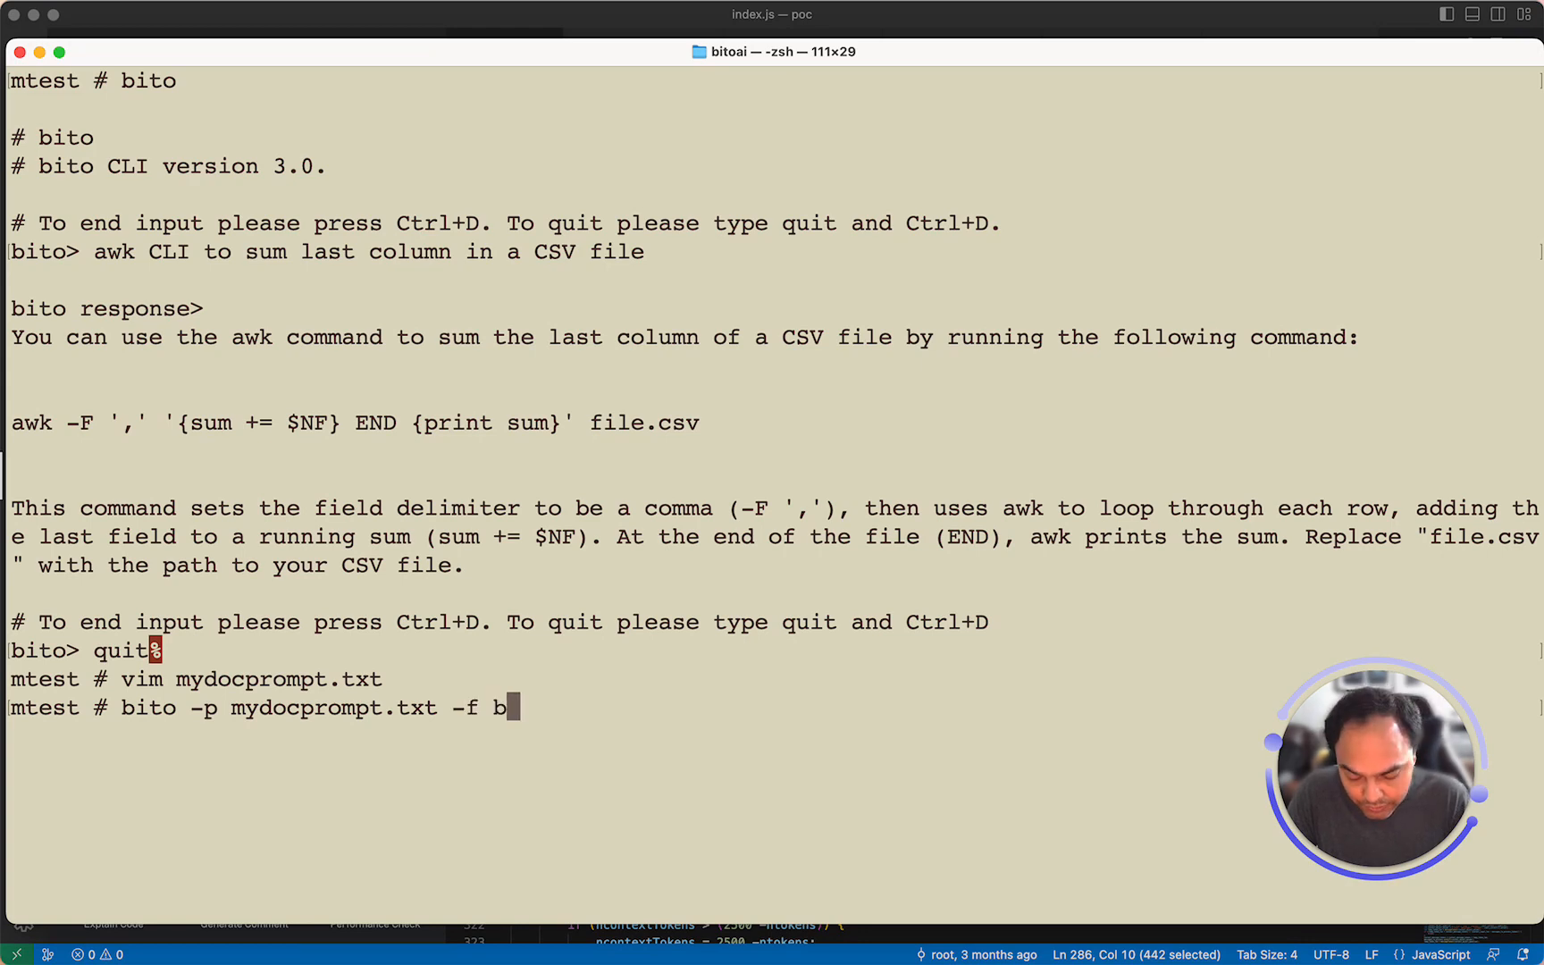
{"action": "type", "text": "itoai.sh"}
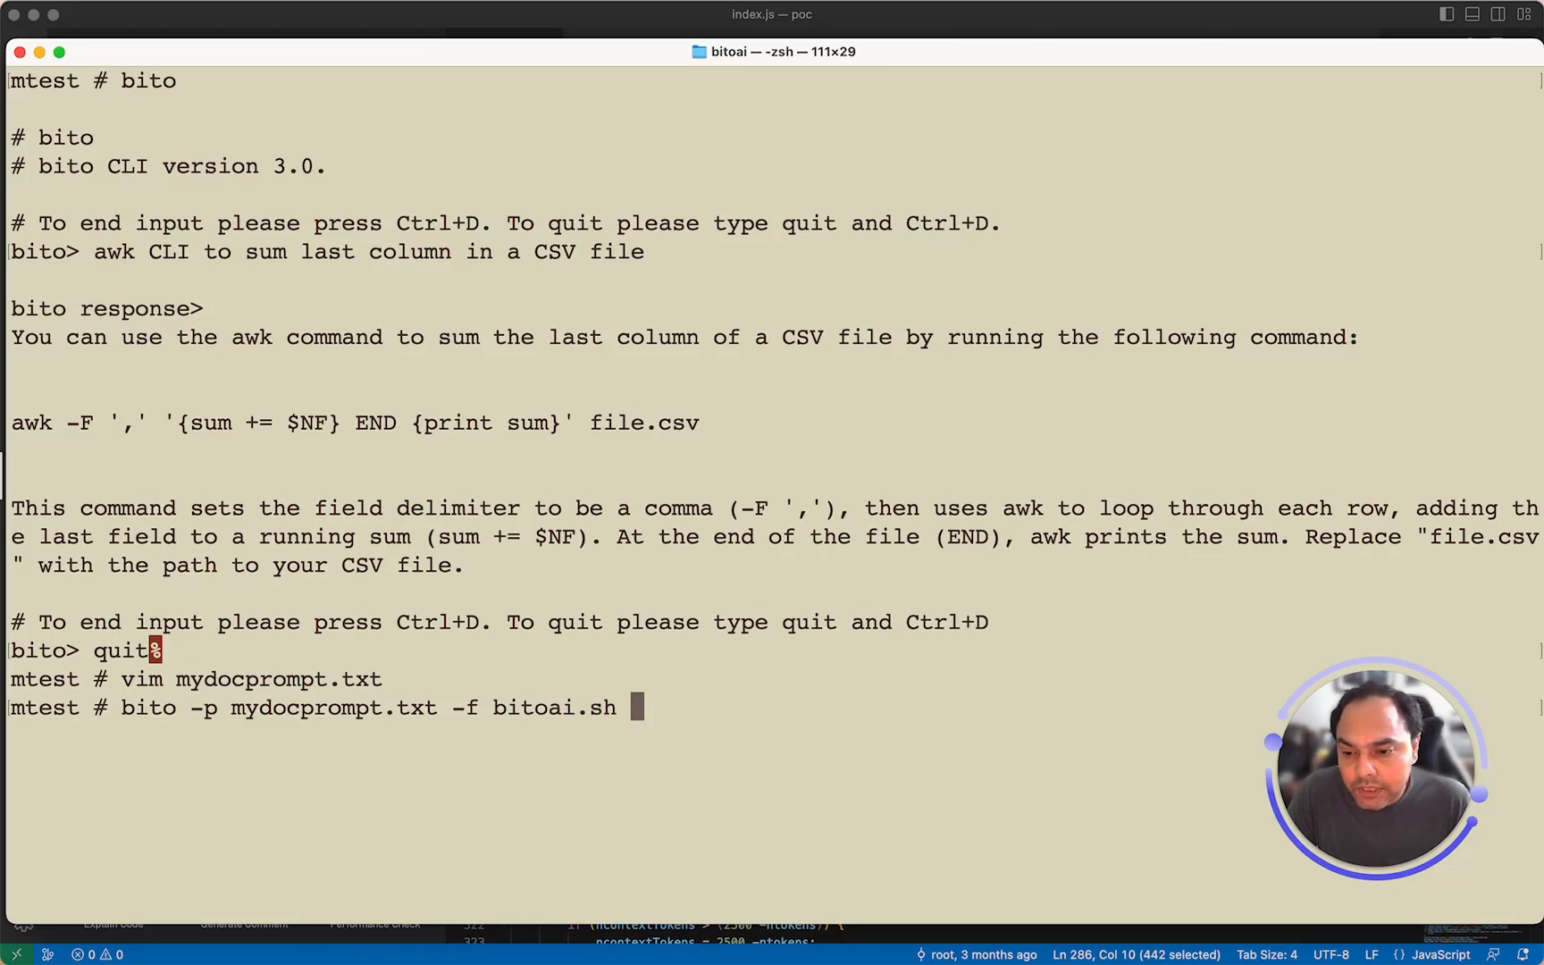
{"action": "key", "text": "Return"}
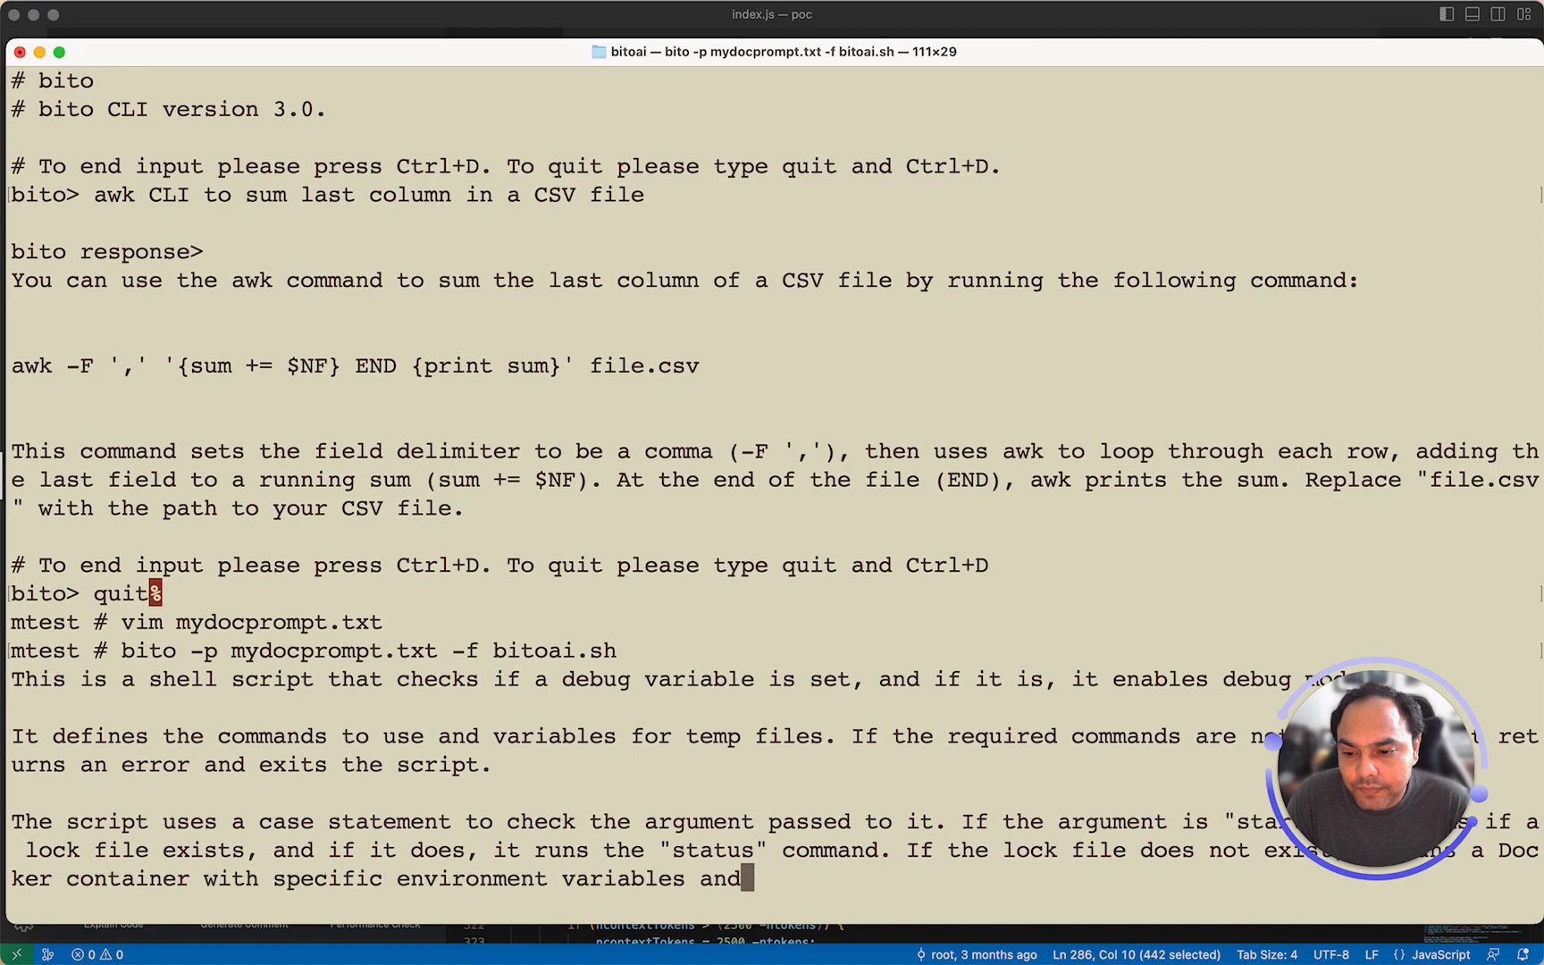
- Scroll through Bito's explanation of bitoai.sh covering the start, stop, restart and status cases
{"action": "scroll", "scroll_direction": "down", "scroll_amount": 3}
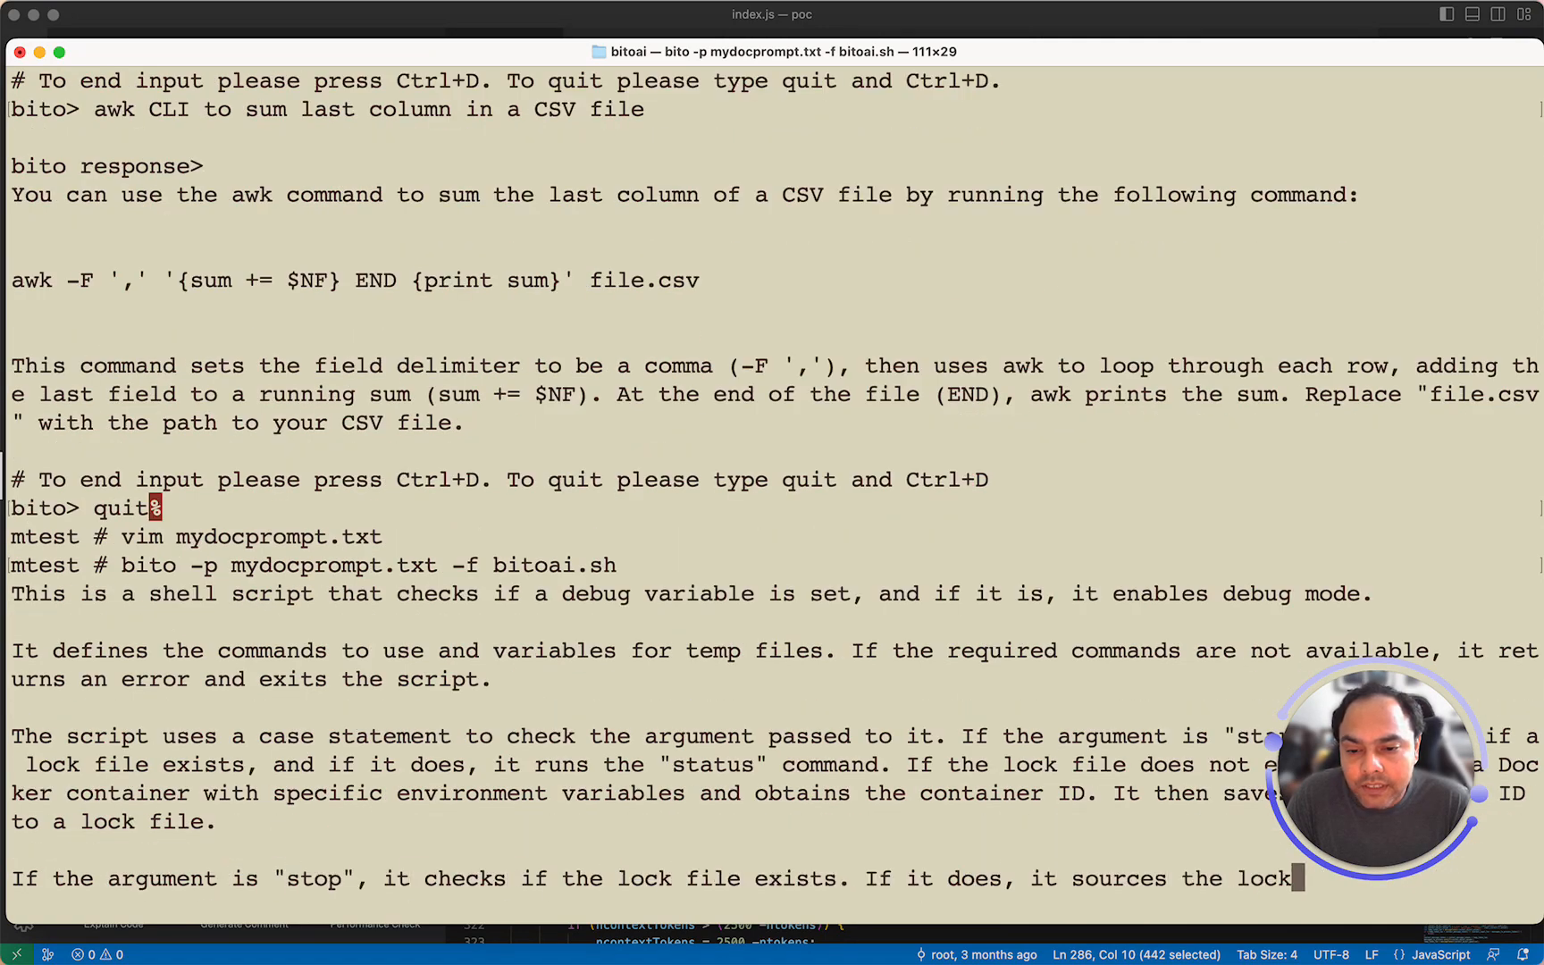
{"action": "scroll", "scroll_direction": "down", "scroll_amount": 3}
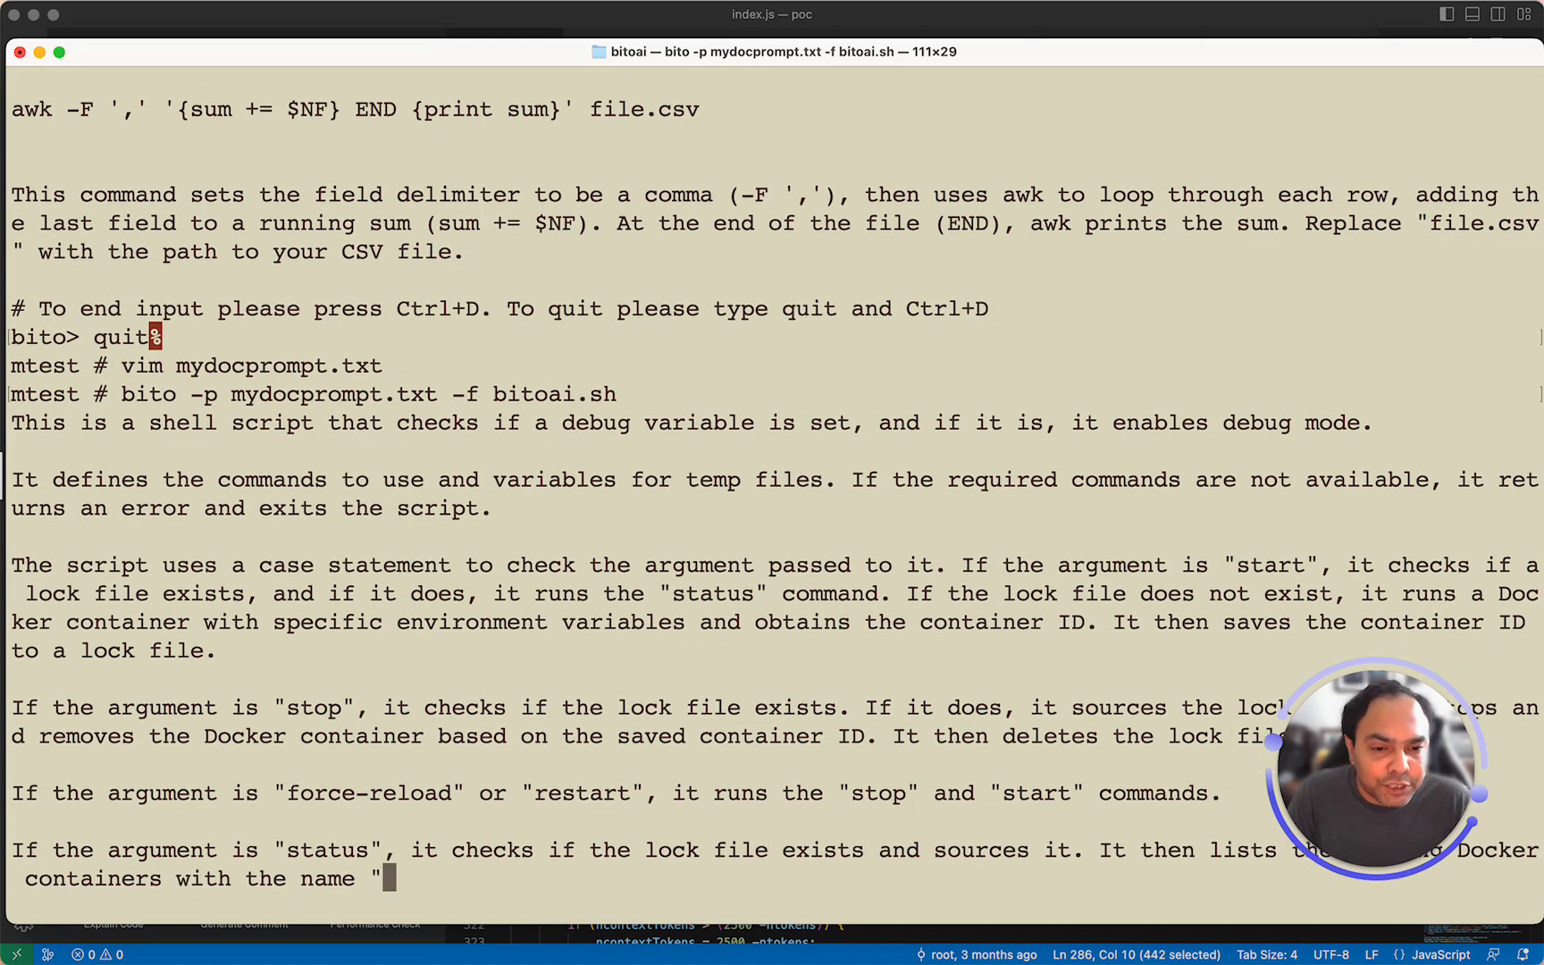
{"action": "scroll", "scroll_direction": "down", "scroll_amount": 3}
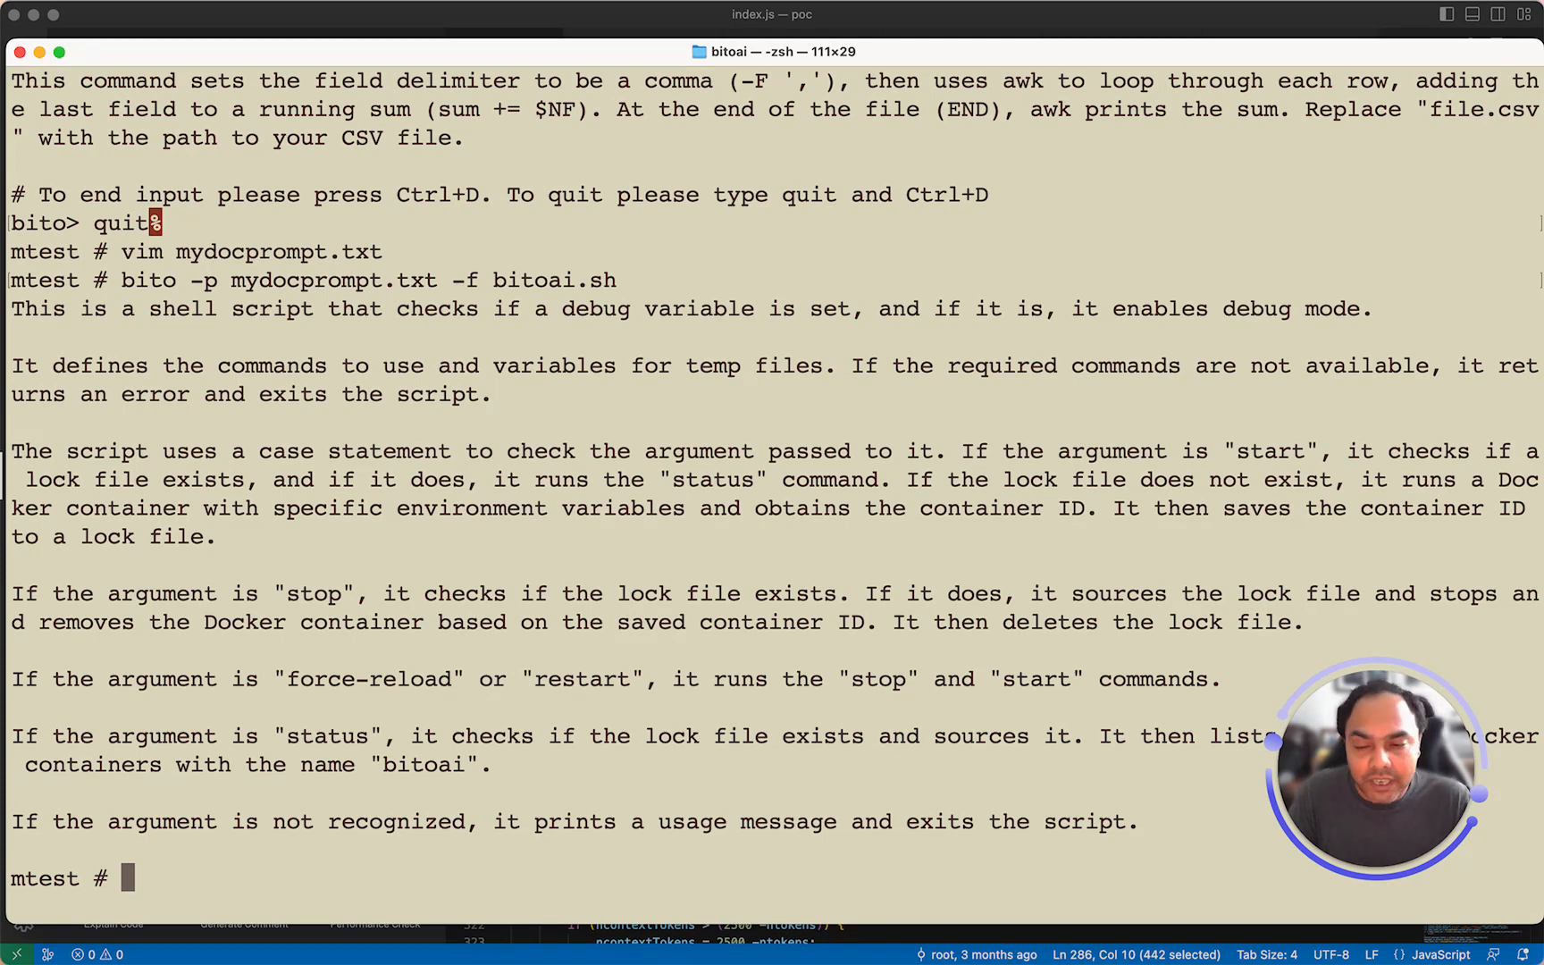
- Run 'cat bitoai.sh | bito -p mydocprompt.txt' and read the second streamed explanation of the script
{"action": "type", "text": "cat"}
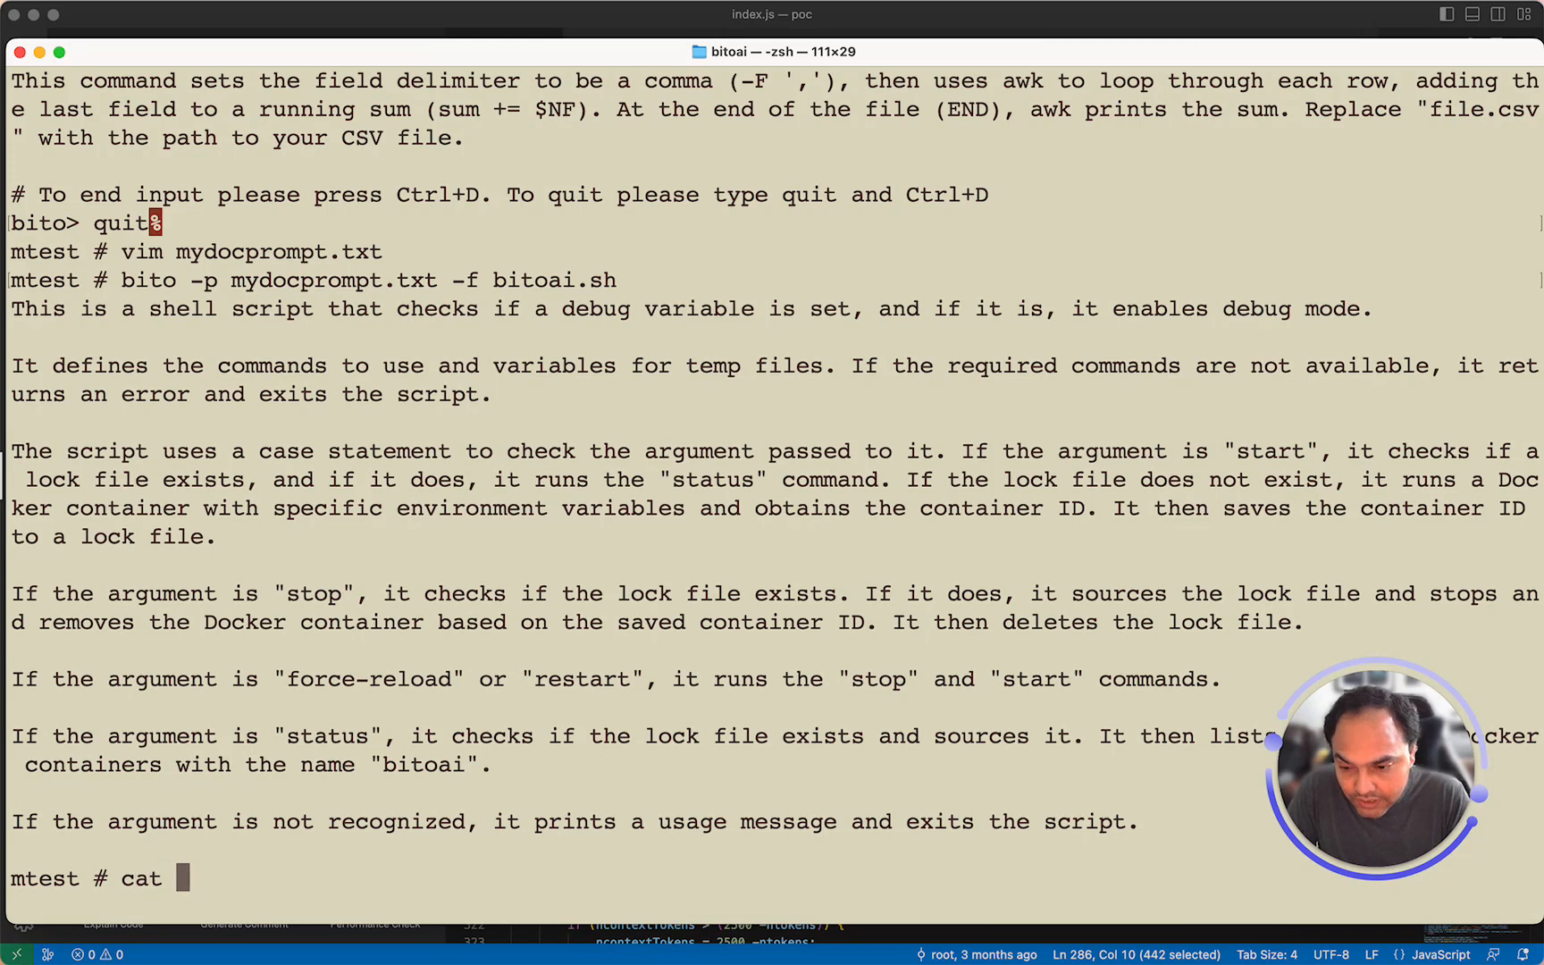
{"action": "type", "text": "bitoai.sh| bito"}
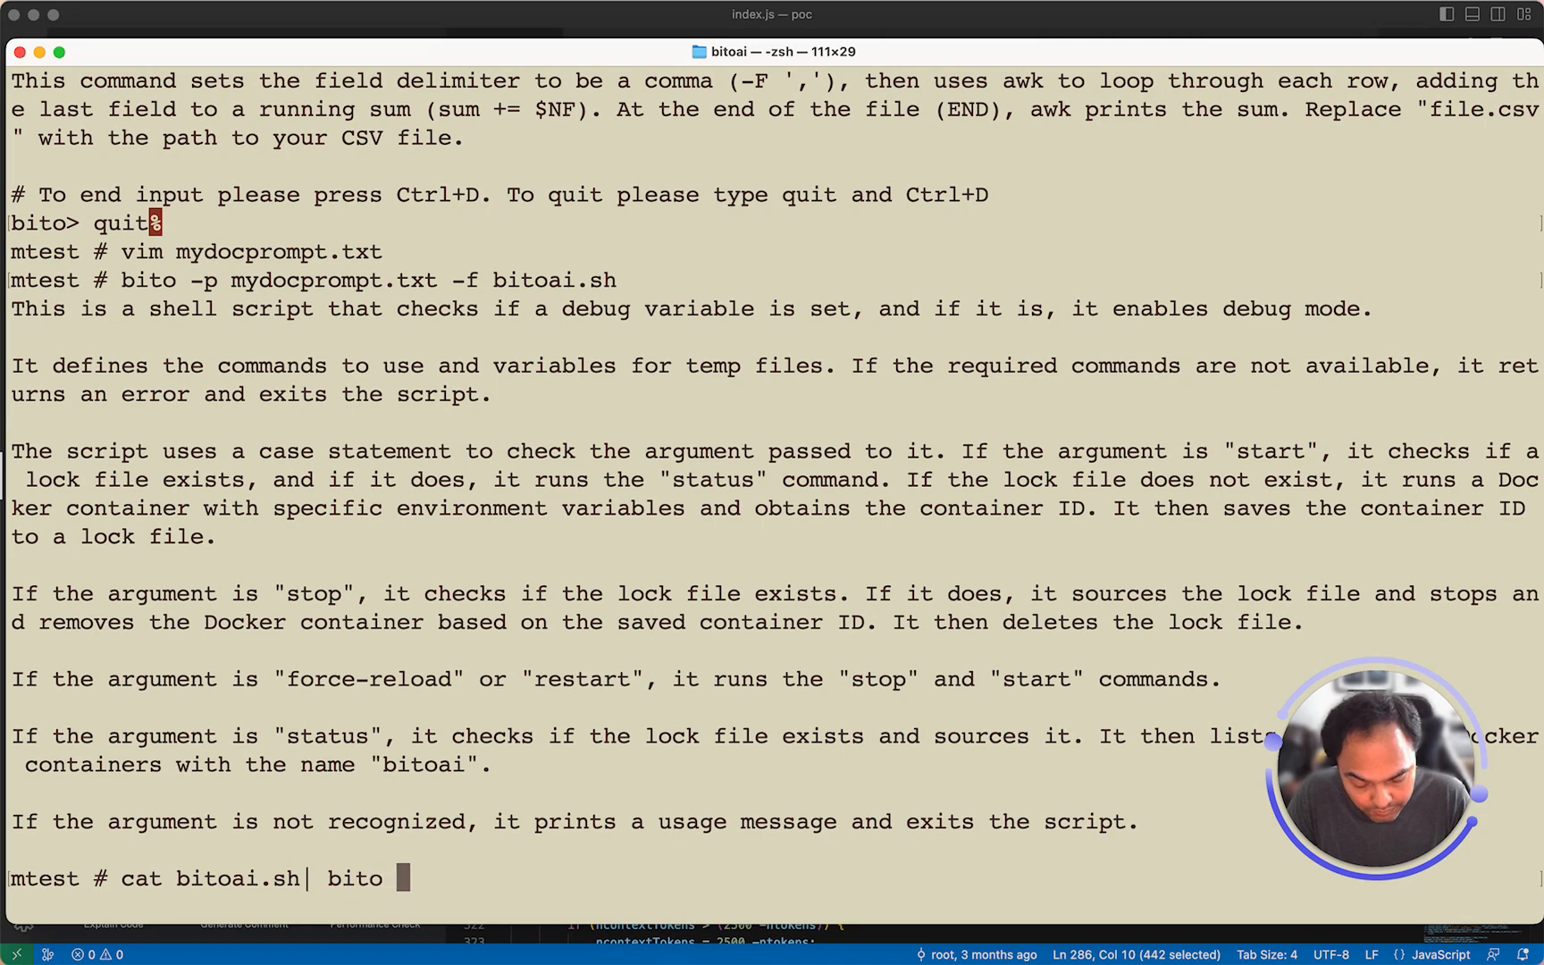
{"action": "type", "text": "-p mydocprompt.txt"}
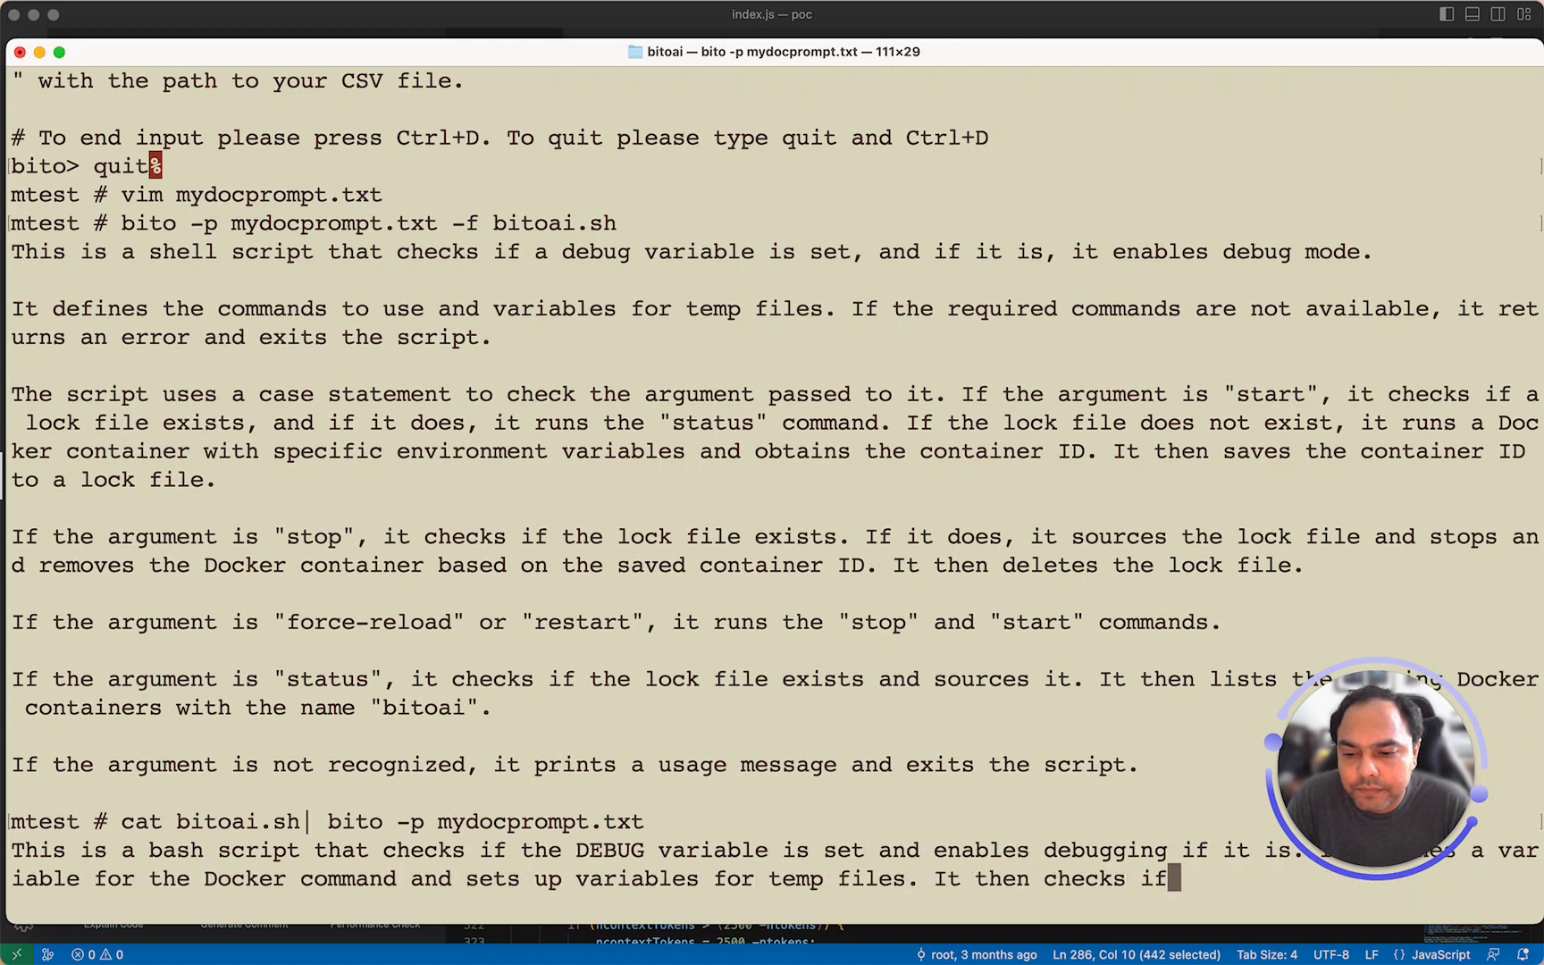
{"action": "scroll", "scroll_direction": "down", "scroll_amount": 3}
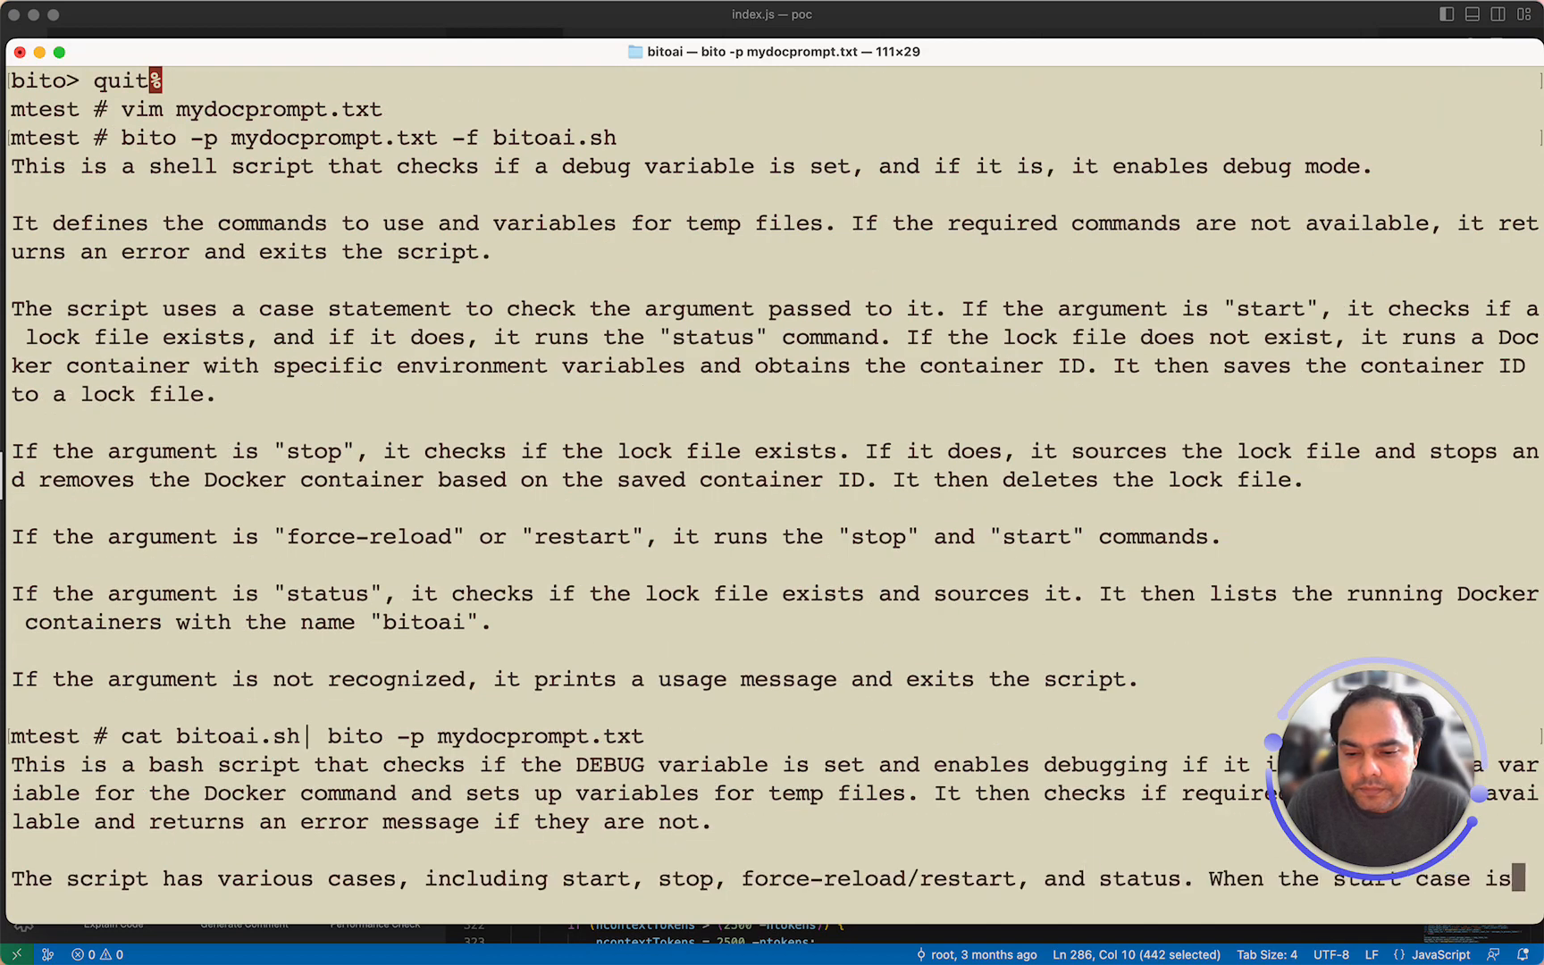
{"action": "scroll", "scroll_direction": "down", "scroll_amount": 3}
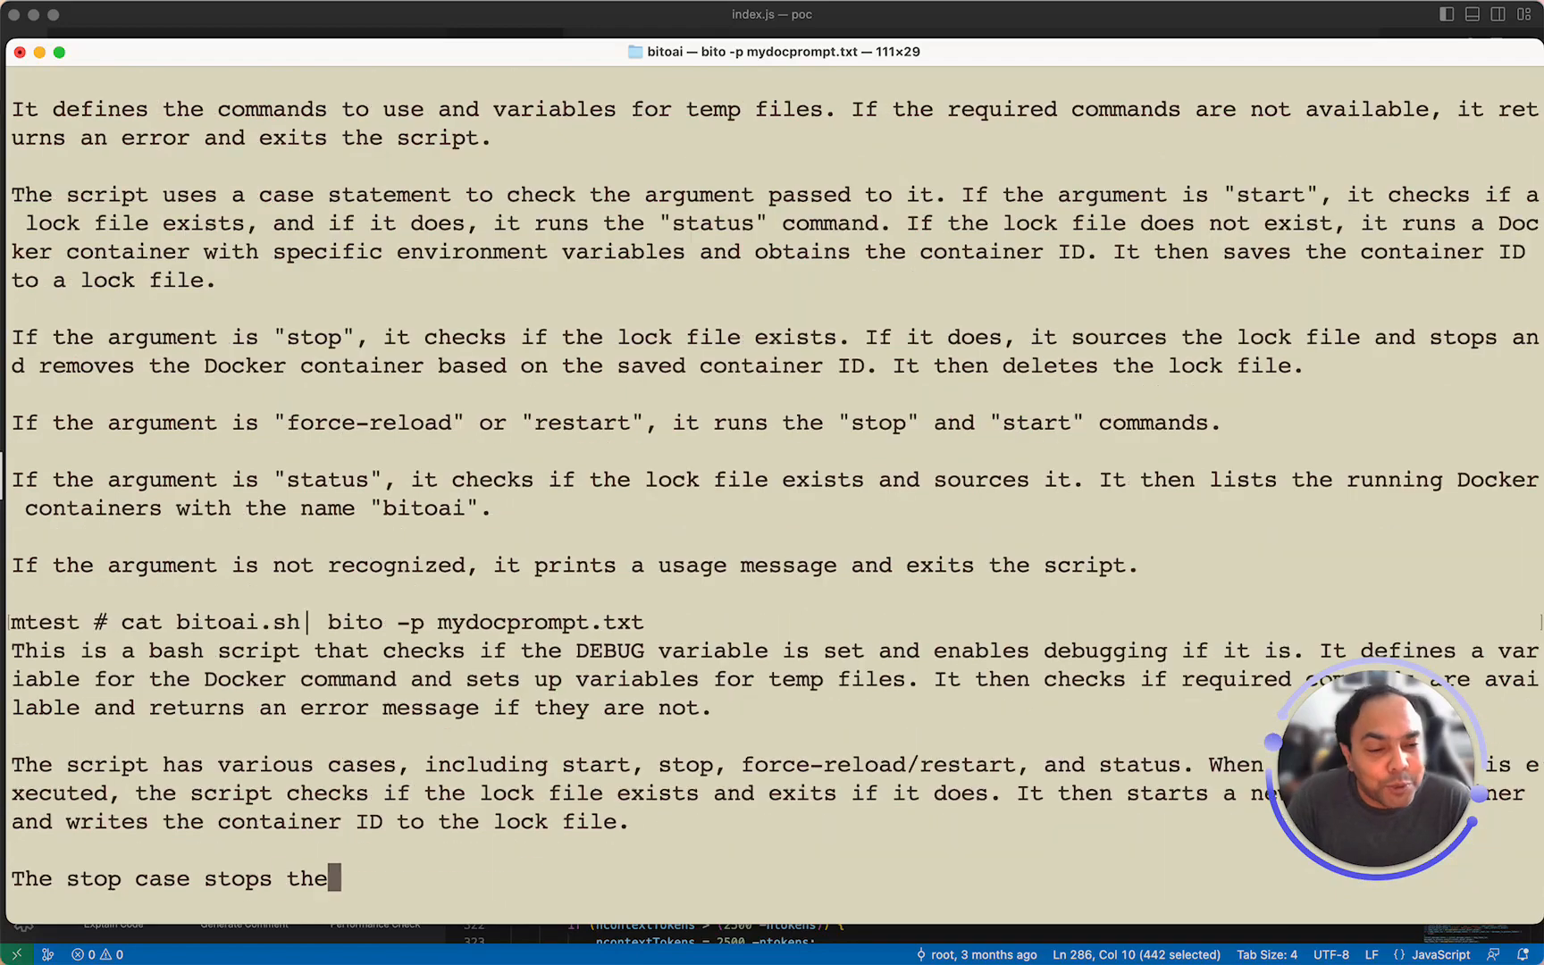
{"action": "scroll", "scroll_direction": "down", "scroll_amount": 3}
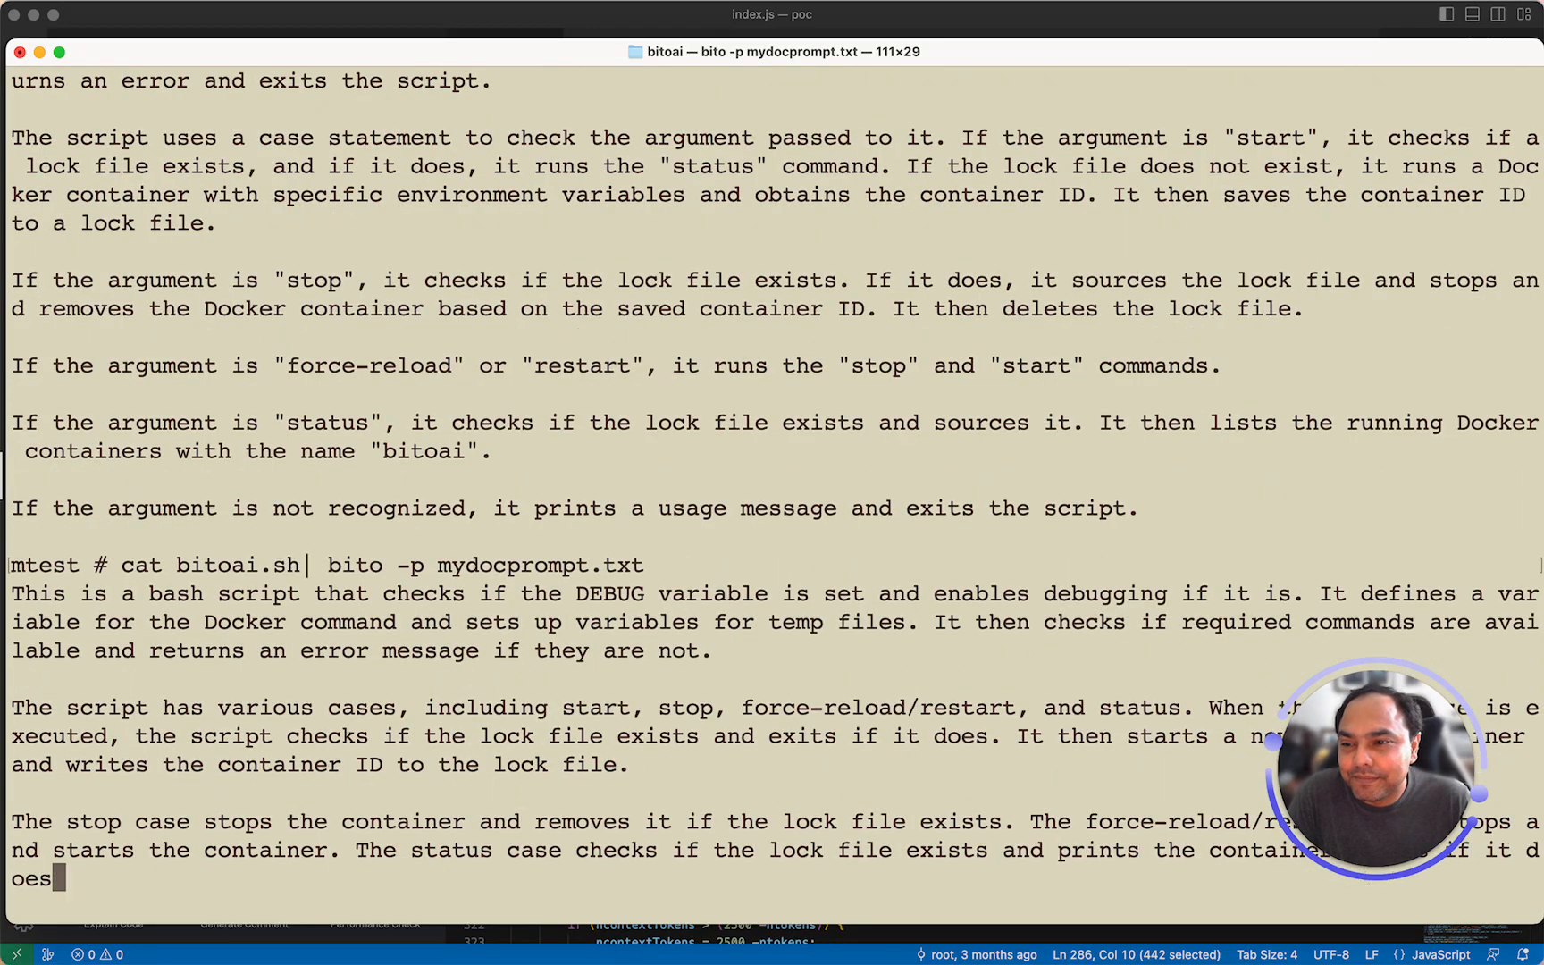